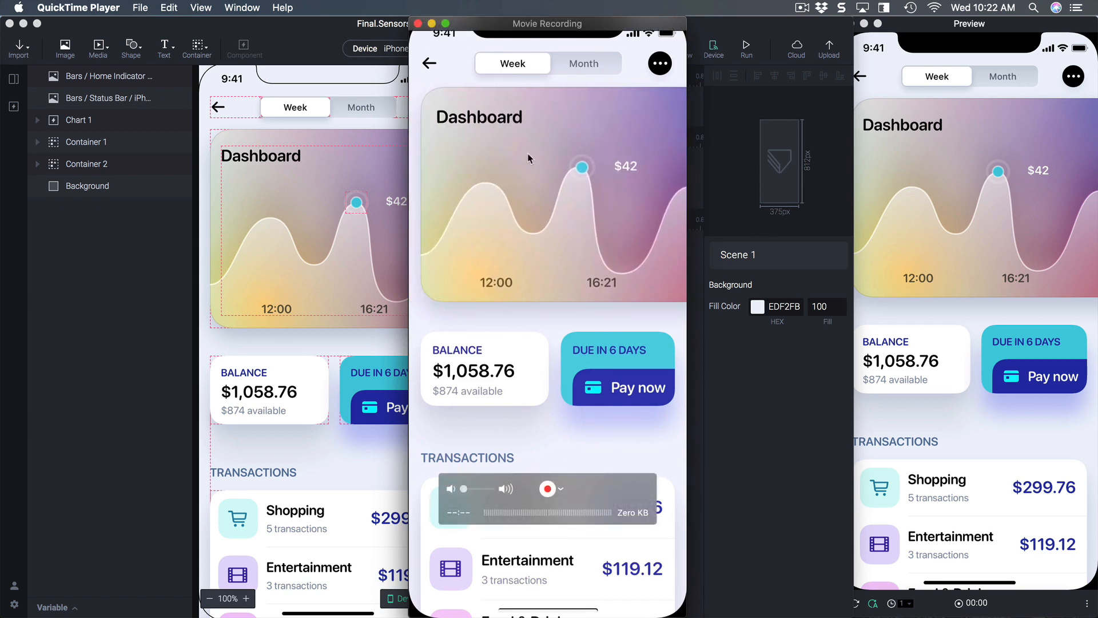
{"action": "mouse_move", "coordinate": [666, 278]}
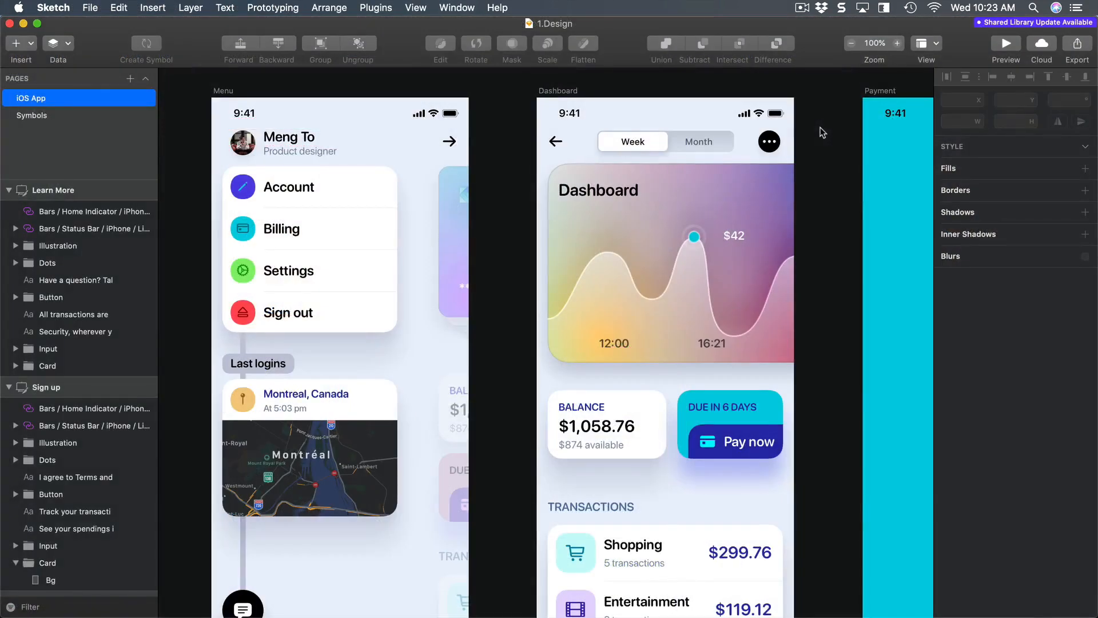
{"action": "mouse_move", "coordinate": [676, 63]}
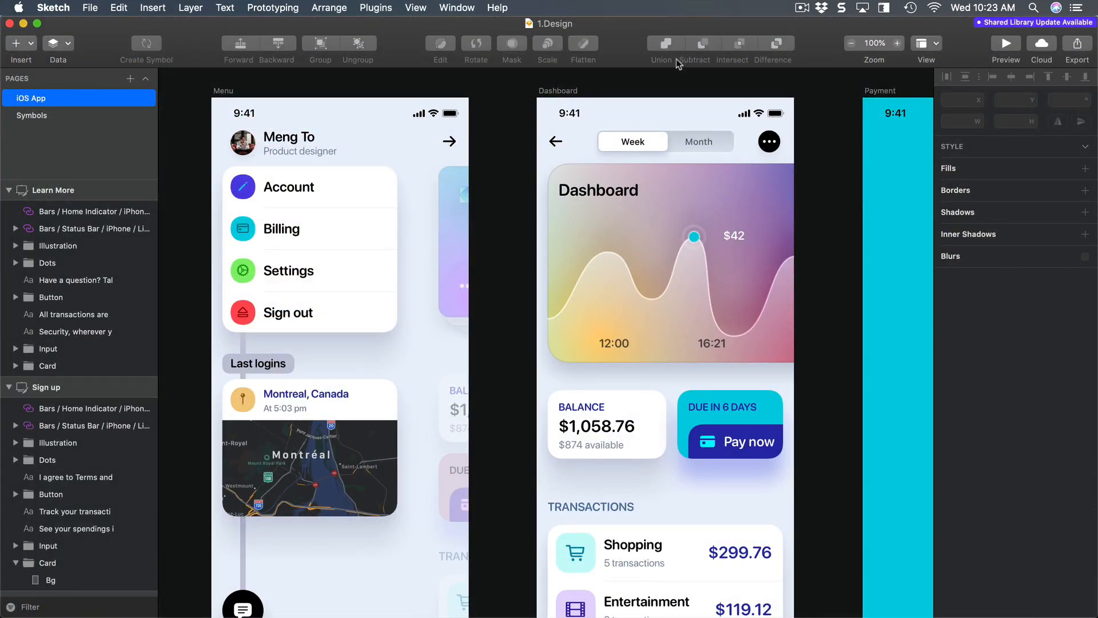
{"action": "mouse_move", "coordinate": [516, 578]}
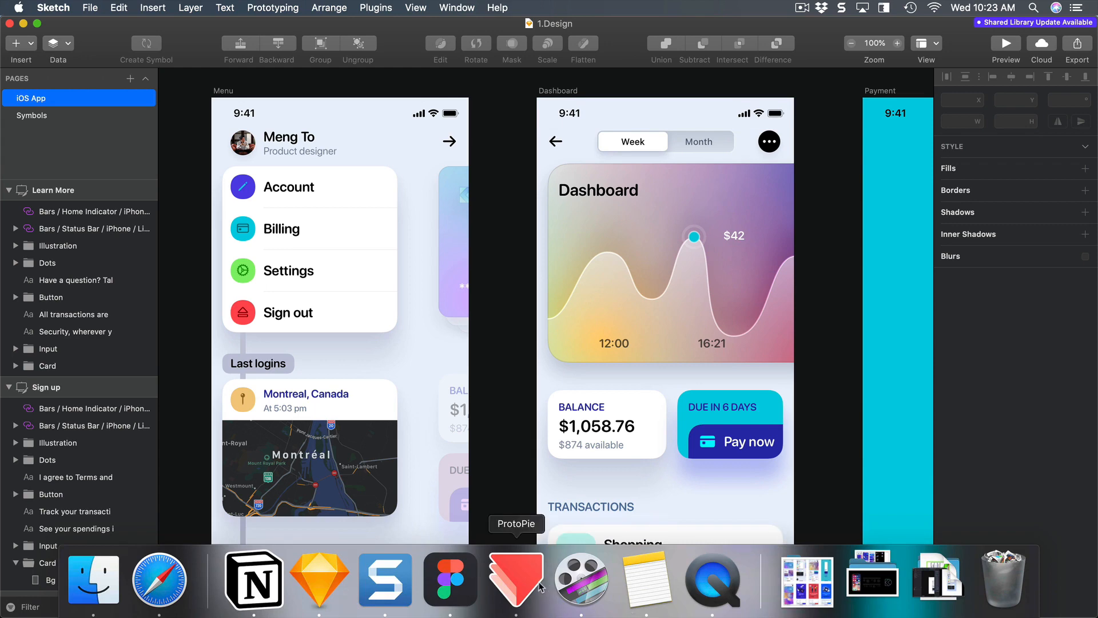
Step: Switch from the Sketch Dashboard artboard to a new blank ProtoPie project
{"action": "left_click", "coordinate": [515, 578]}
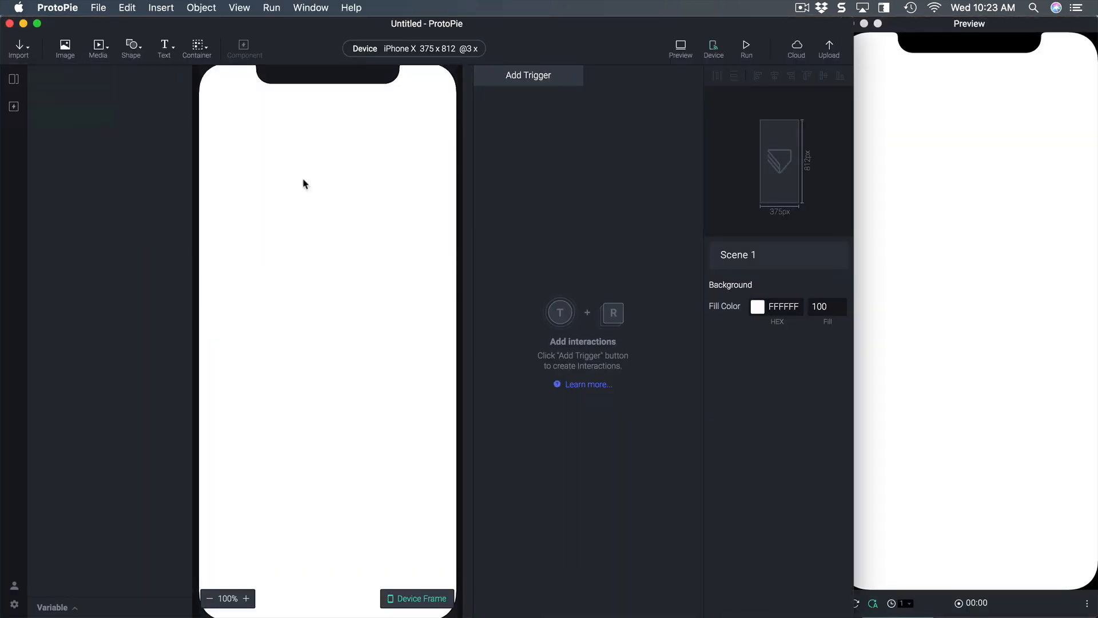
{"action": "left_click", "coordinate": [19, 47]}
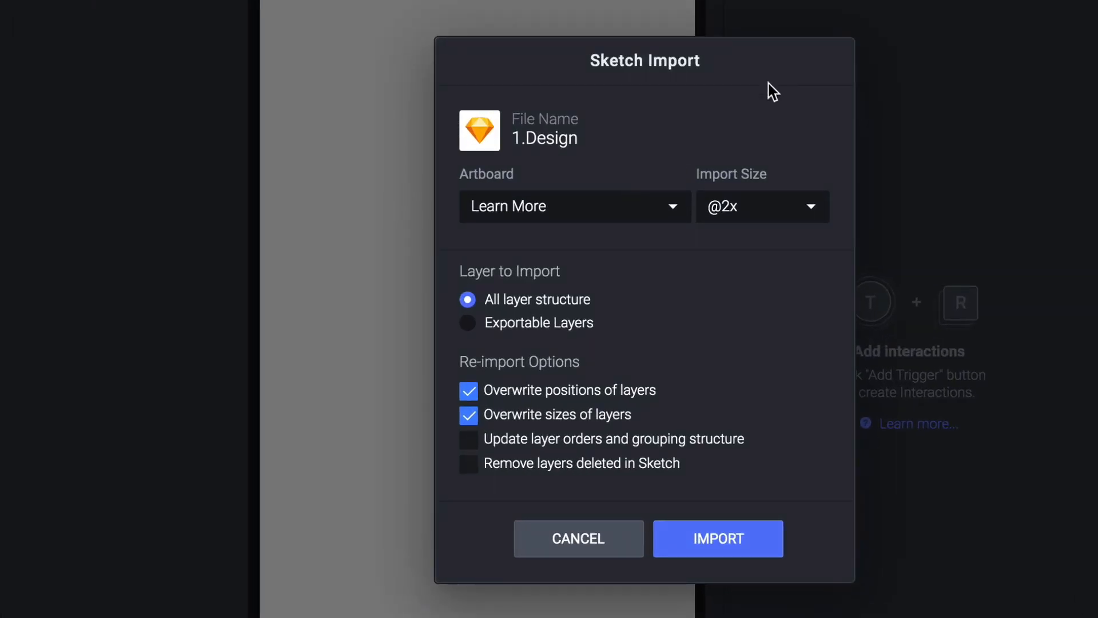
{"action": "left_click", "coordinate": [574, 206]}
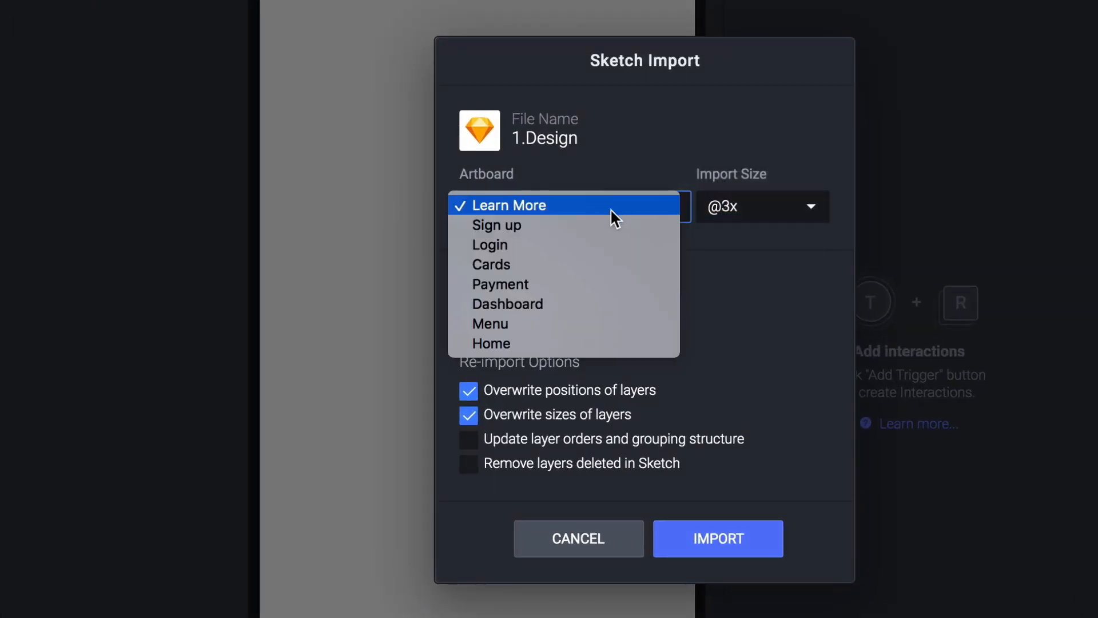
{"action": "left_click", "coordinate": [507, 303]}
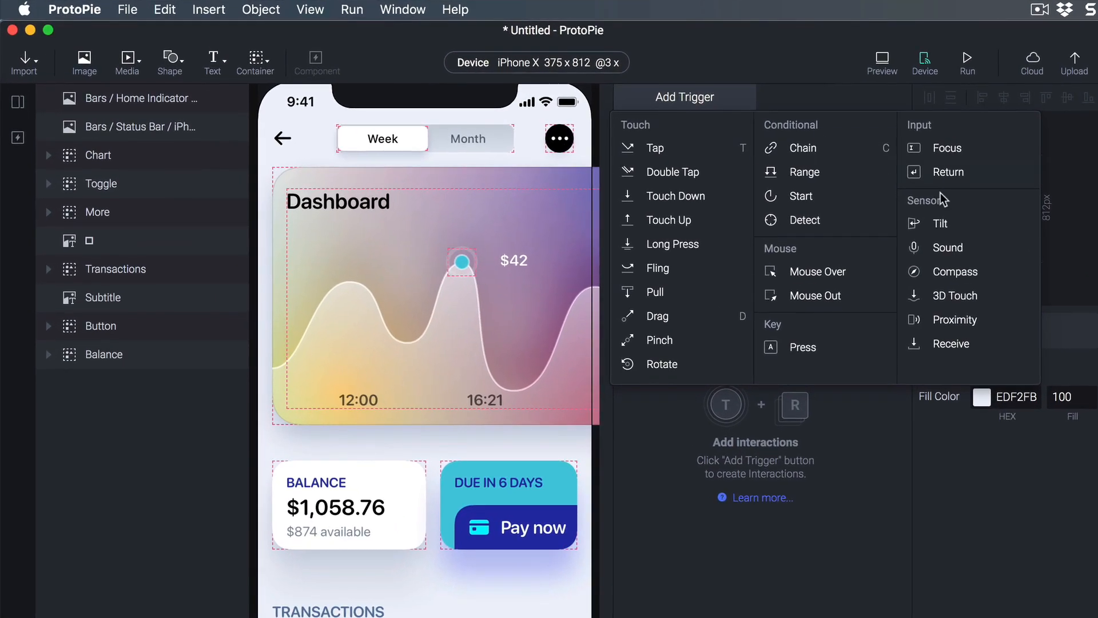
{"action": "mouse_move", "coordinate": [940, 223]}
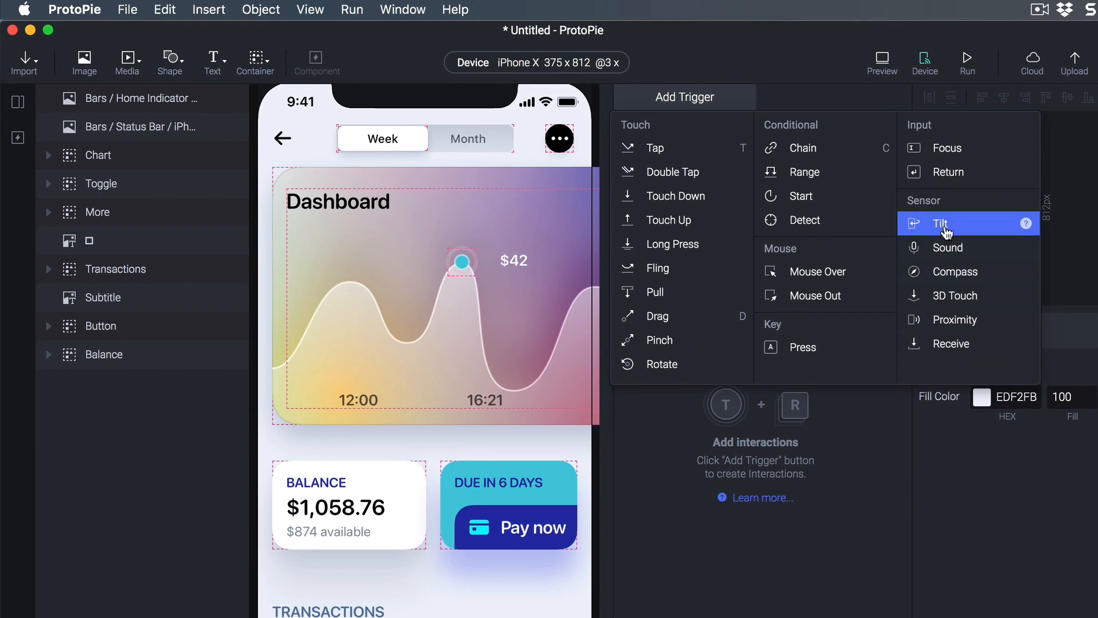
{"action": "mouse_move", "coordinate": [947, 247]}
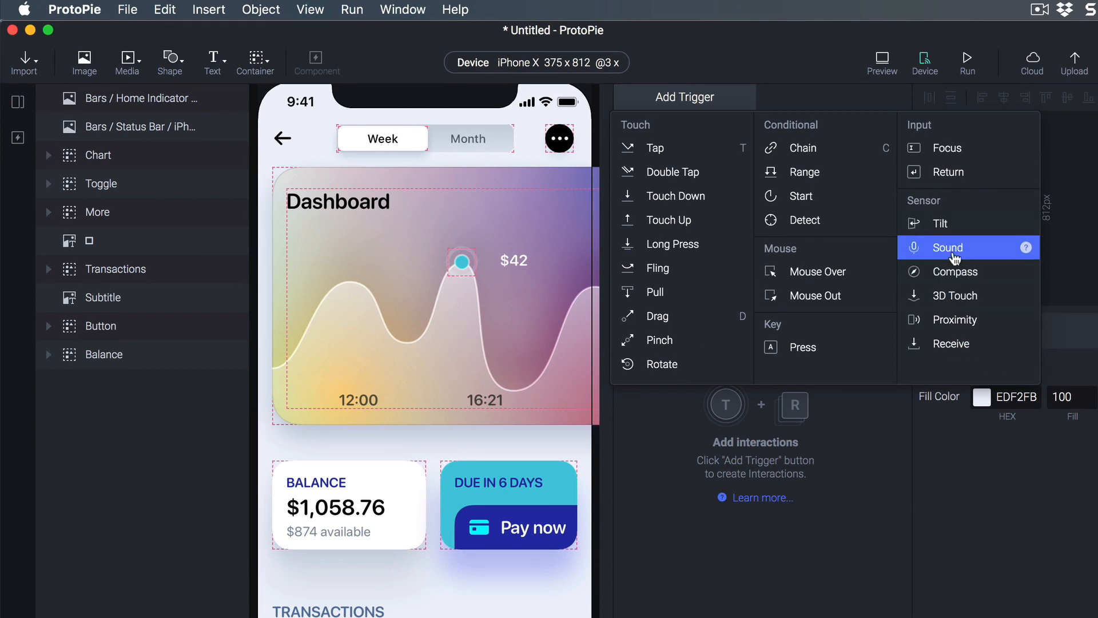
{"action": "mouse_move", "coordinate": [961, 295]}
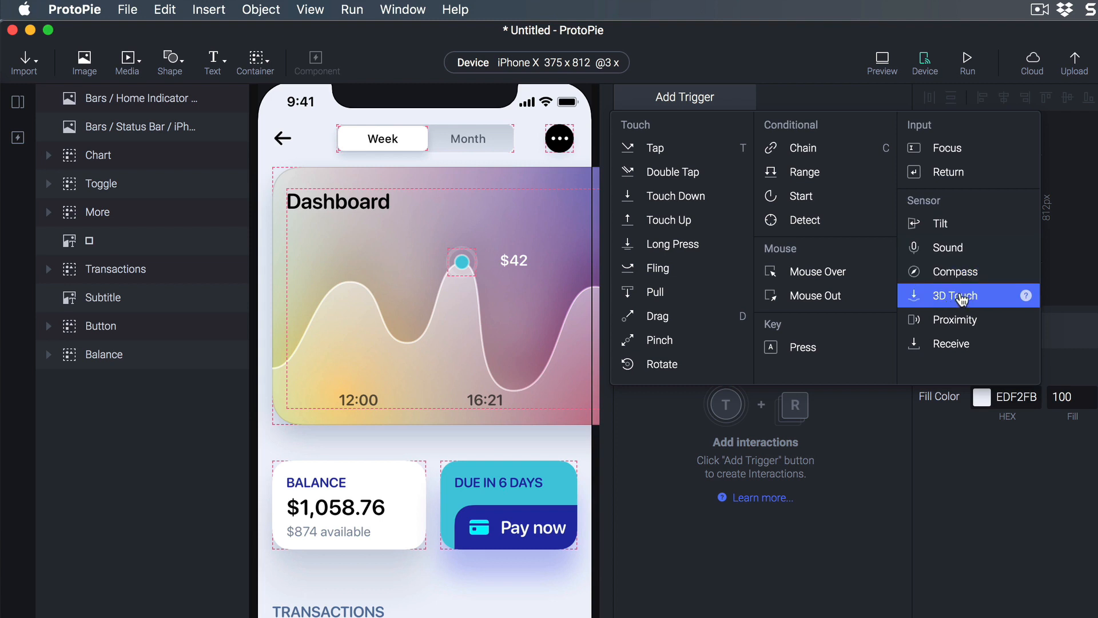
{"action": "mouse_move", "coordinate": [951, 343]}
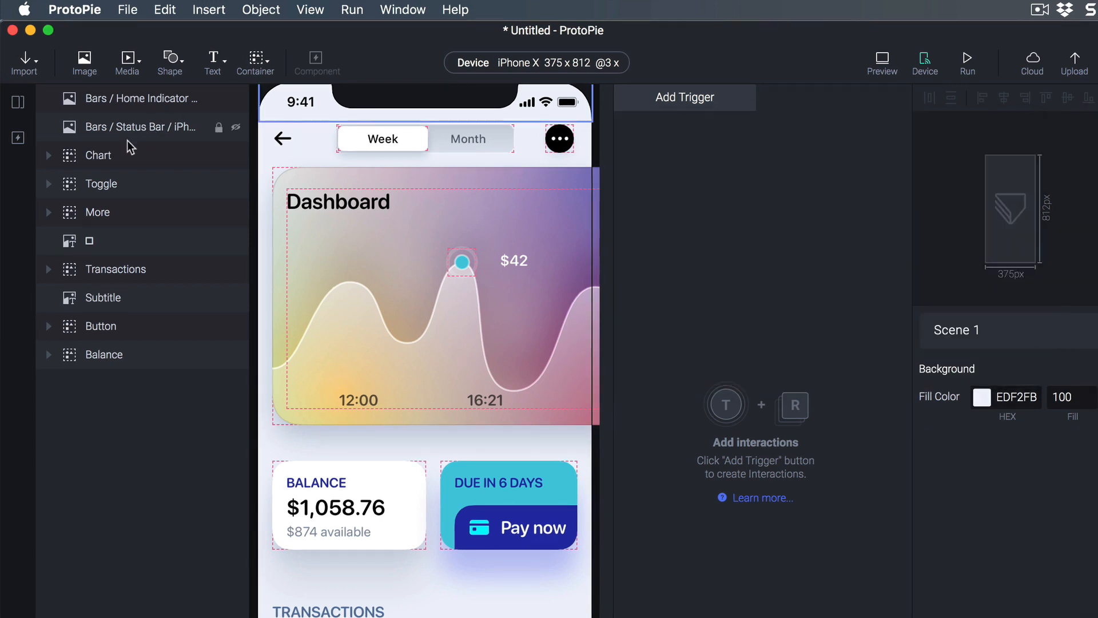
Step: Select the Chart layer and add a Y-axis Tilt trigger, ready for a response
{"action": "left_click", "coordinate": [683, 97]}
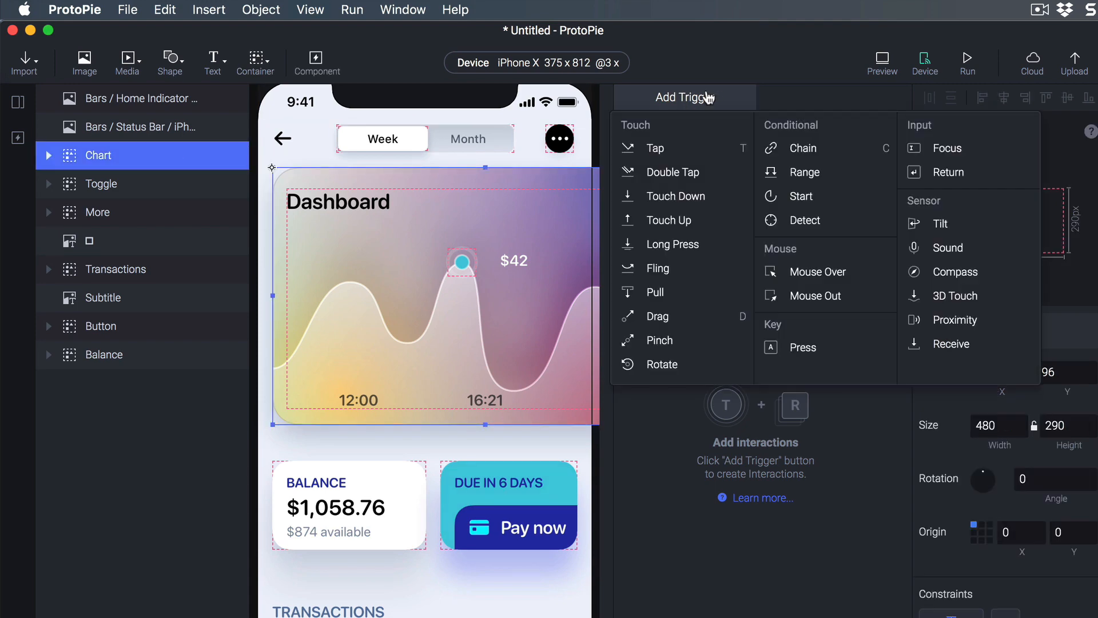
{"action": "left_click", "coordinate": [939, 222]}
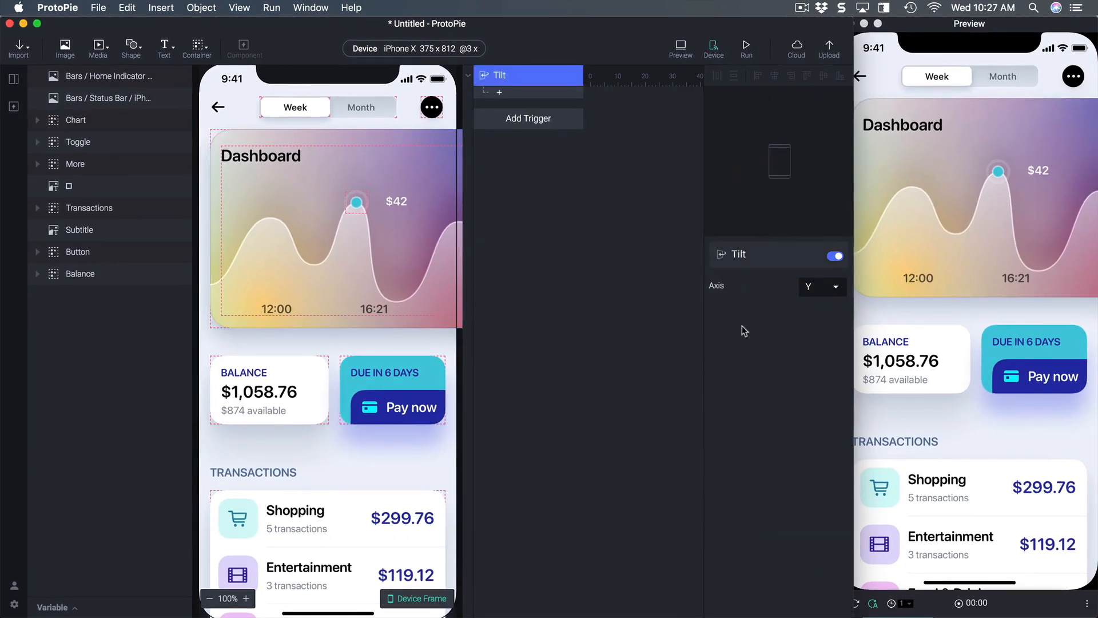
{"action": "mouse_move", "coordinate": [764, 320]}
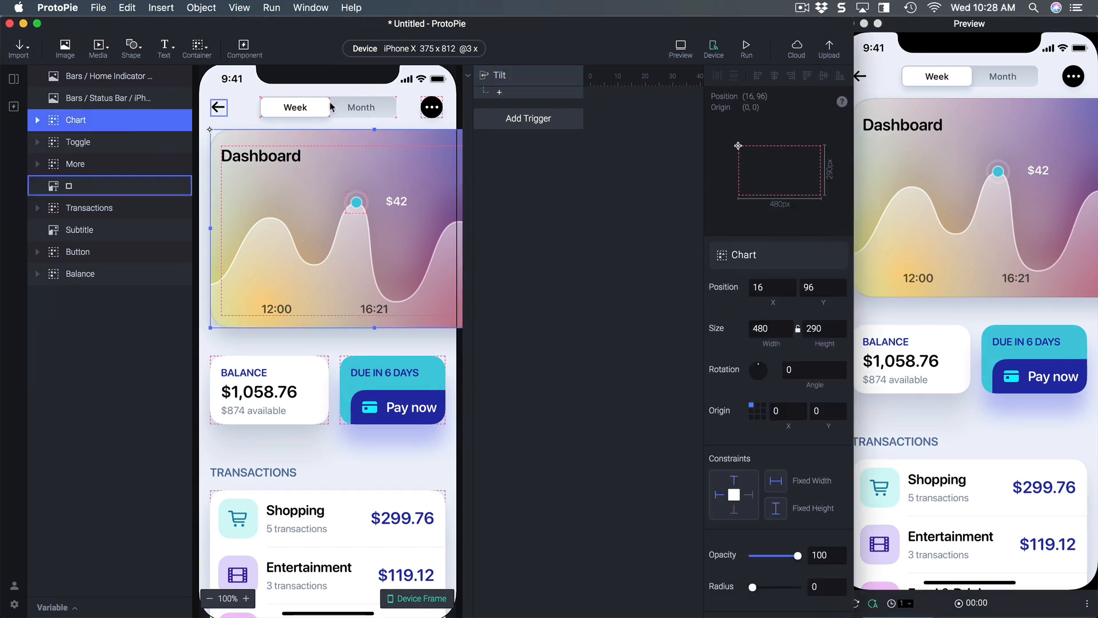
{"action": "left_click", "coordinate": [528, 119]}
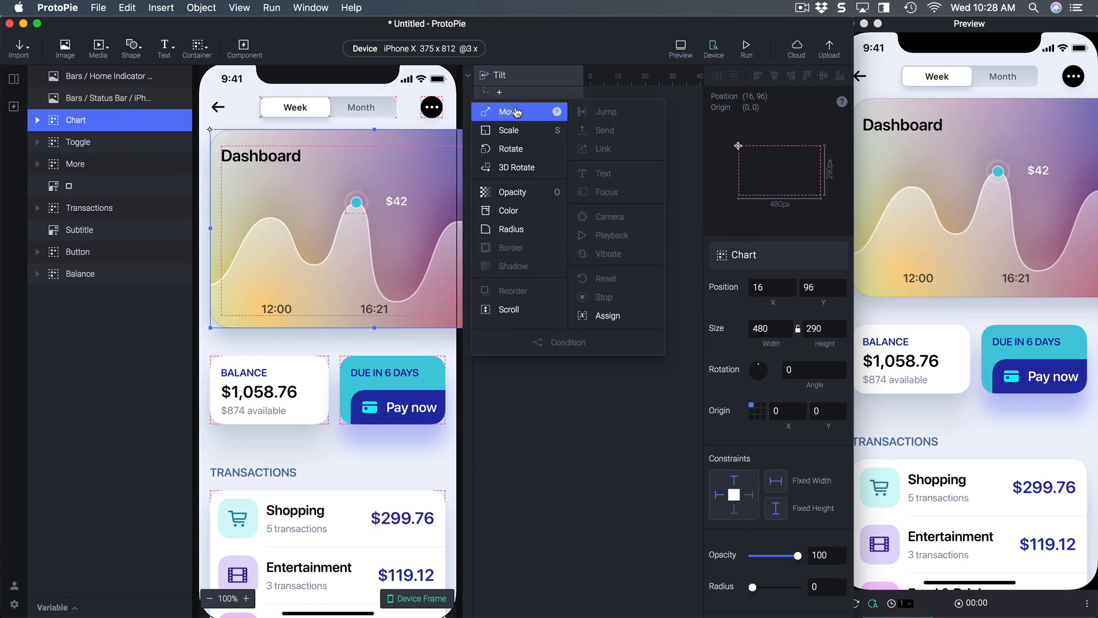
Step: Add a Move response to the Tilt trigger, keeping -30 degrees as the start
{"action": "left_click", "coordinate": [511, 112]}
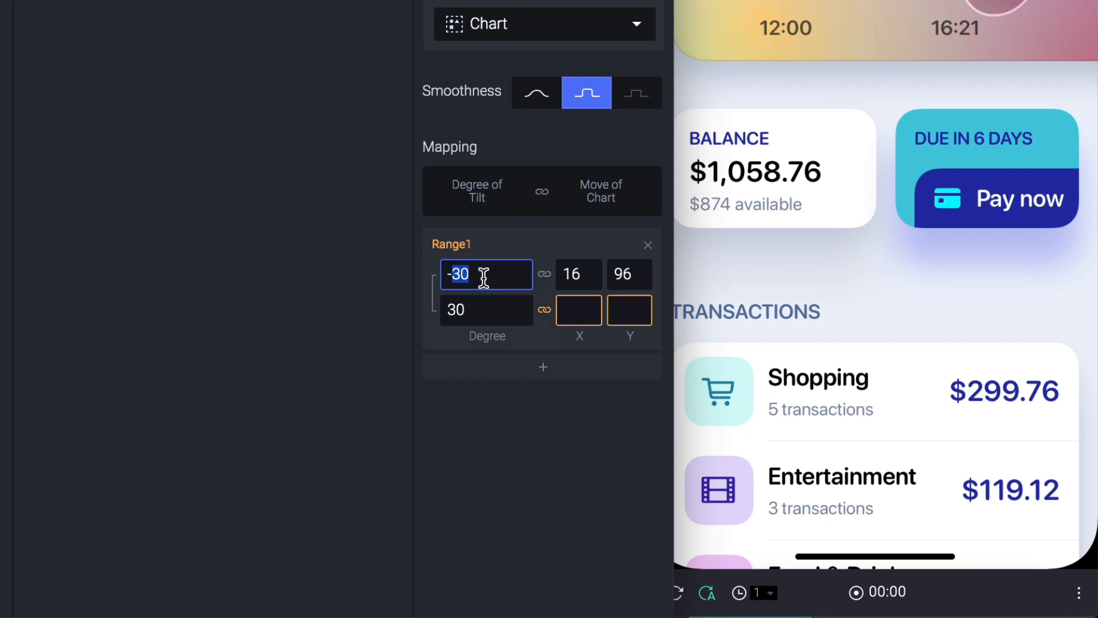
{"action": "left_click", "coordinate": [485, 274]}
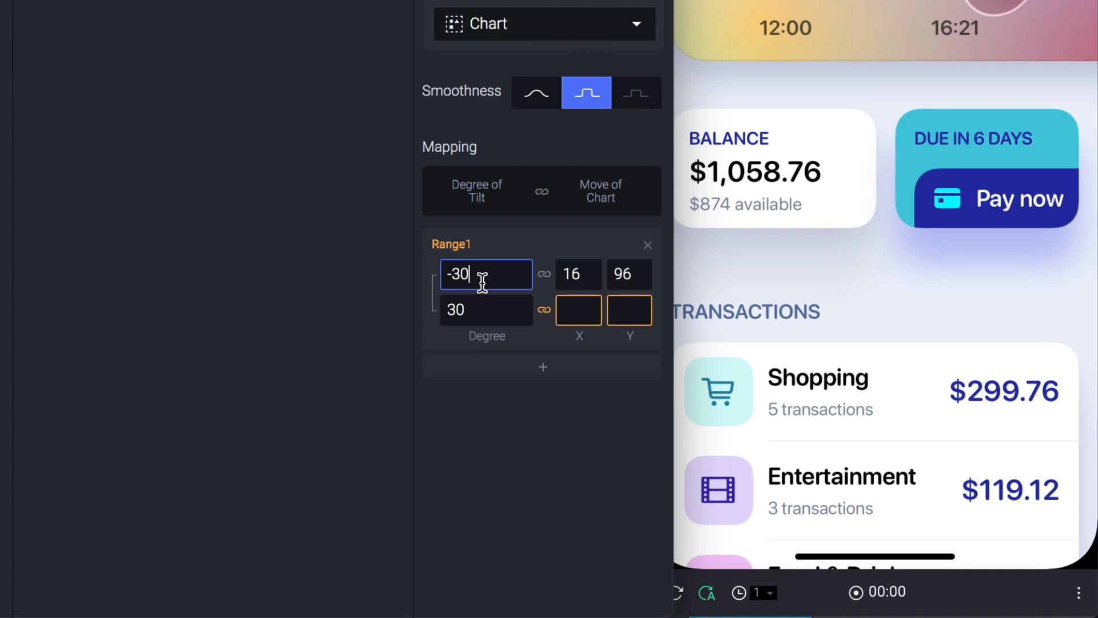
{"action": "left_click", "coordinate": [628, 309]}
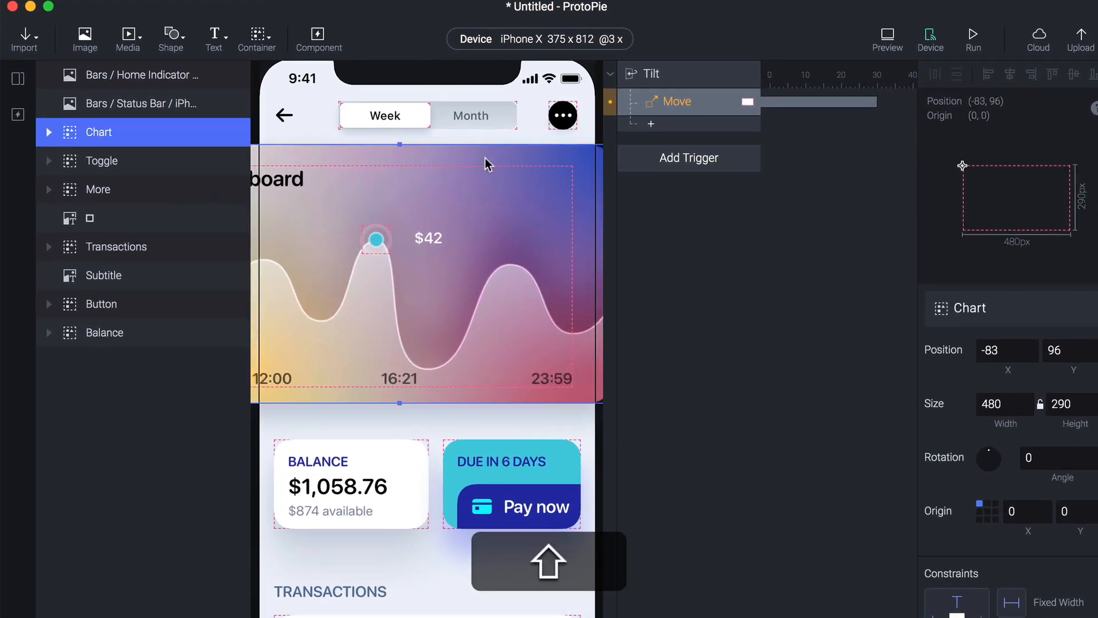
Step: Map Chart's X position from -121 to 16 across the tilt range
{"action": "left_click_drag", "start_coordinate": [488, 165], "coordinate": [457, 166]}
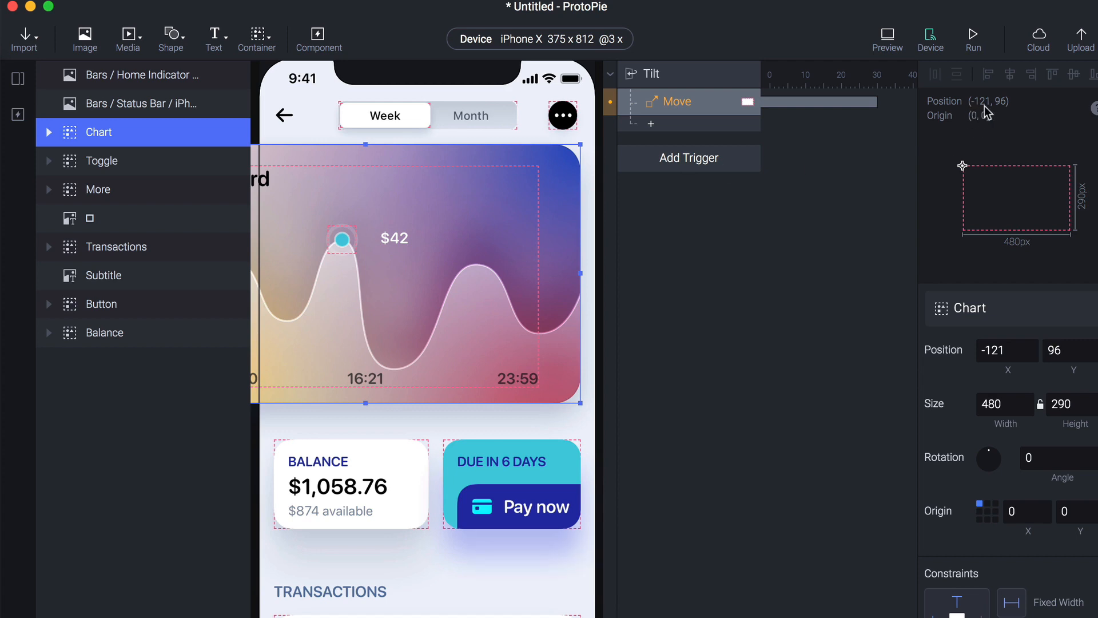
{"action": "key", "text": "cmd+z"}
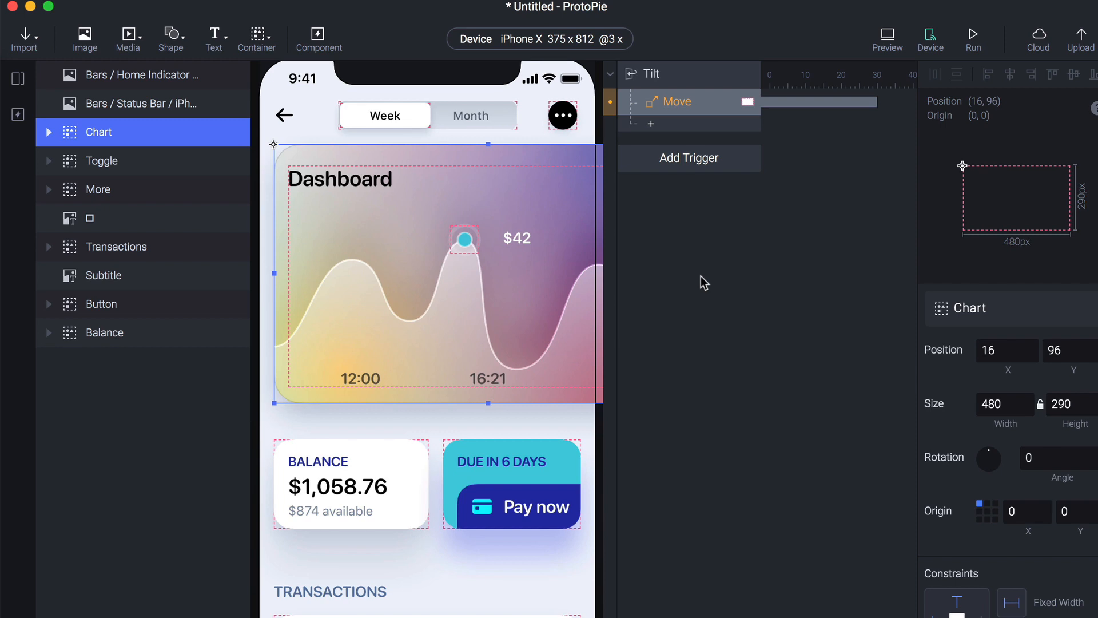
{"action": "mouse_move", "coordinate": [983, 111]}
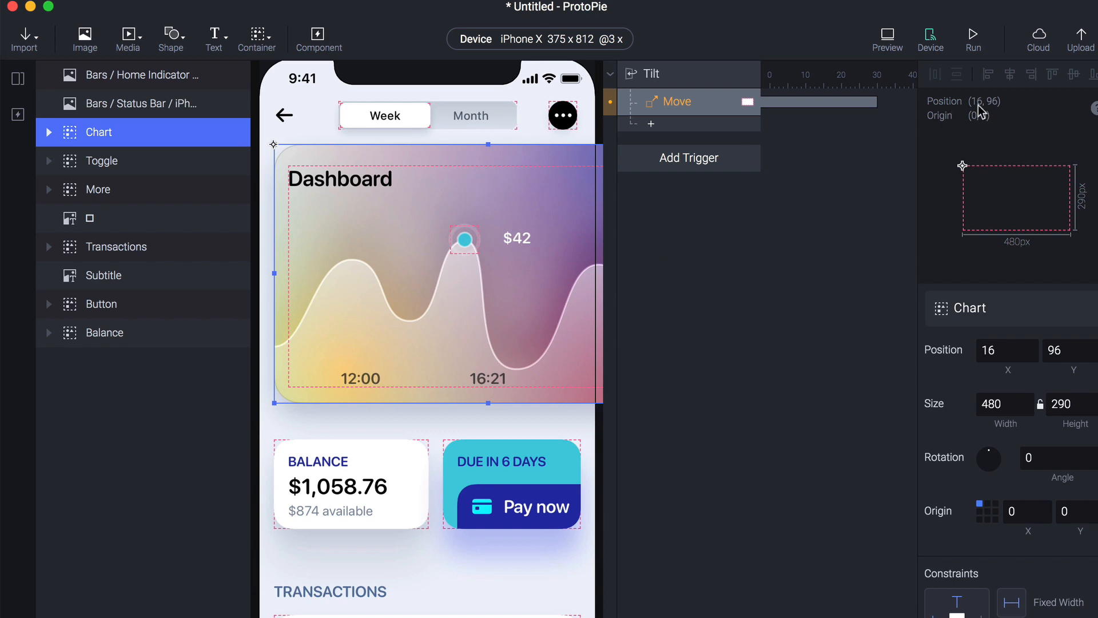
{"action": "left_click", "coordinate": [676, 102]}
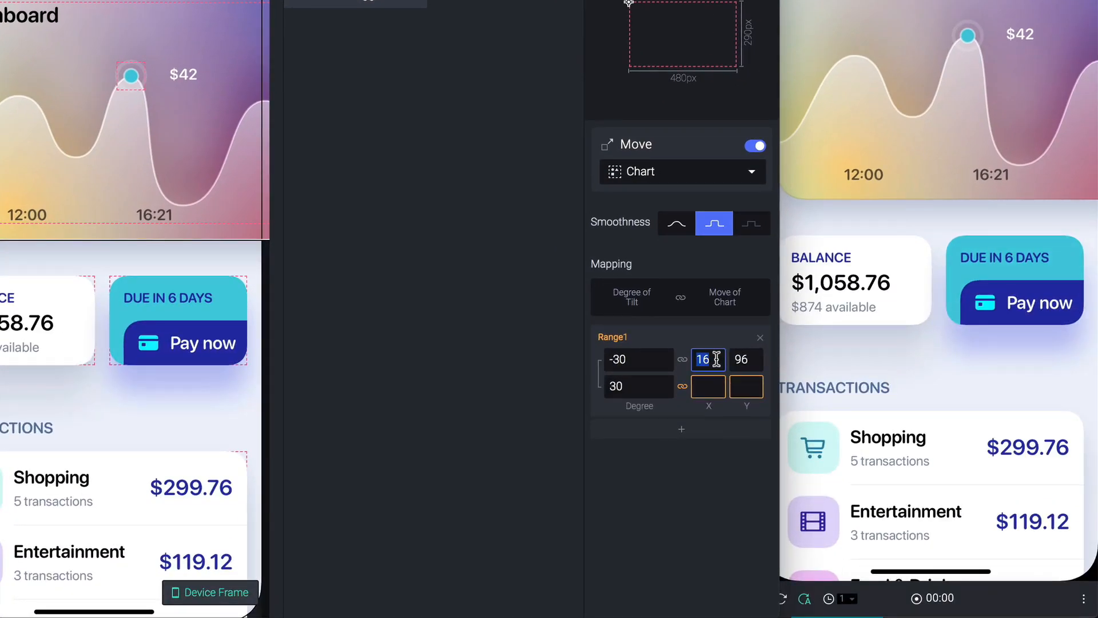
{"action": "type", "text": "-12"}
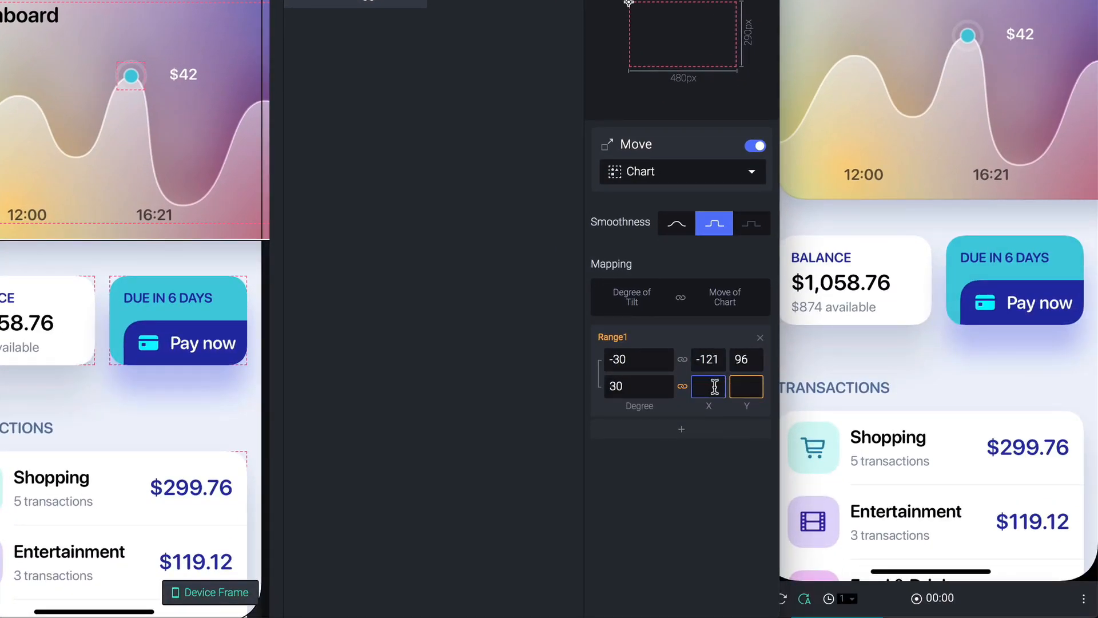
{"action": "type", "text": "16"}
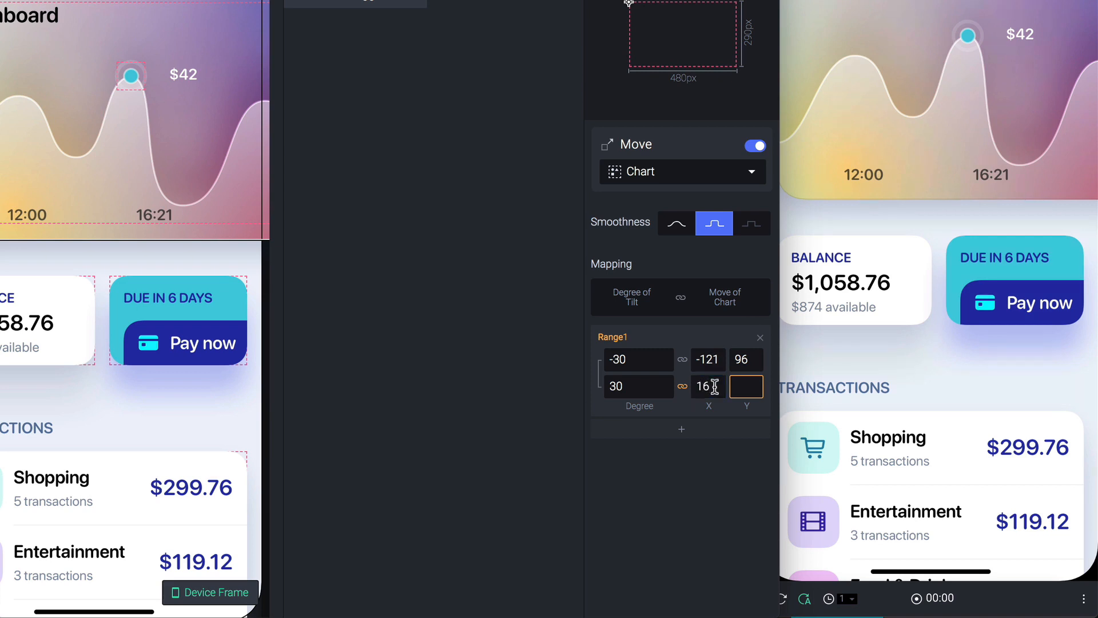
{"action": "left_click", "coordinate": [707, 386]}
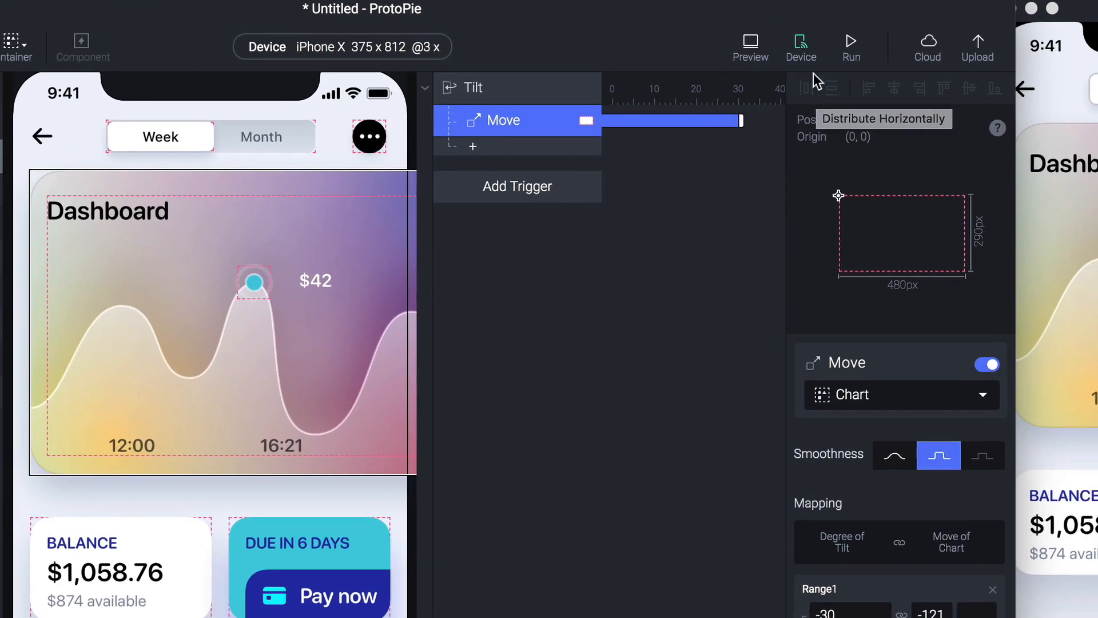
Step: Show the device panel with the approved iPhone connected over USB
{"action": "left_click", "coordinate": [801, 47]}
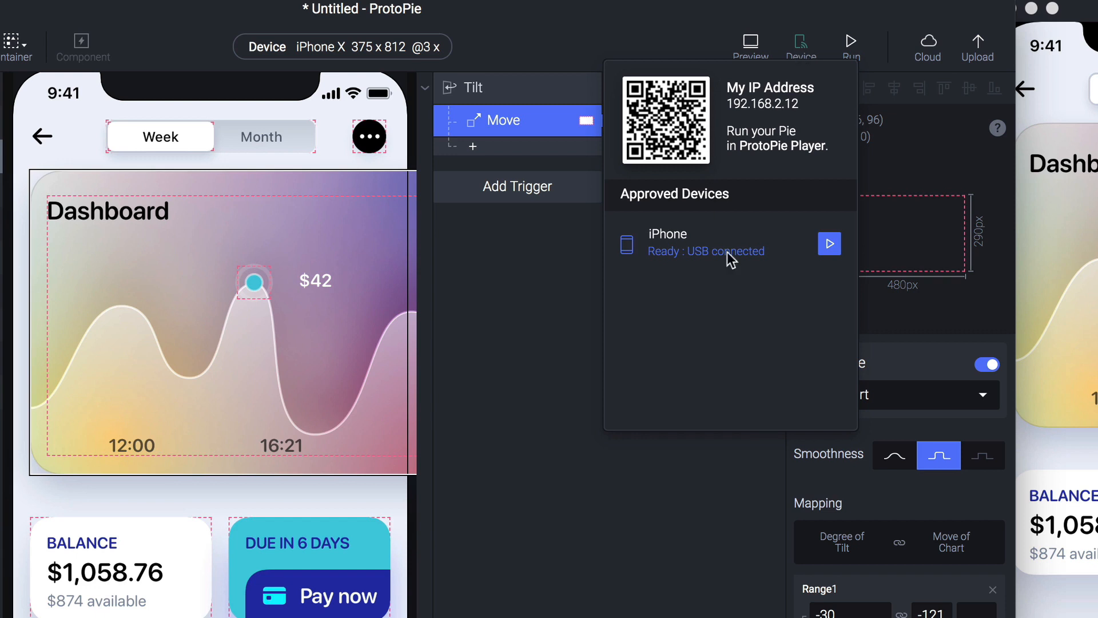
{"action": "mouse_move", "coordinate": [719, 299]}
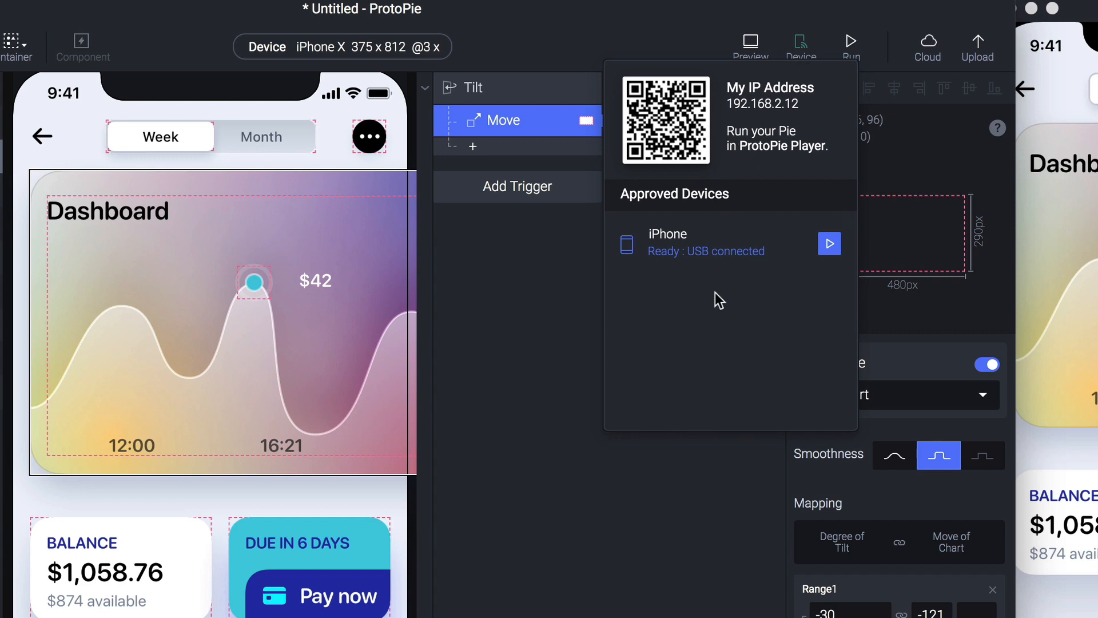
{"action": "mouse_move", "coordinate": [704, 268]}
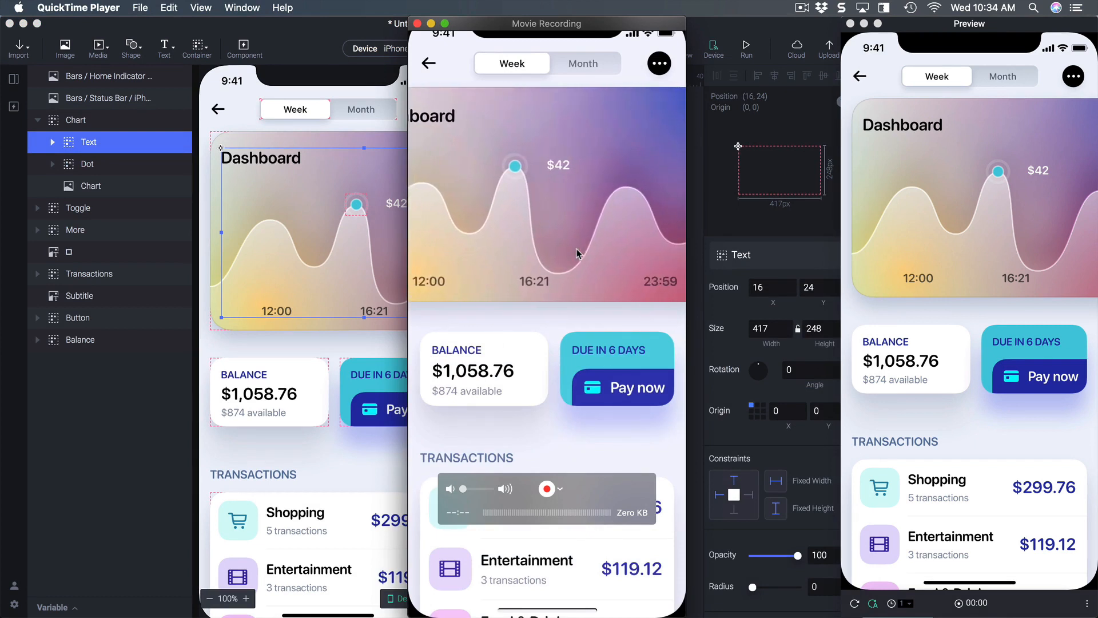
{"action": "mouse_move", "coordinate": [530, 233]}
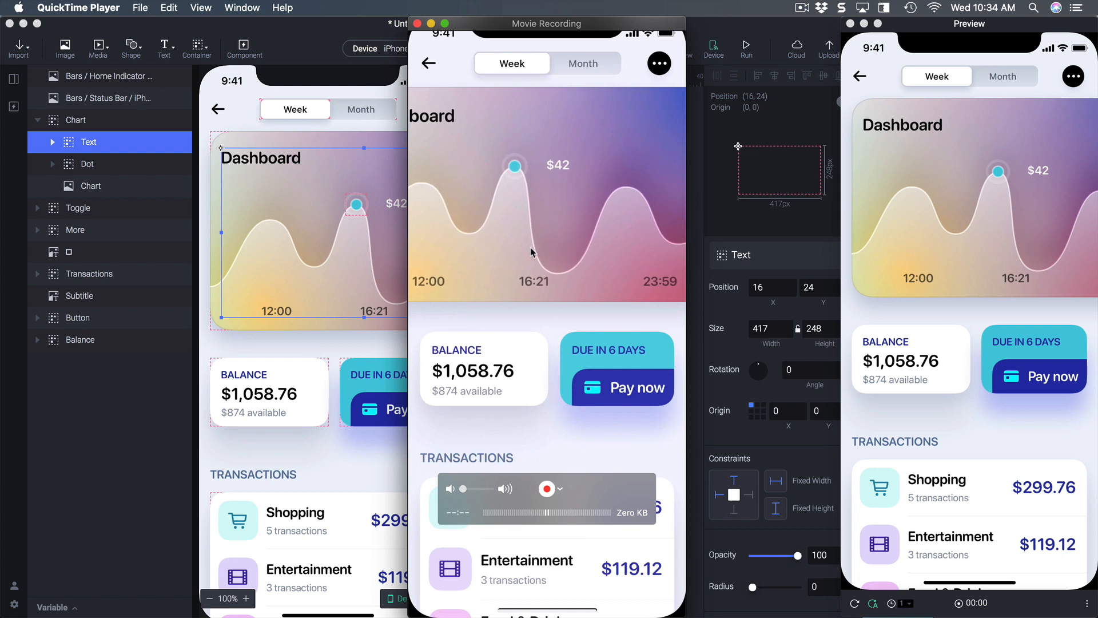
{"action": "mouse_move", "coordinate": [620, 212]}
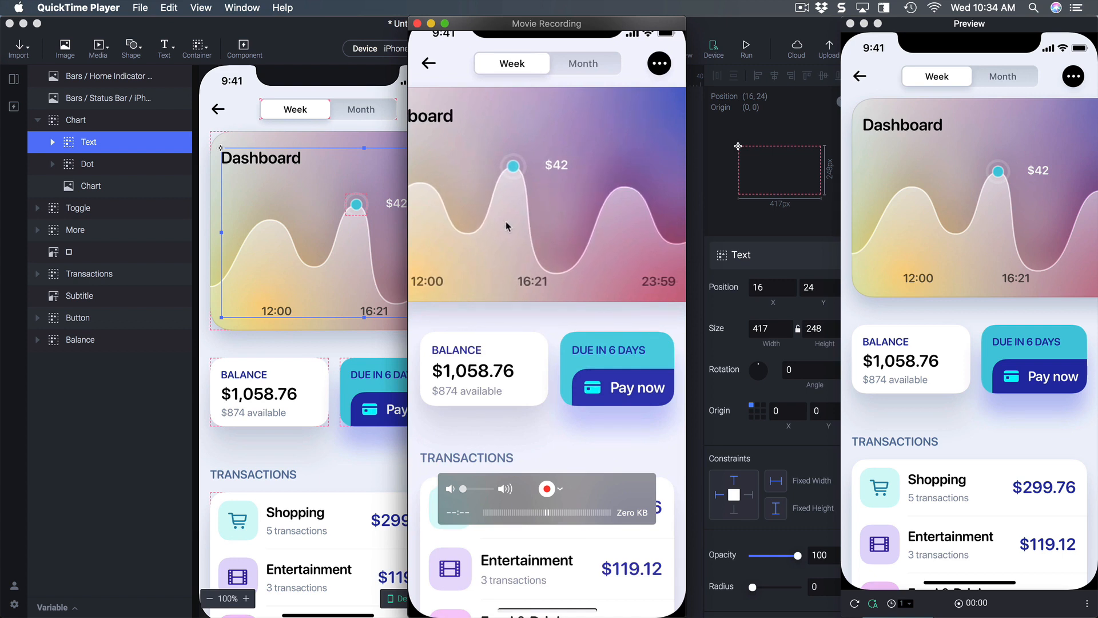
{"action": "mouse_move", "coordinate": [522, 252]}
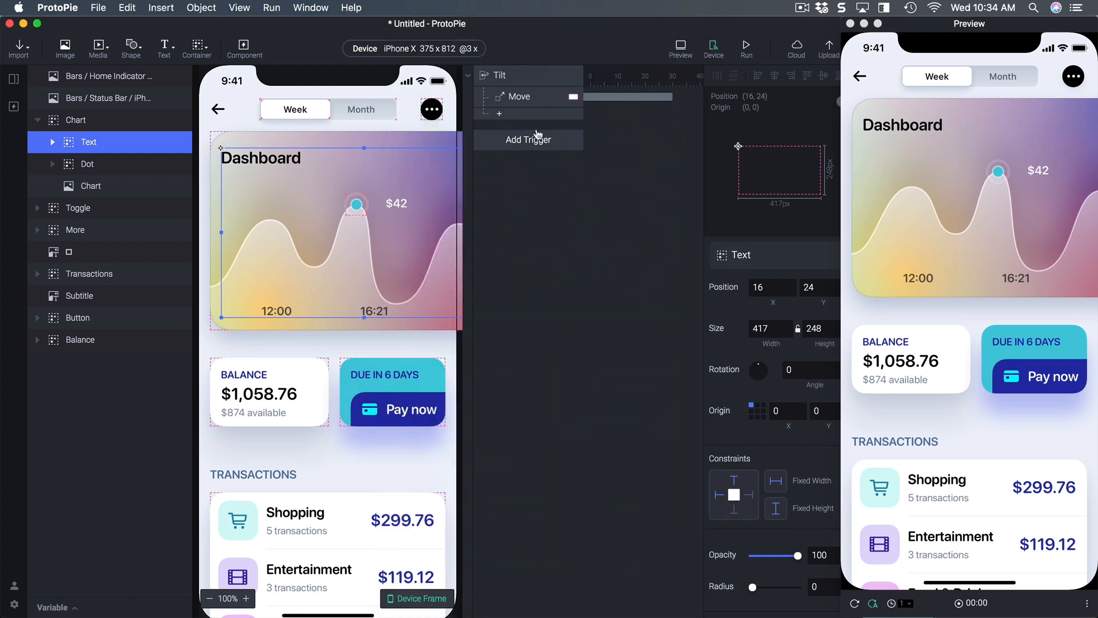
Step: Change Chart's second tilt degree value from 30 to 0, keeping X 16
{"action": "left_click", "coordinate": [518, 96]}
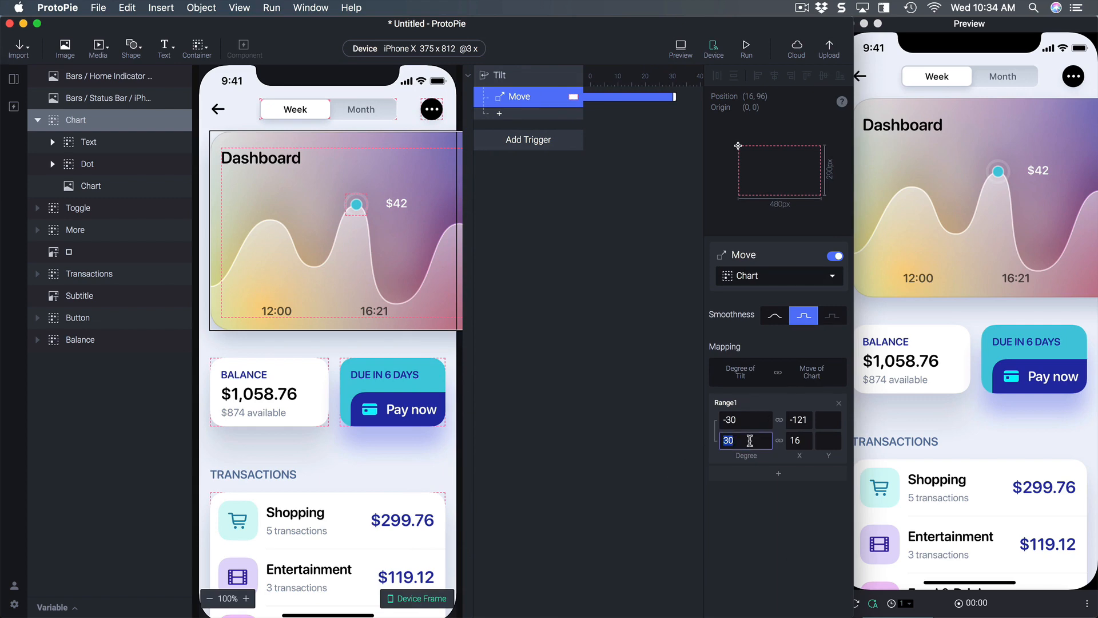
{"action": "type", "text": "0"}
{"action": "key", "text": "enter"}
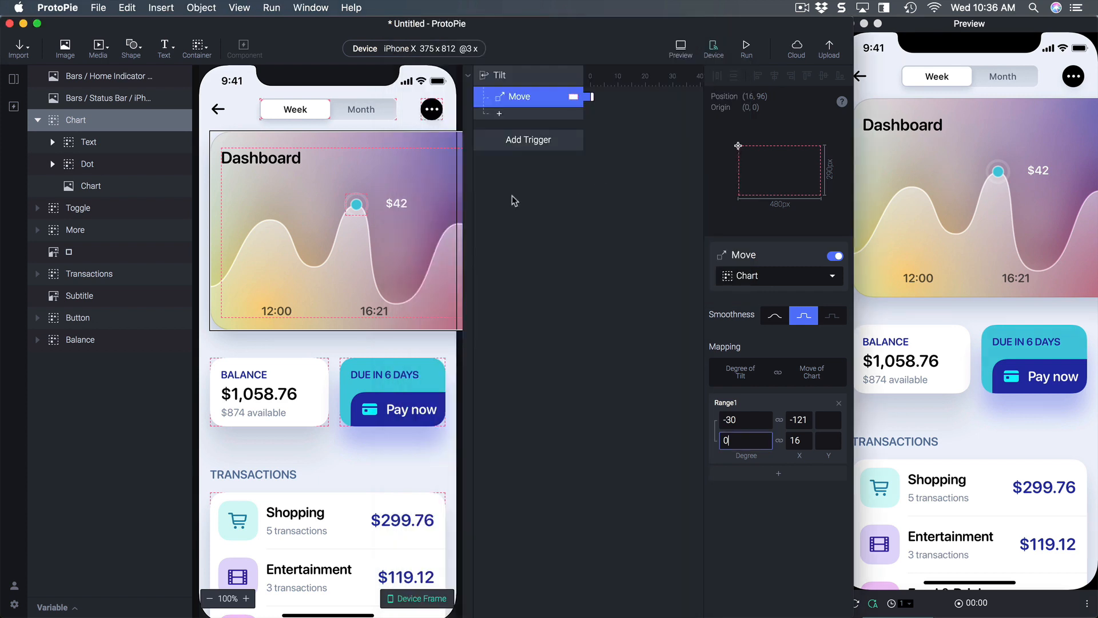
Step: Add a Move response for Text mapping X 11 to 21 over -30 to 0 degrees
{"action": "left_click", "coordinate": [88, 142]}
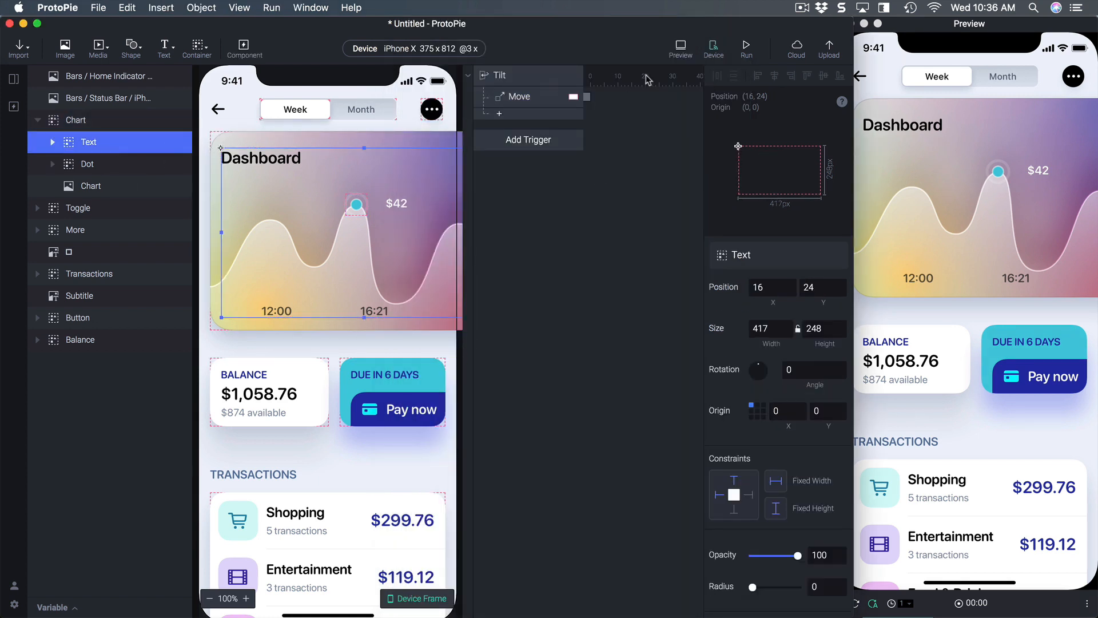
{"action": "left_click", "coordinate": [501, 75]}
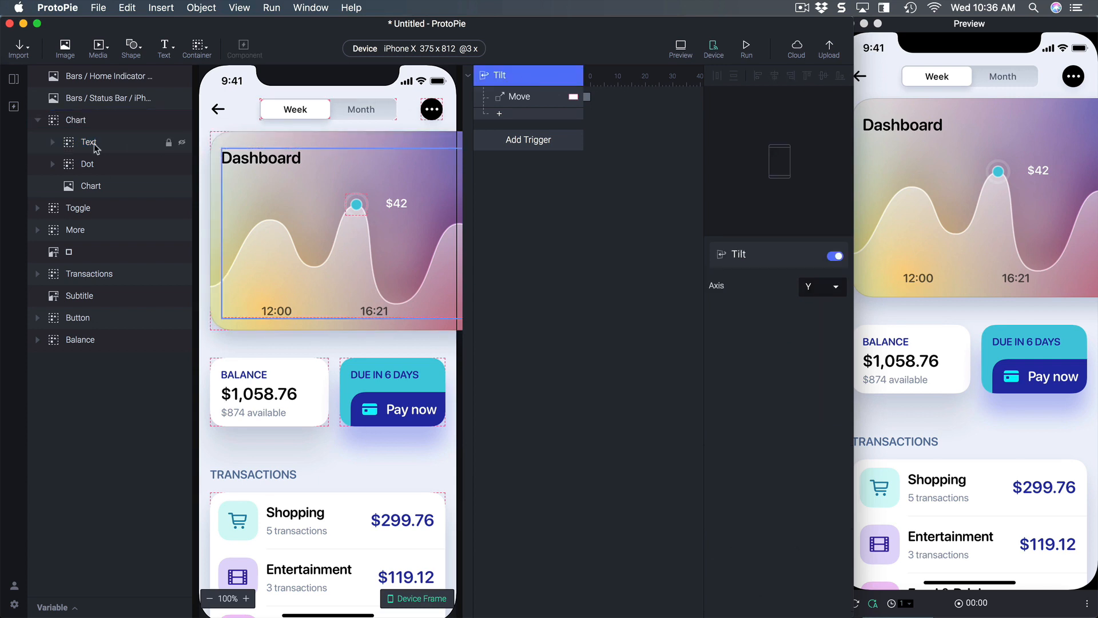
{"action": "left_click", "coordinate": [89, 141]}
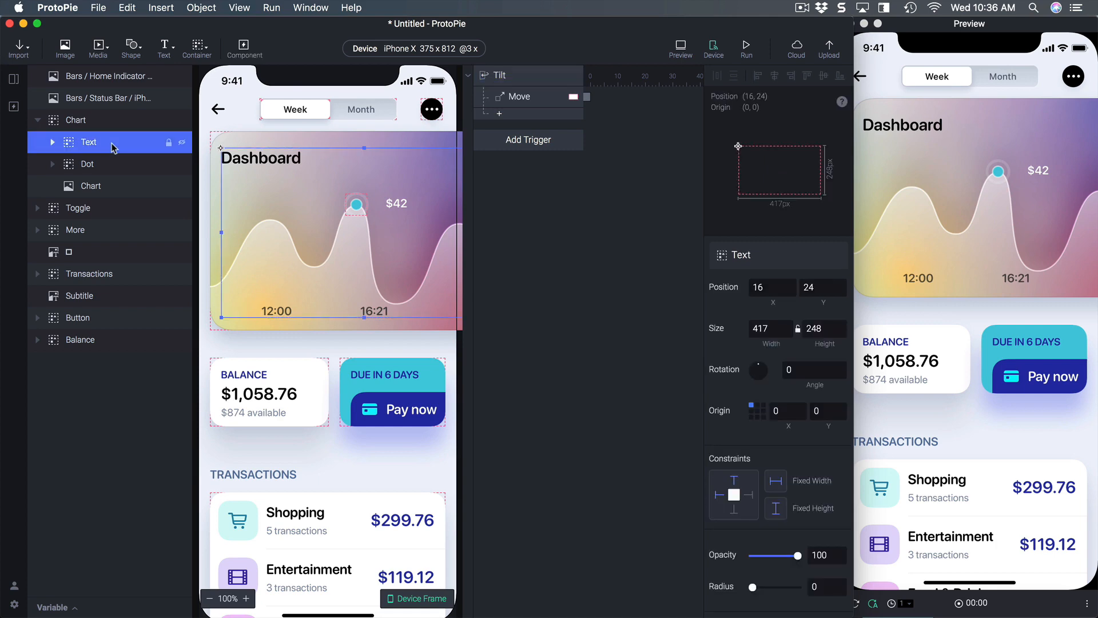
{"action": "left_click", "coordinate": [114, 190]}
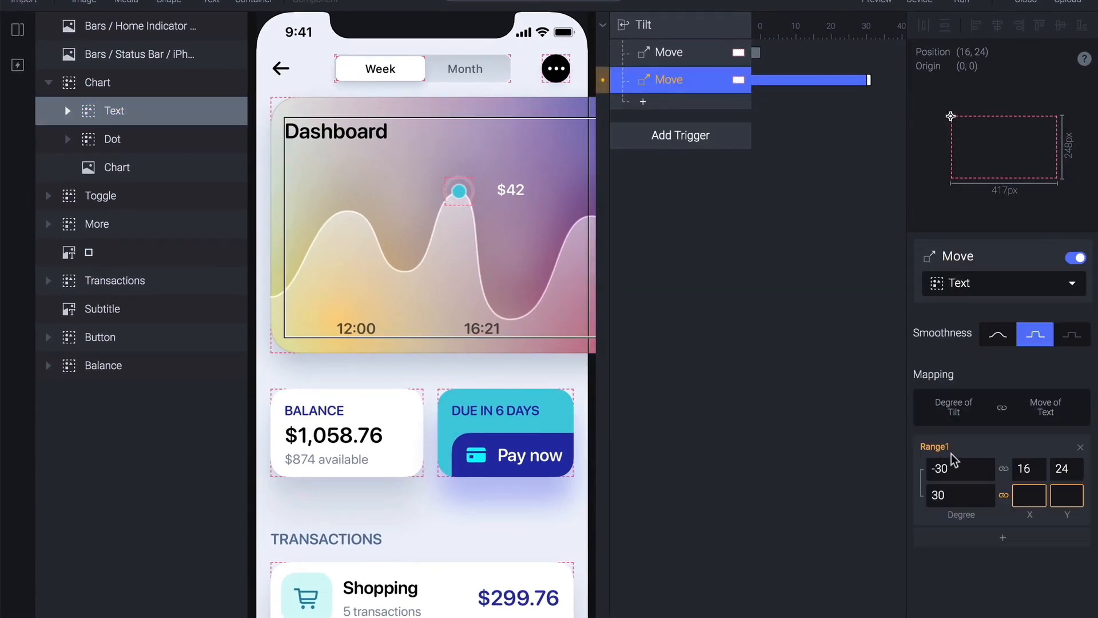
{"action": "left_click", "coordinate": [960, 469]}
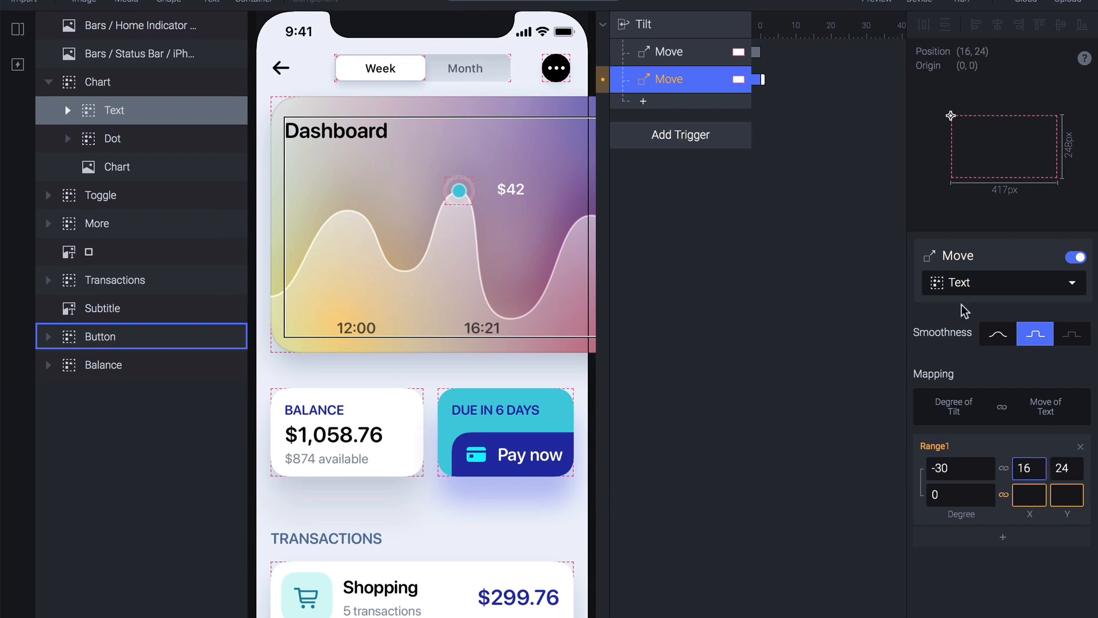
{"action": "left_click", "coordinate": [1029, 495]}
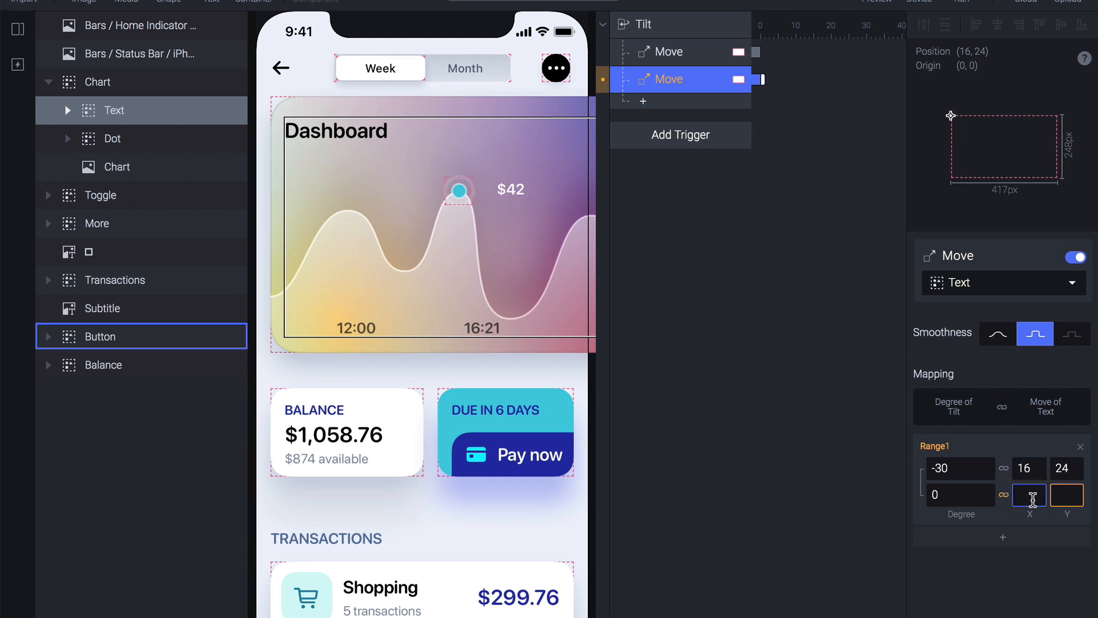
{"action": "left_click", "coordinate": [1029, 468]}
{"action": "type", "text": "1"}
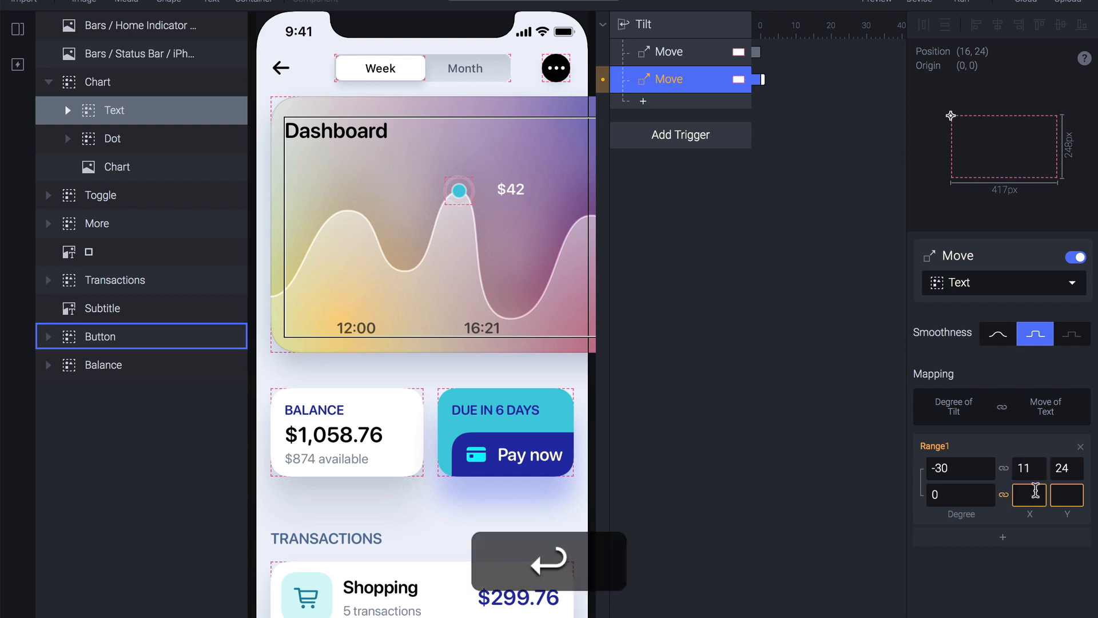
{"action": "type", "text": "16"}
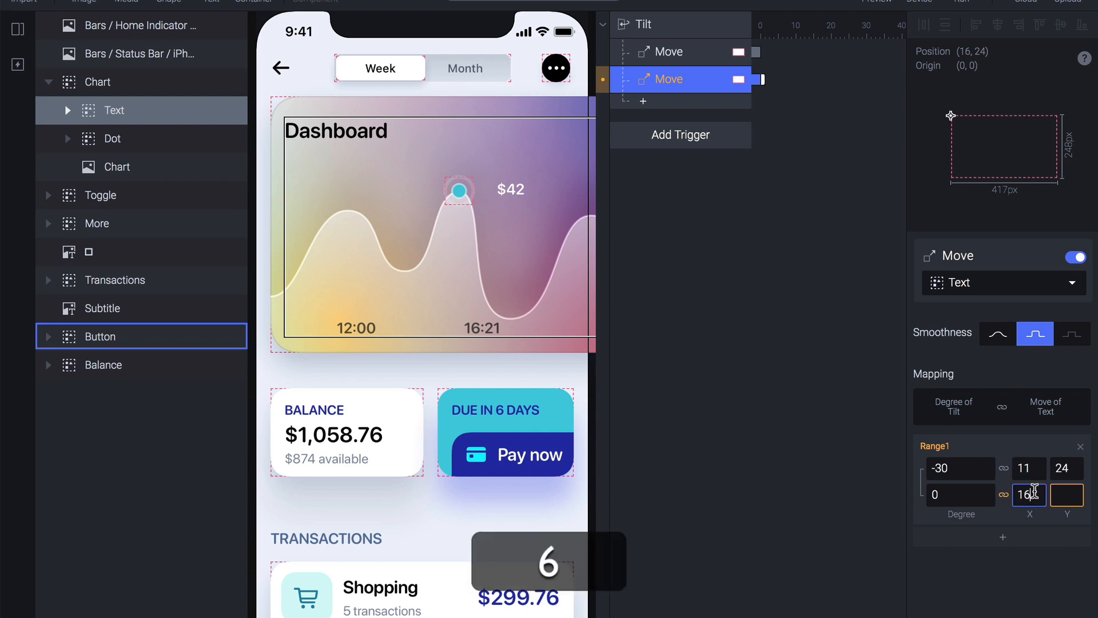
{"action": "type", "text": "21"}
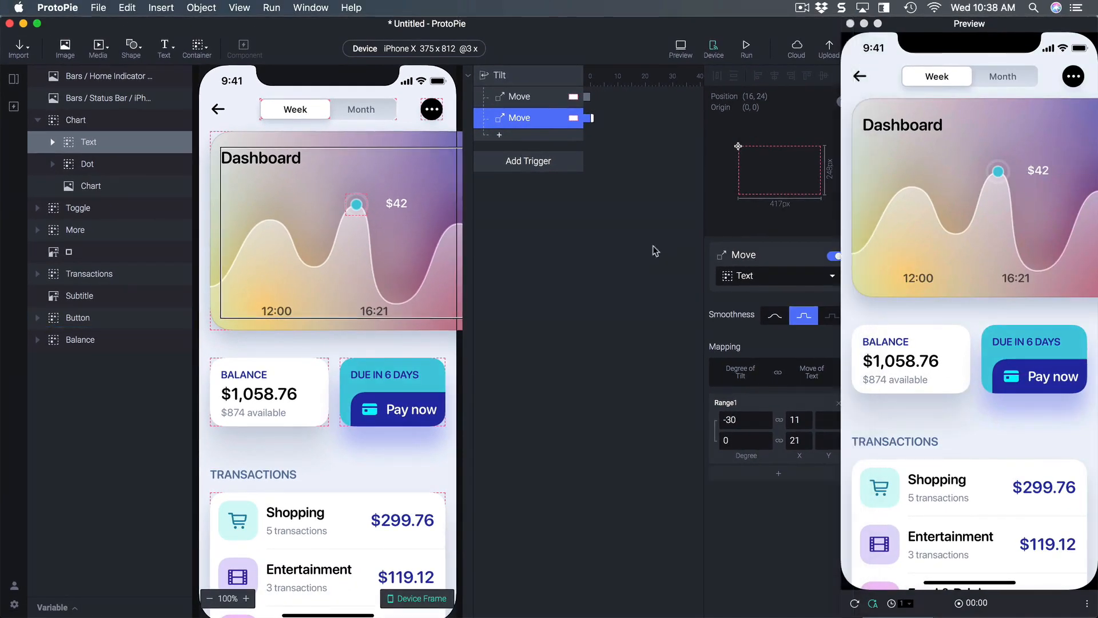
Step: Add a second Tilt trigger whose Move shifts Text's Y from 19 to 29
{"action": "left_click", "coordinate": [528, 160]}
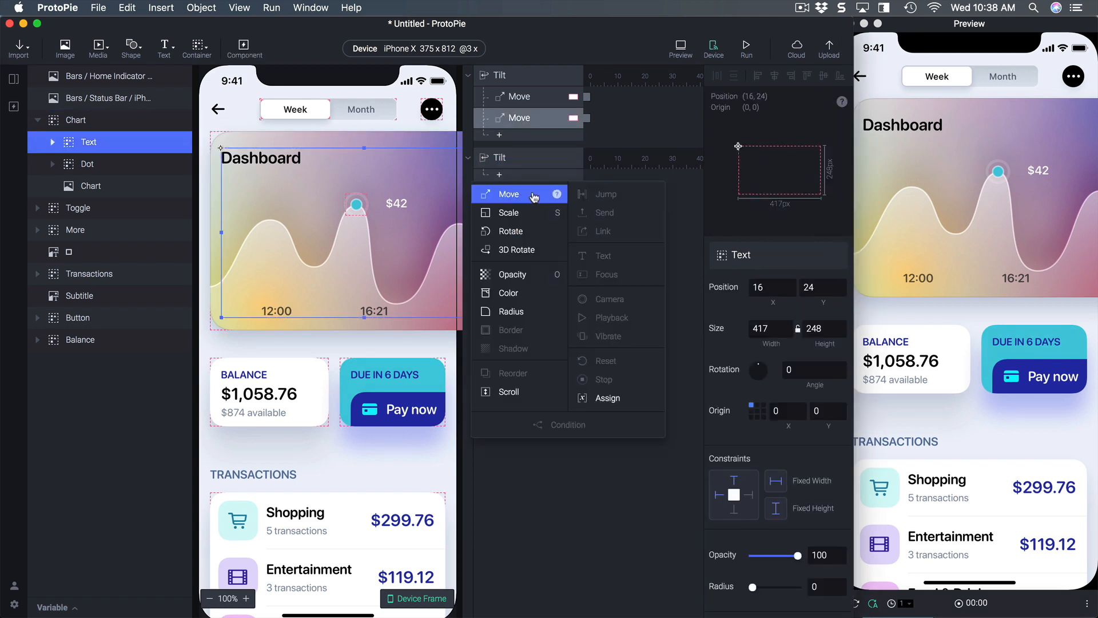
{"action": "left_click", "coordinate": [509, 194]}
{"action": "type", "text": "19"}
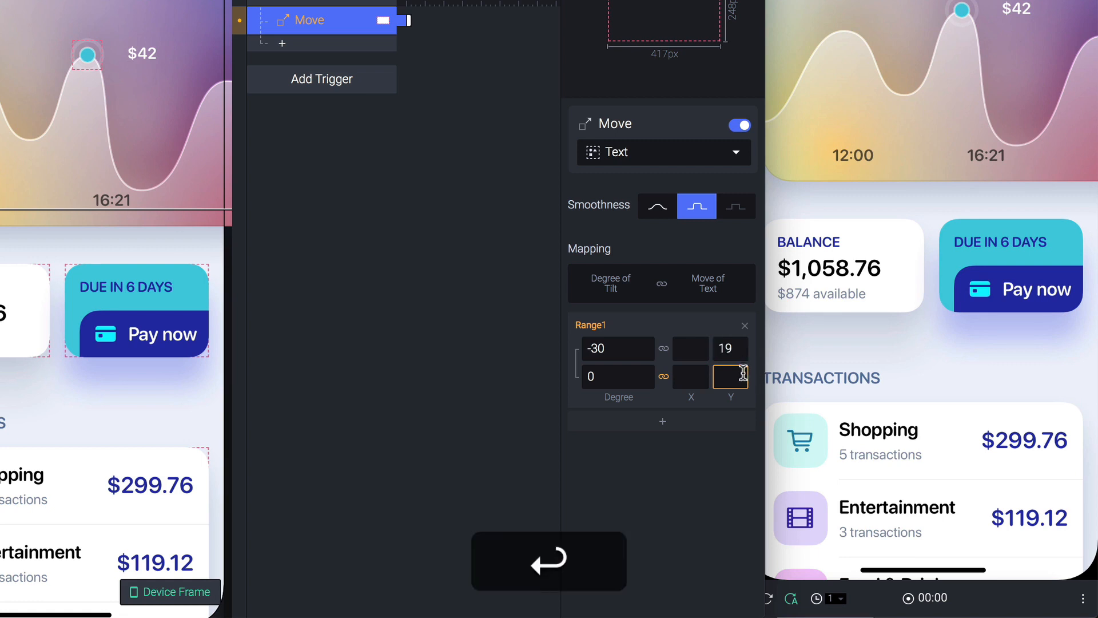
{"action": "type", "text": "29"}
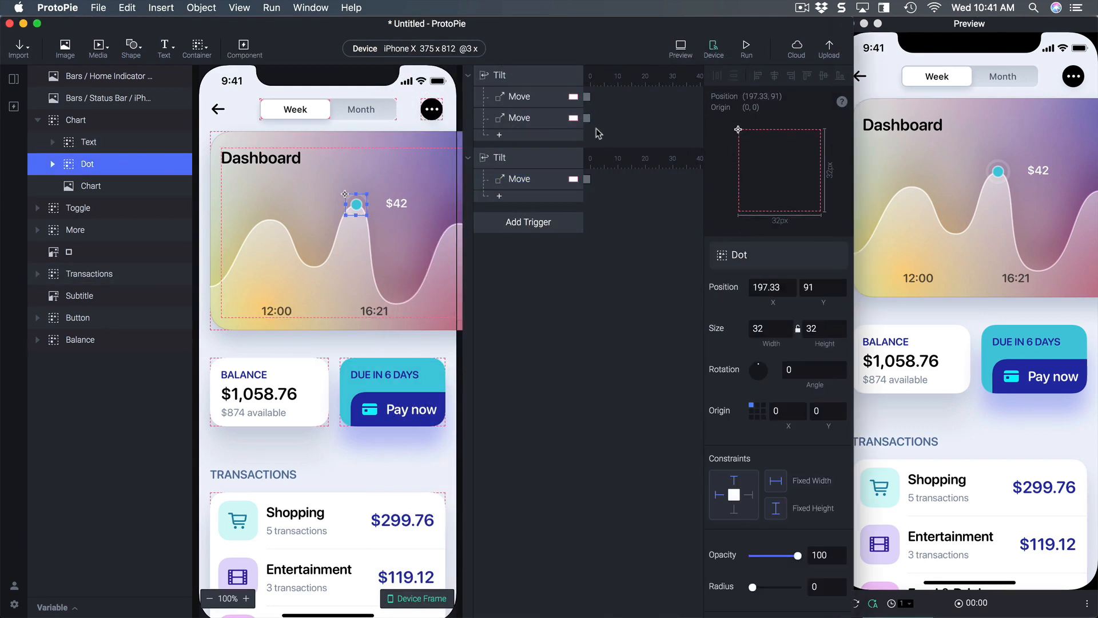
Step: Add Dot Move responses on both Tilt triggers, mapping Y 86 to 96 on the second
{"action": "left_click", "coordinate": [519, 139]}
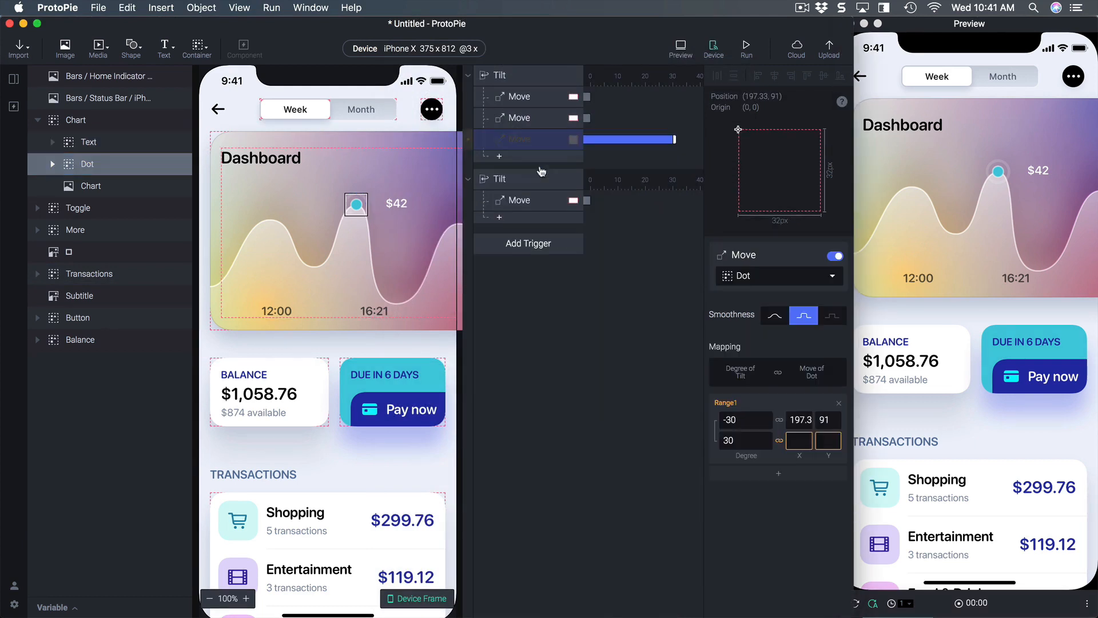
{"action": "left_click", "coordinate": [520, 139]}
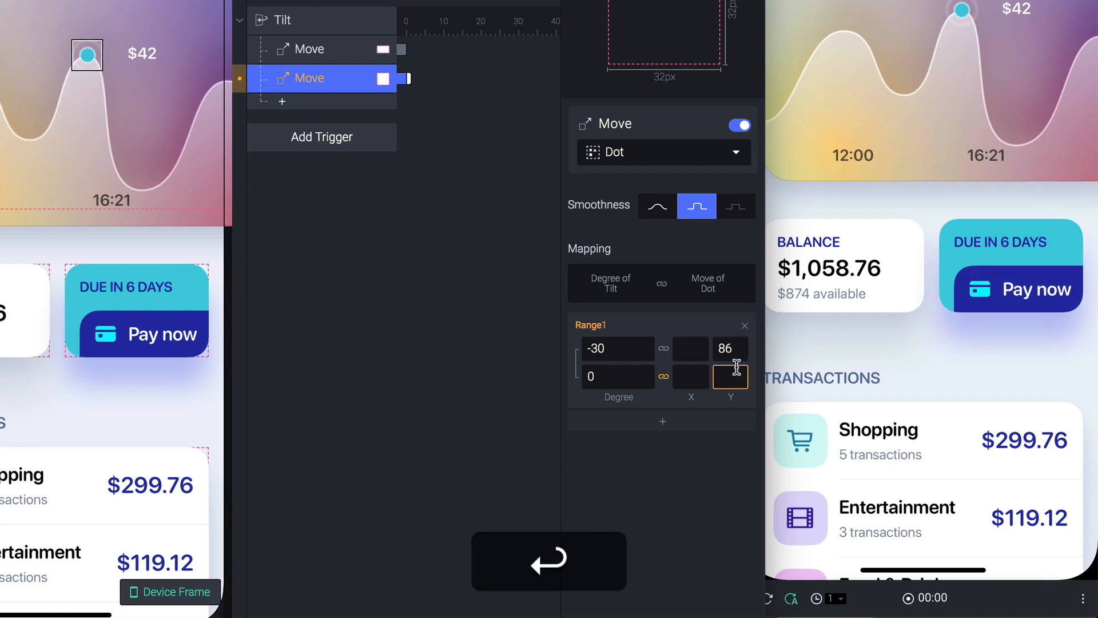
{"action": "type", "text": "914"}
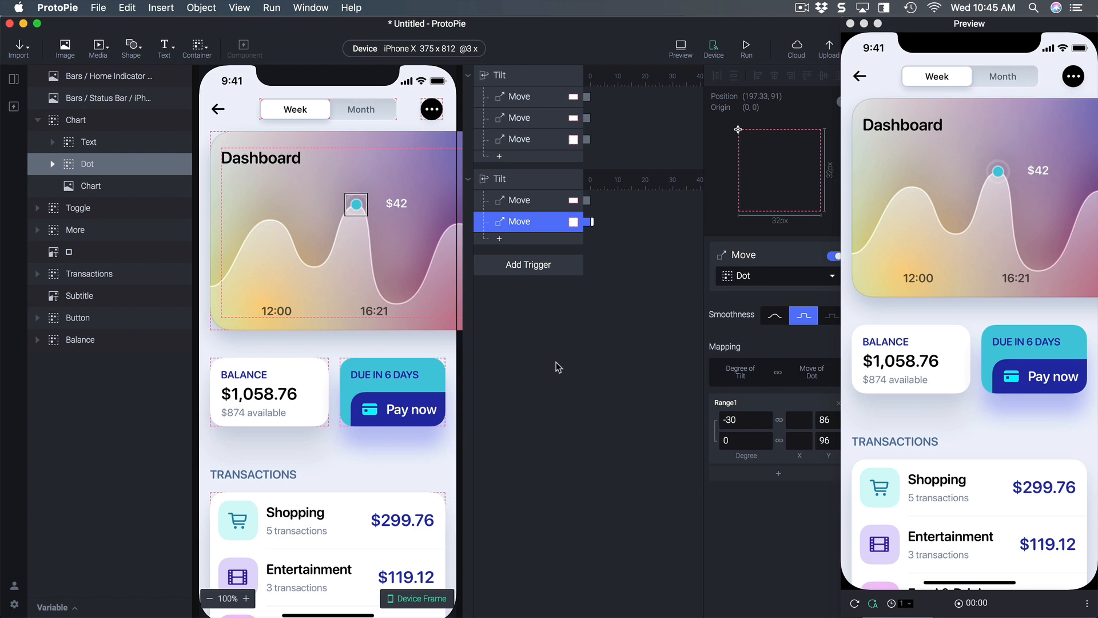
Step: Convert the Chart group into component Chart 1 and expand its Text, Dot and Chart layers
{"action": "left_click", "coordinate": [75, 120]}
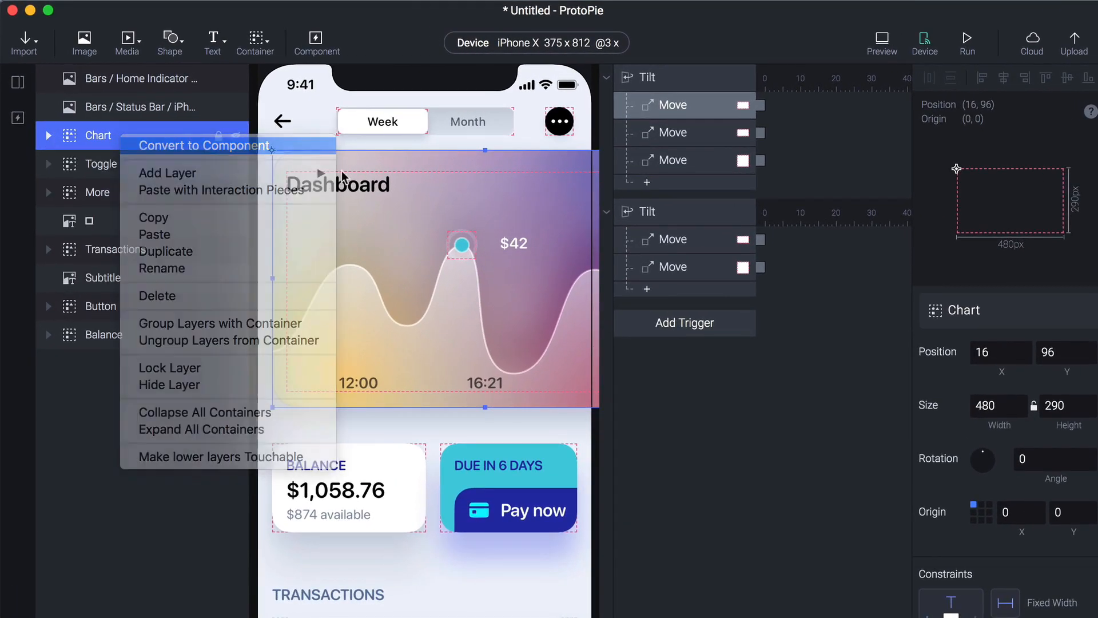
{"action": "left_click", "coordinate": [204, 145]}
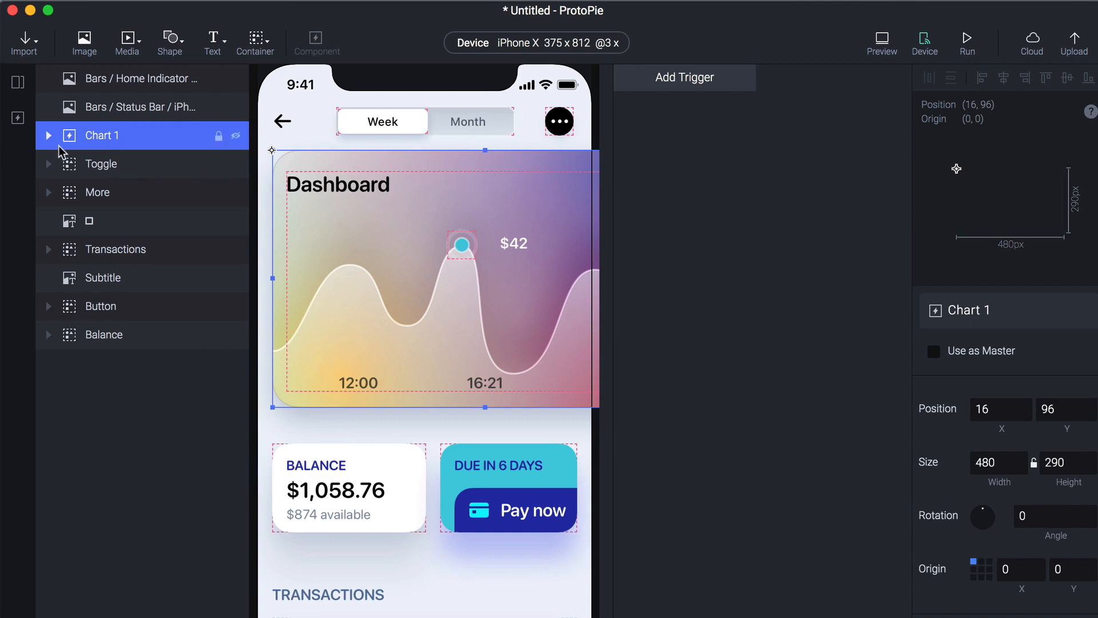
{"action": "left_click", "coordinate": [48, 136]}
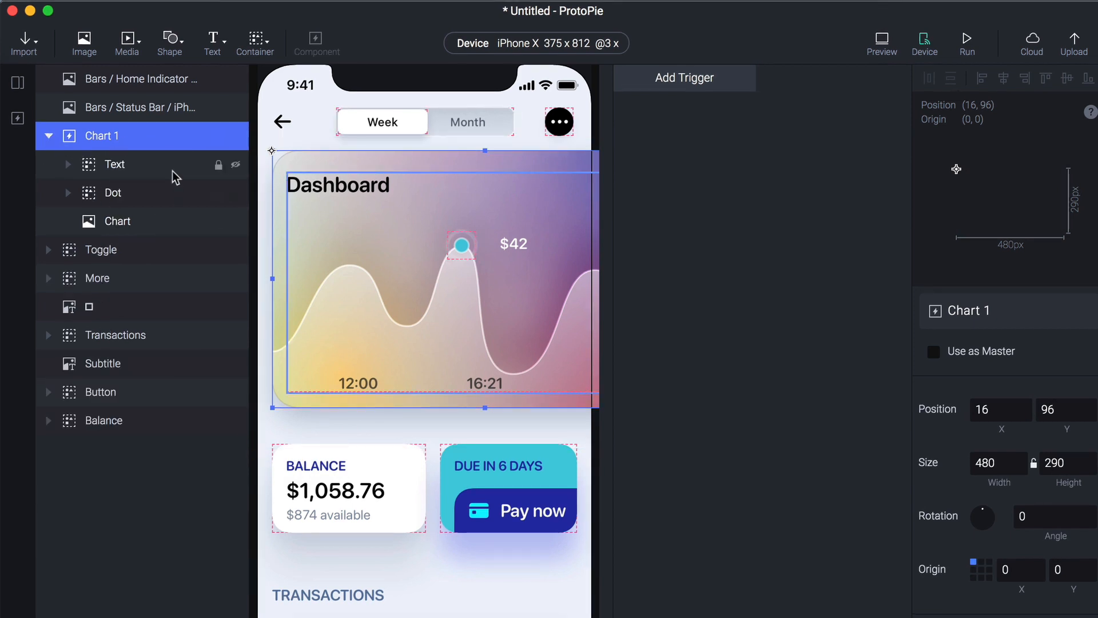
{"action": "left_click", "coordinate": [18, 118]}
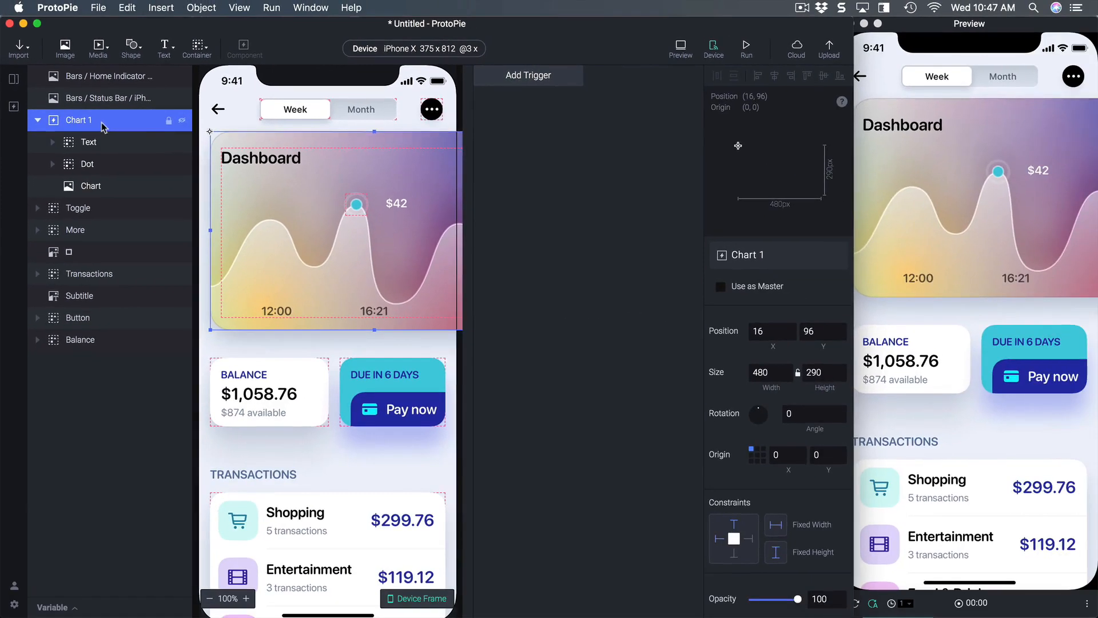
Step: Add a Tap trigger sending 'tapped' over the Component channel to Chart 1
{"action": "left_click", "coordinate": [528, 75]}
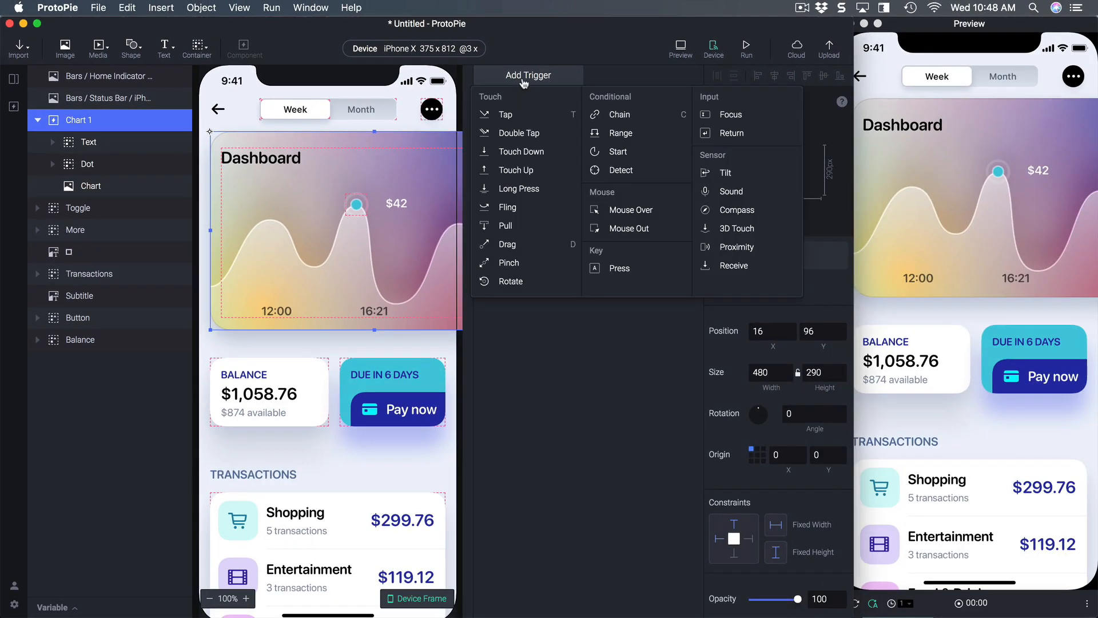
{"action": "left_click", "coordinate": [505, 114]}
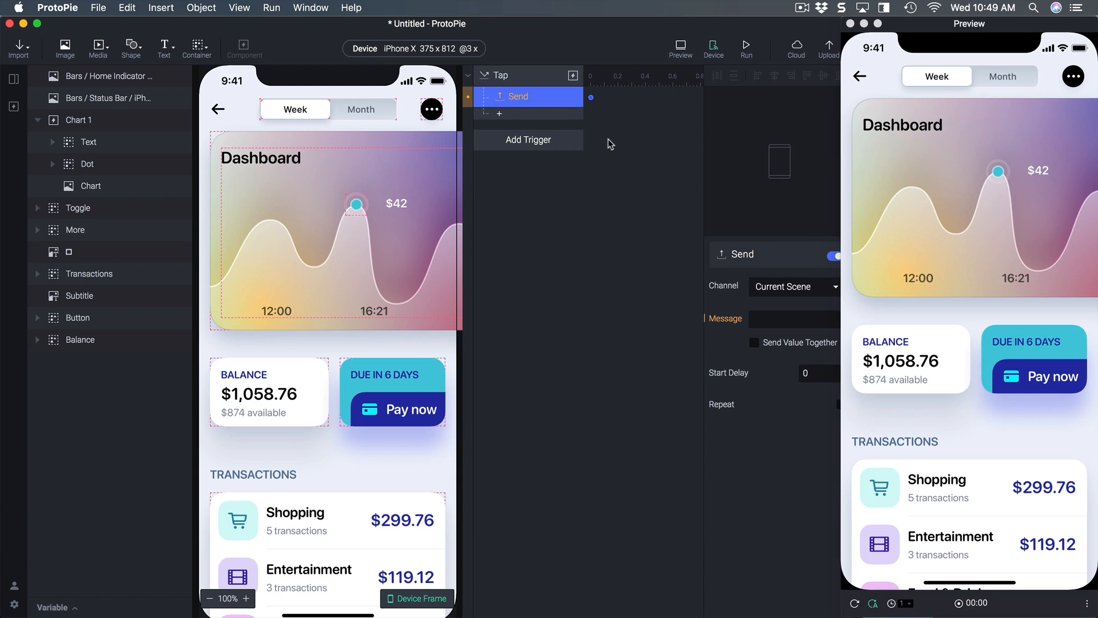
{"action": "mouse_move", "coordinate": [603, 152]}
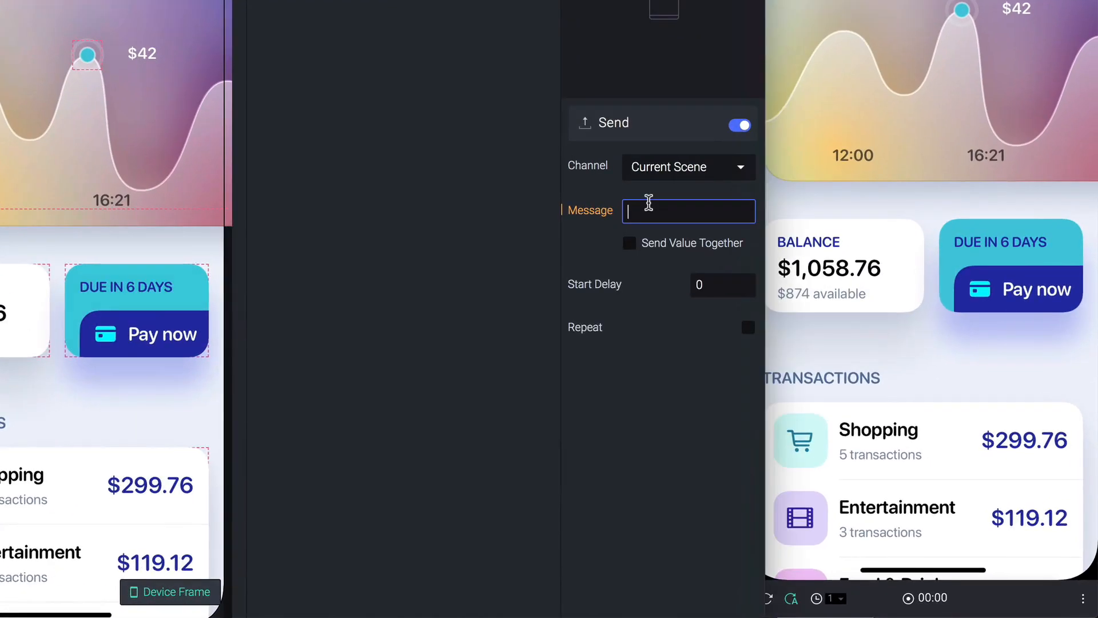
{"action": "type", "text": "tapped"}
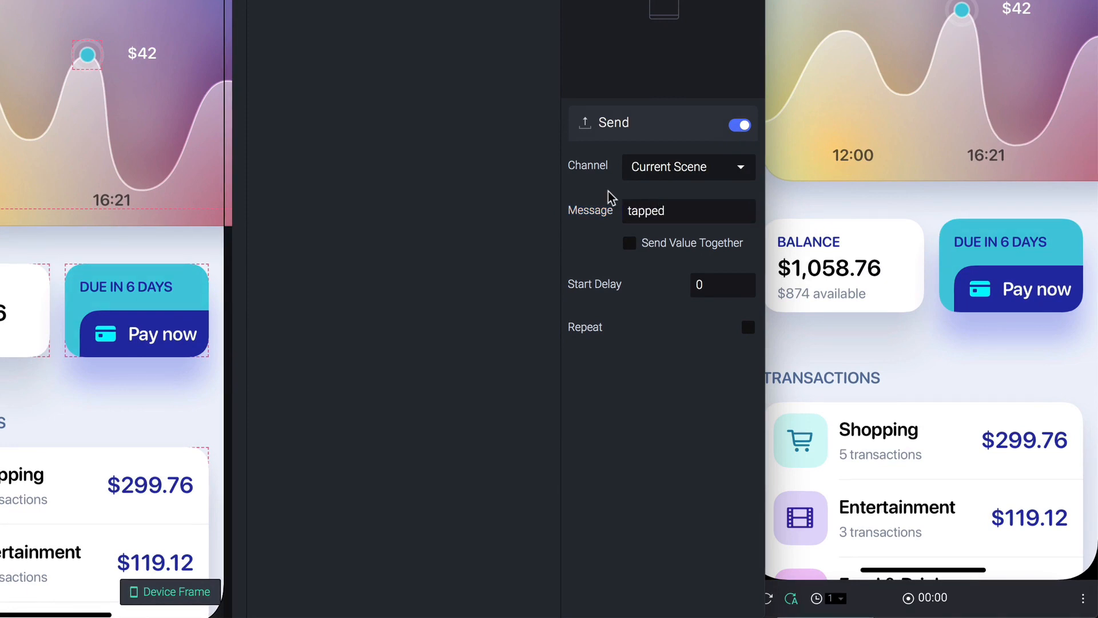
{"action": "left_click", "coordinate": [686, 167]}
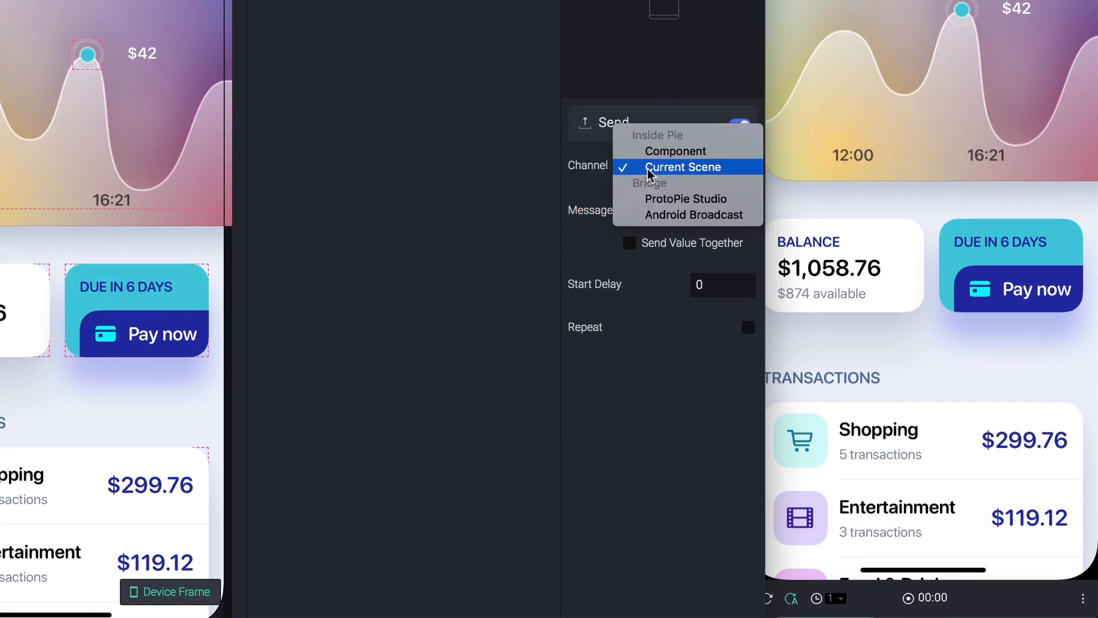
{"action": "mouse_move", "coordinate": [657, 175]}
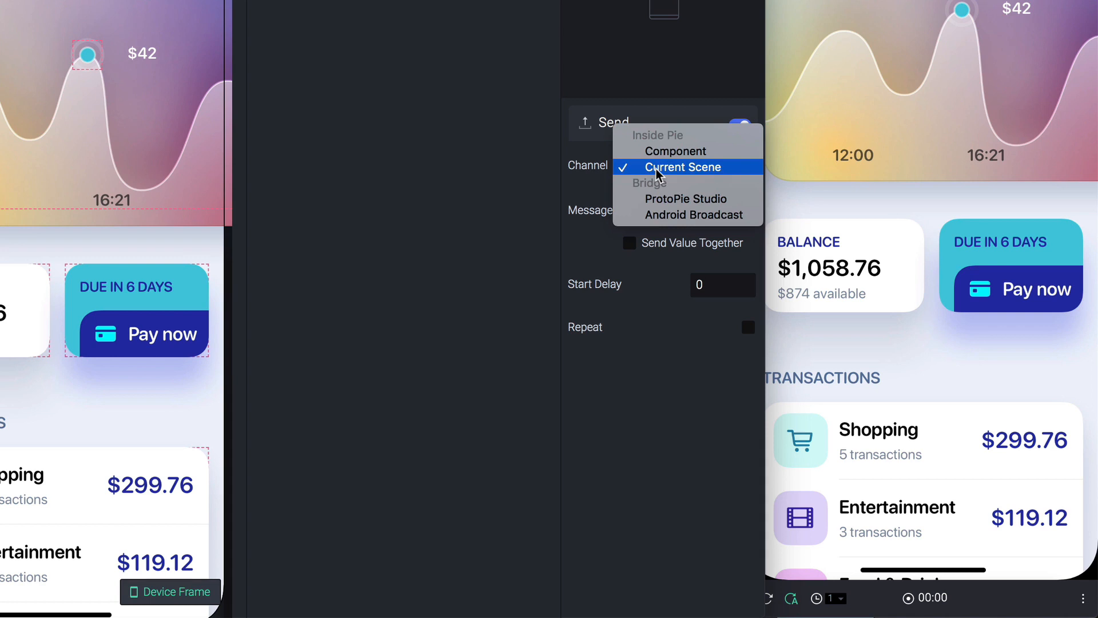
{"action": "mouse_move", "coordinate": [664, 173]}
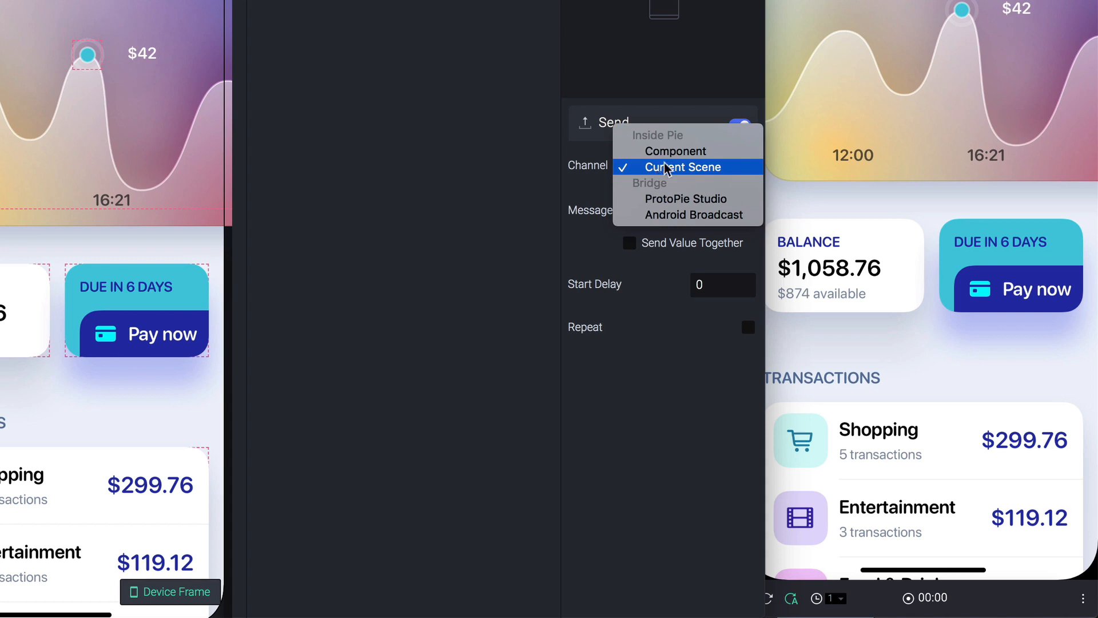
{"action": "left_click", "coordinate": [674, 151]}
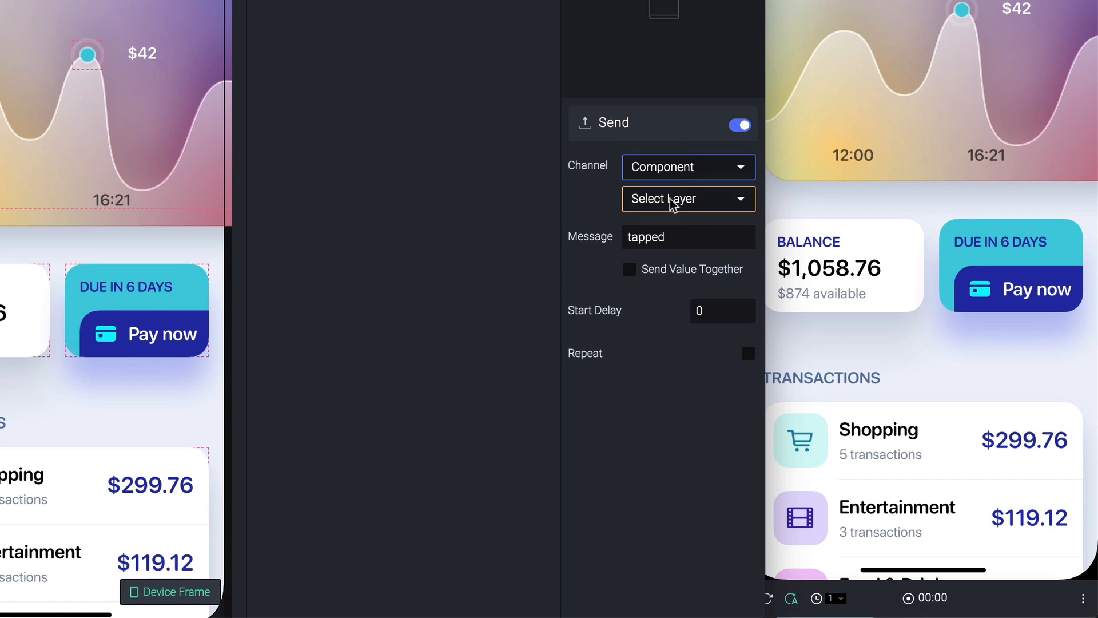
{"action": "left_click", "coordinate": [687, 199]}
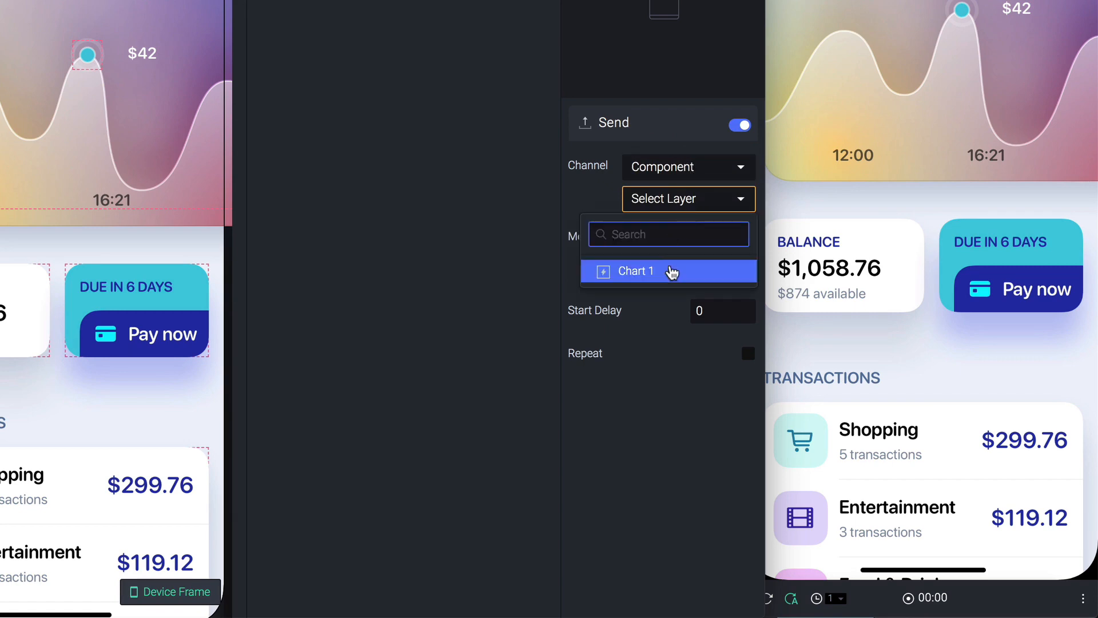
{"action": "left_click", "coordinate": [635, 271]}
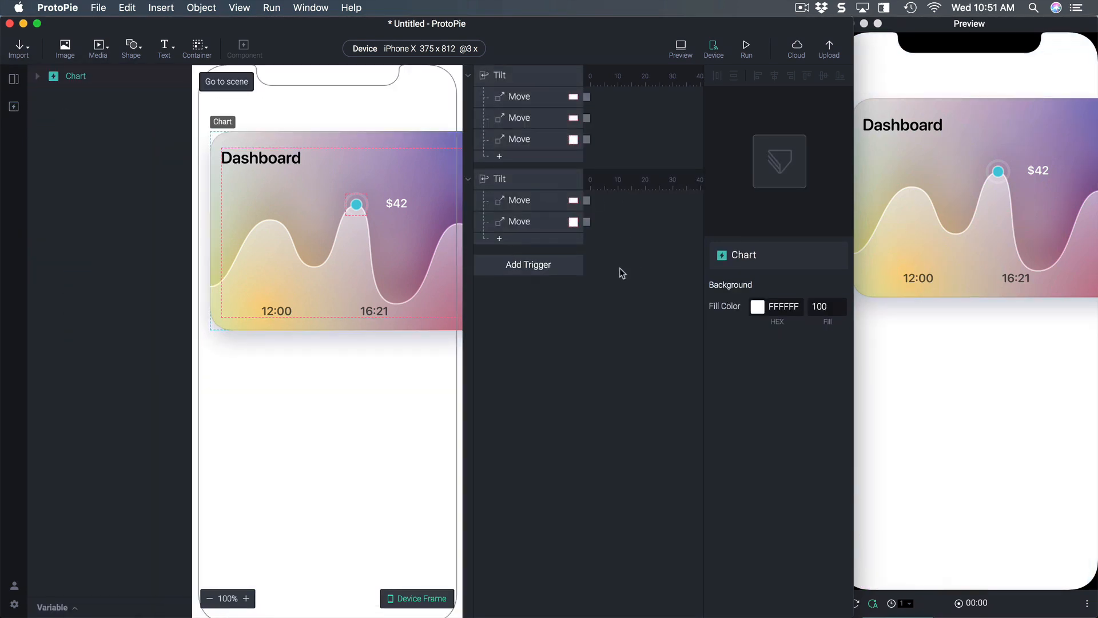
Step: Set Chart 1's Receive trigger to the Outside Component channel with message 'tapped'
{"action": "left_click", "coordinate": [528, 264]}
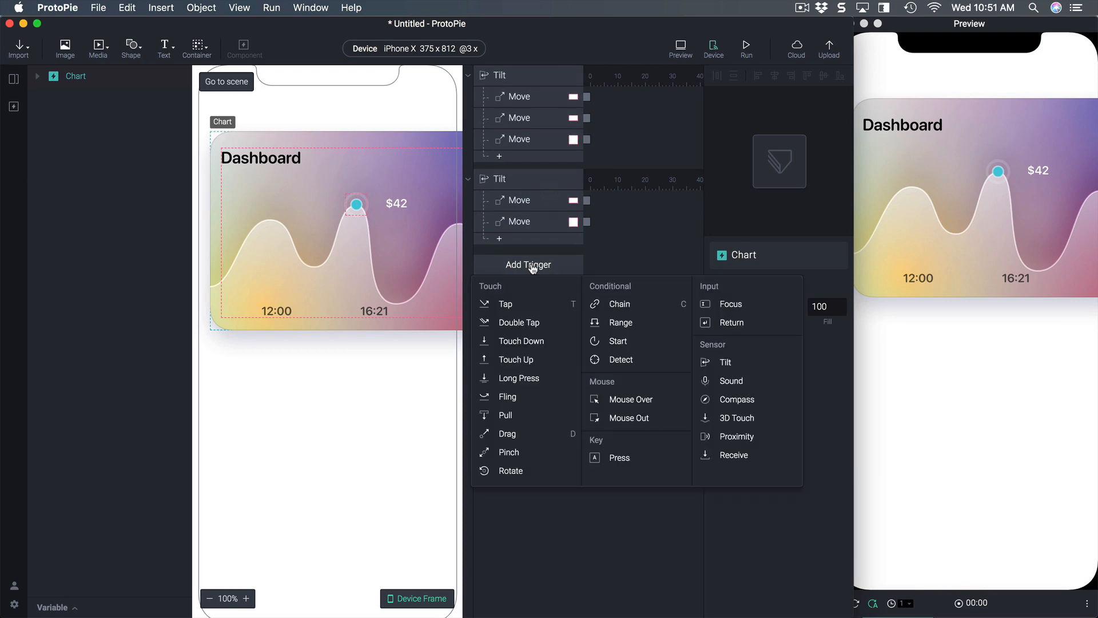
{"action": "left_click", "coordinate": [733, 454]}
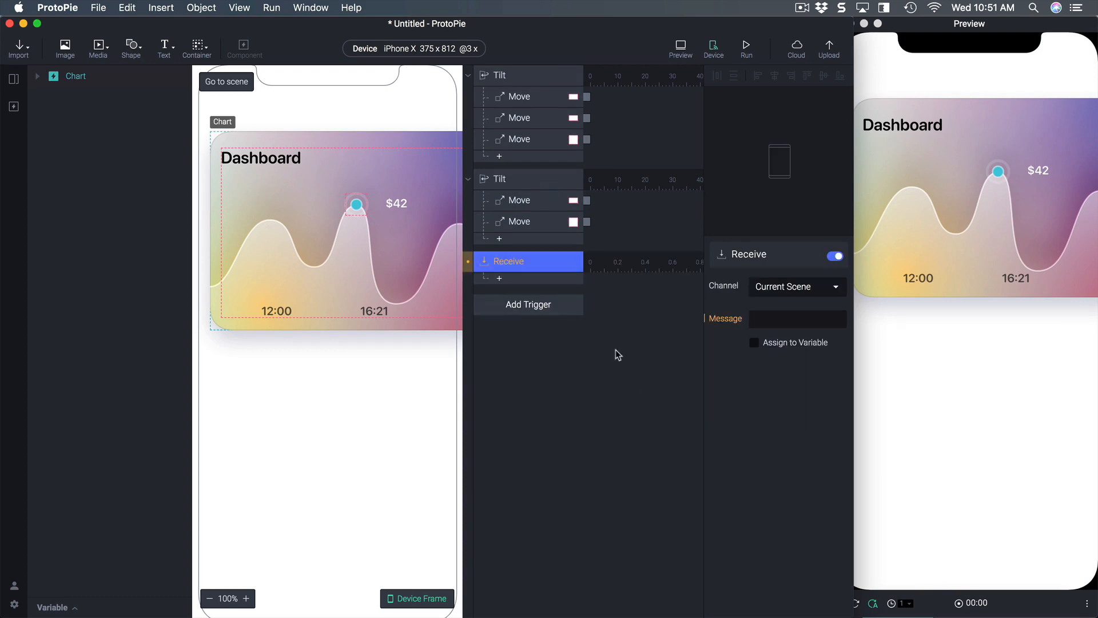
{"action": "left_click", "coordinate": [795, 287]}
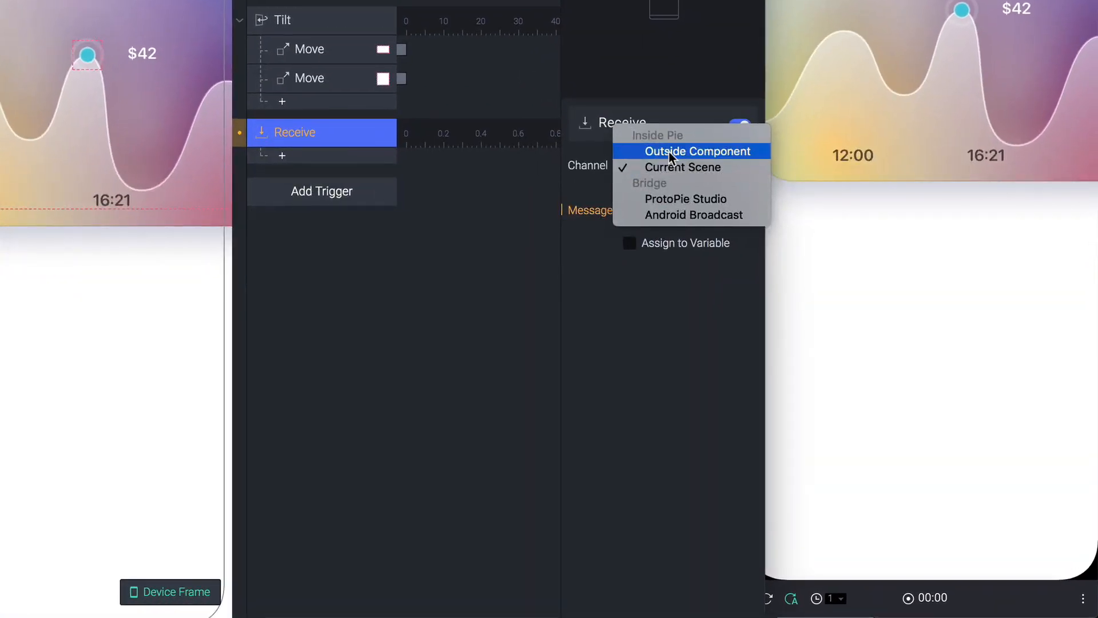
{"action": "left_click", "coordinate": [697, 151]}
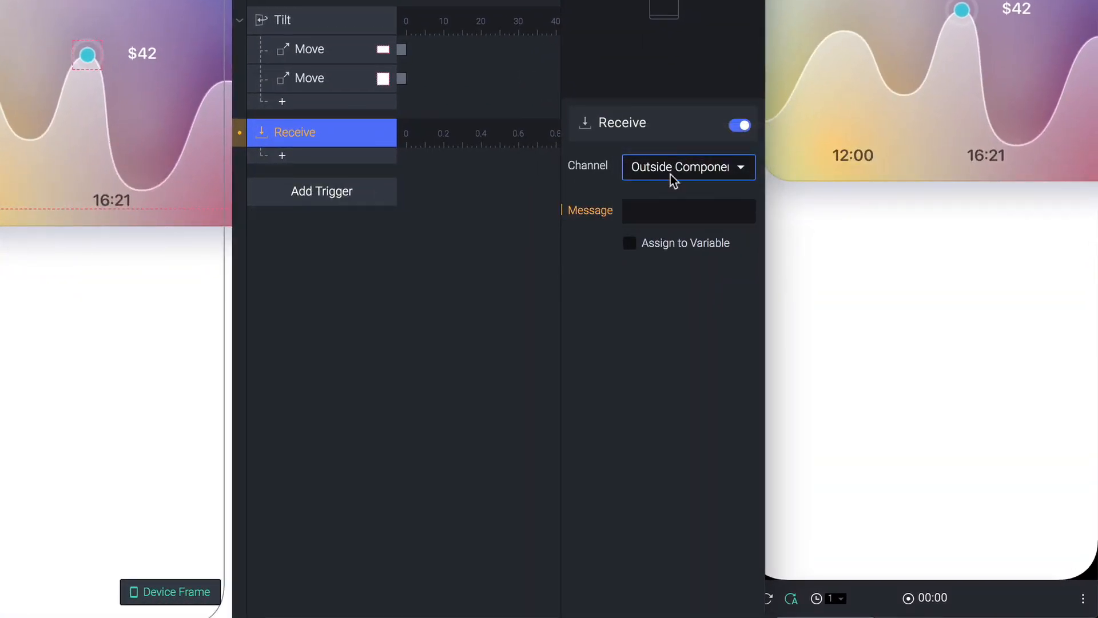
{"action": "type", "text": "tapped"}
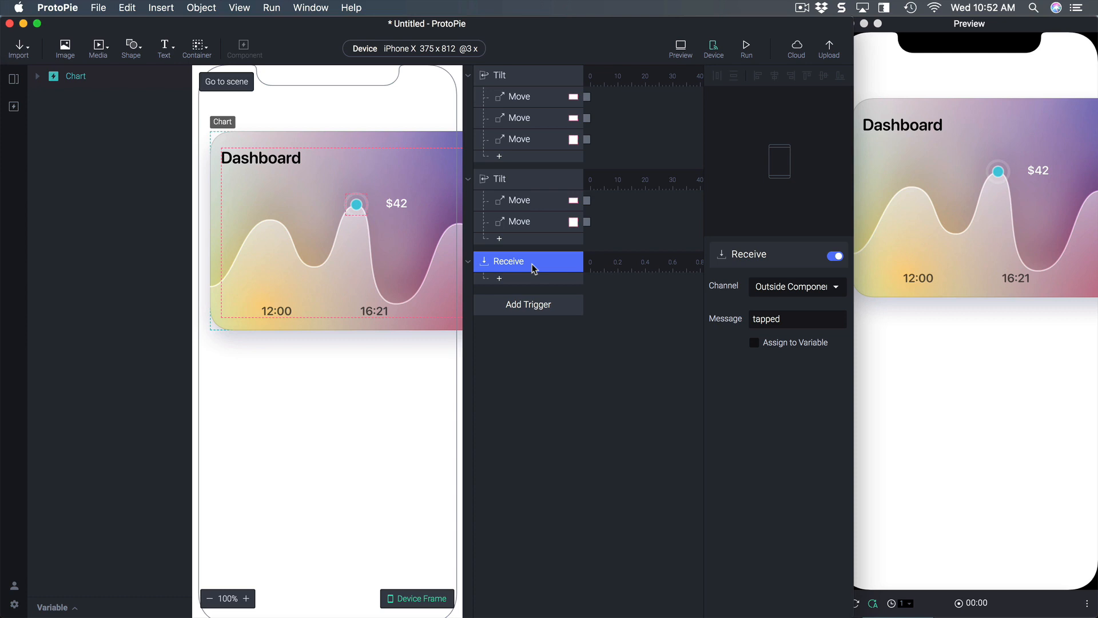
{"action": "left_click", "coordinate": [796, 318]}
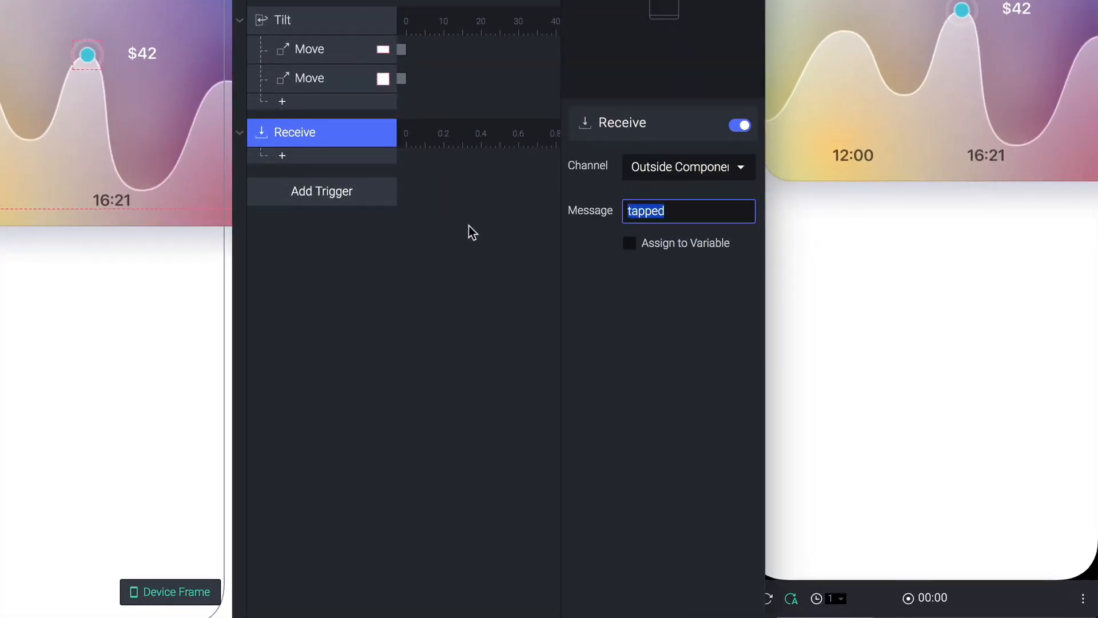
{"action": "left_click", "coordinate": [321, 191]}
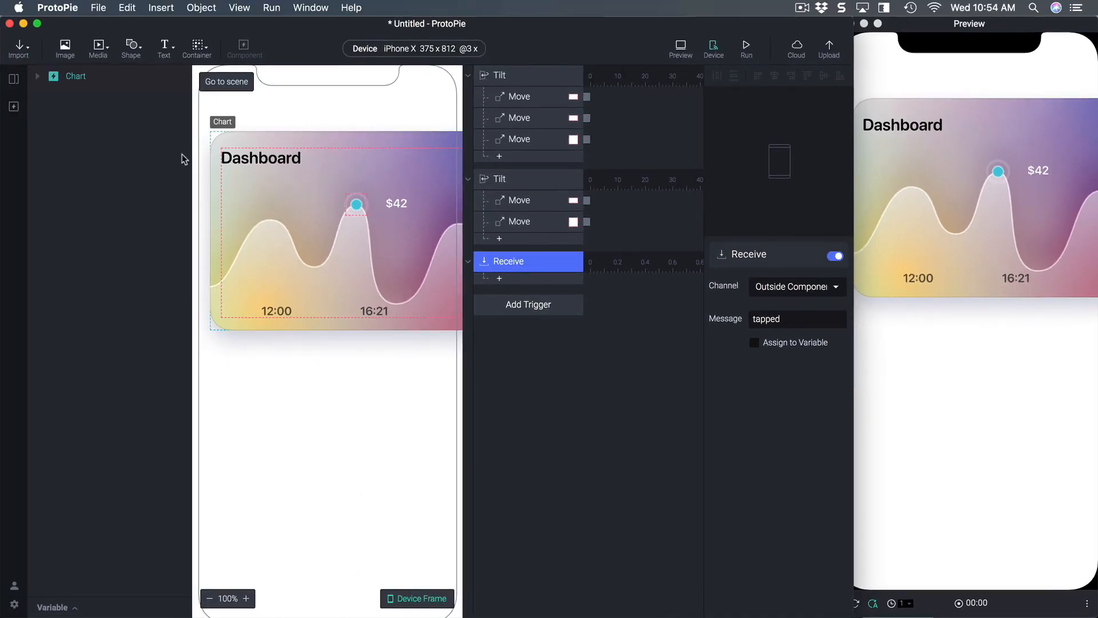
Step: Add Opacity-to-0 responses for Dot, Text and Chart, delayed 0, 0.1 and 0.2 seconds
{"action": "left_click", "coordinate": [36, 75]}
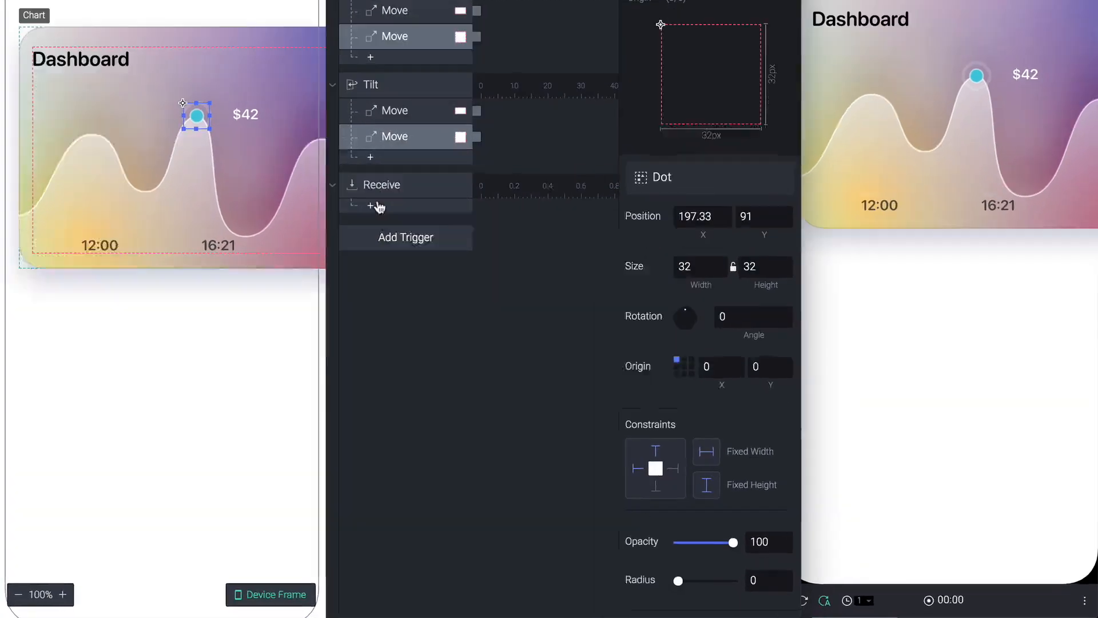
{"action": "left_click", "coordinate": [370, 206]}
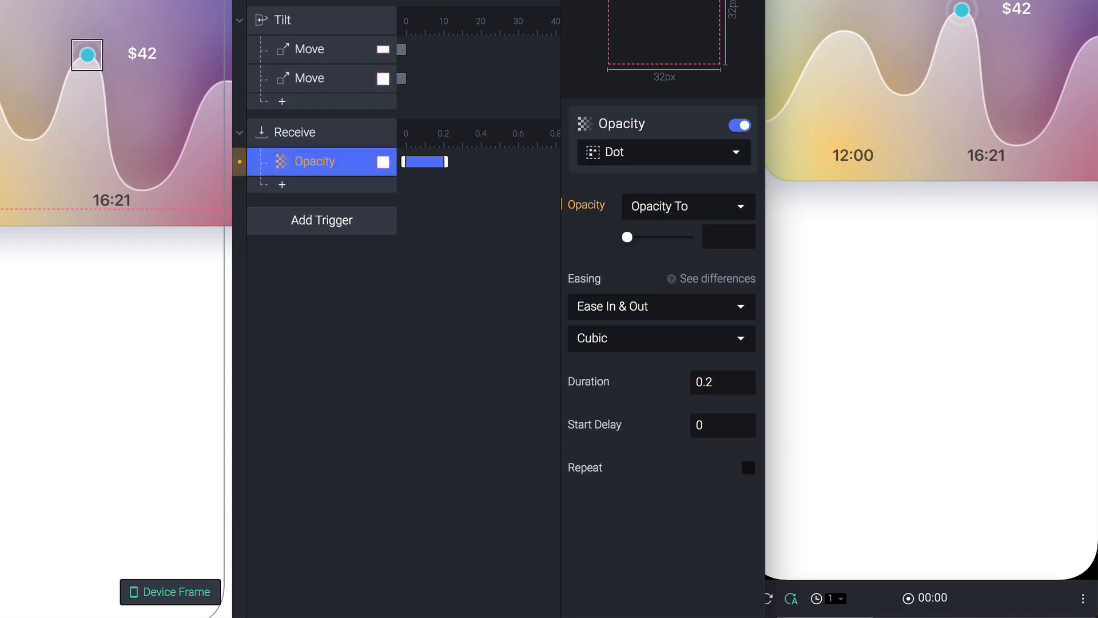
{"action": "left_click", "coordinate": [281, 184]}
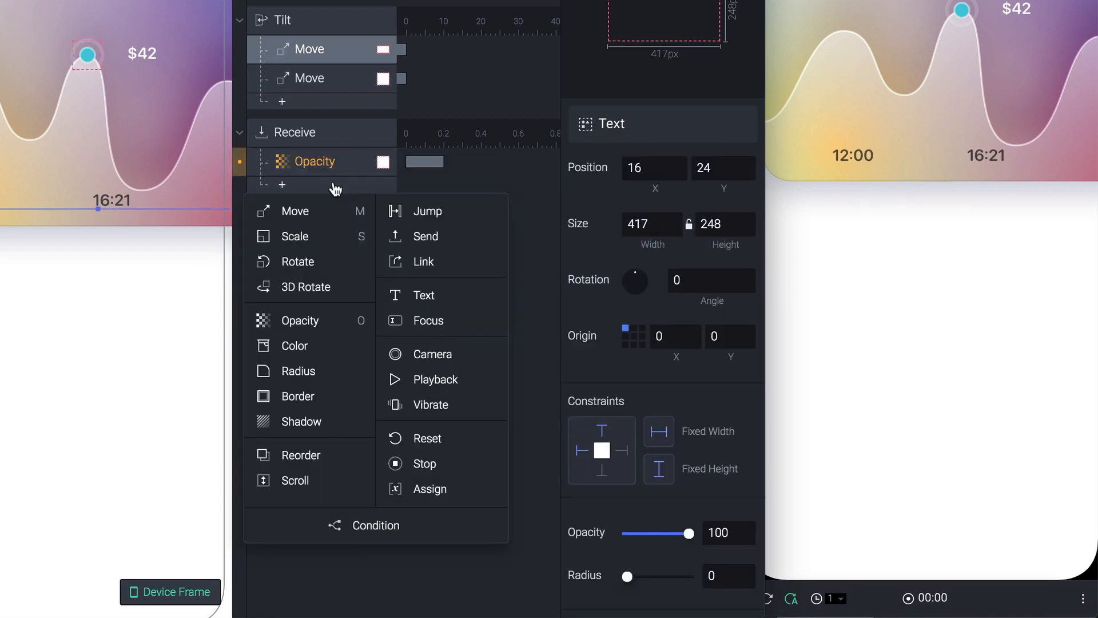
{"action": "left_click", "coordinate": [299, 320]}
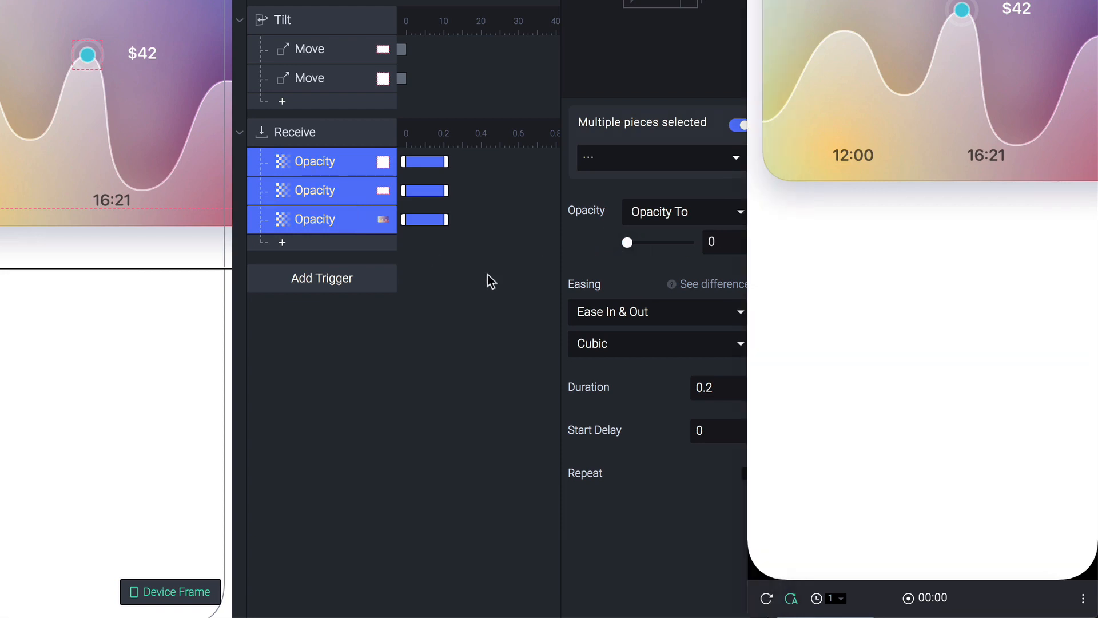
{"action": "mouse_move", "coordinate": [511, 269]}
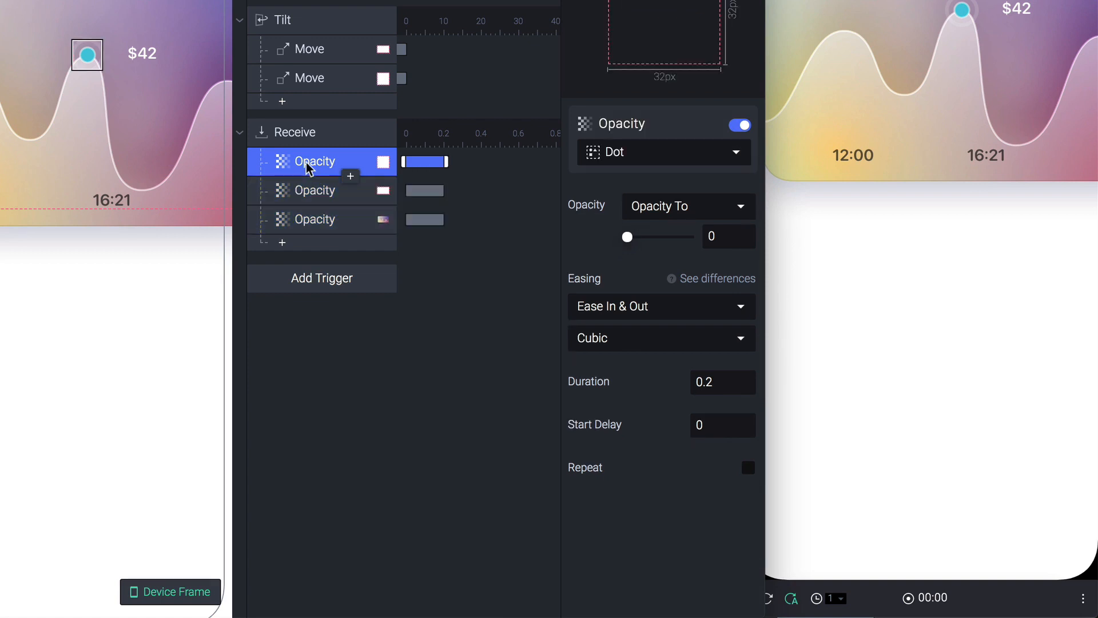
{"action": "mouse_move", "coordinate": [308, 196]}
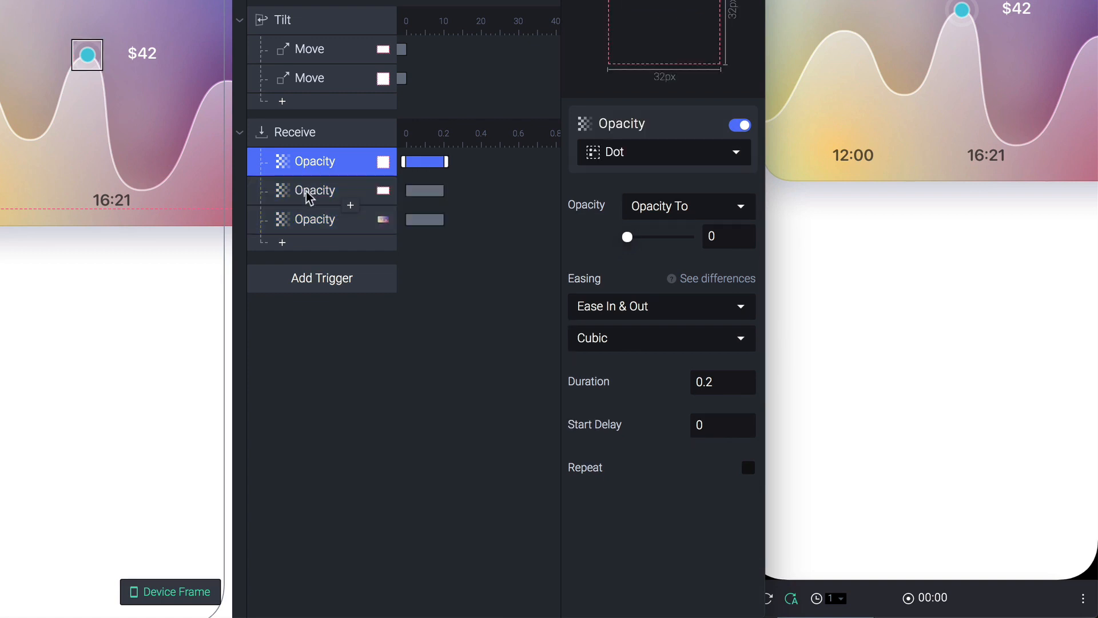
{"action": "left_click", "coordinate": [314, 190]}
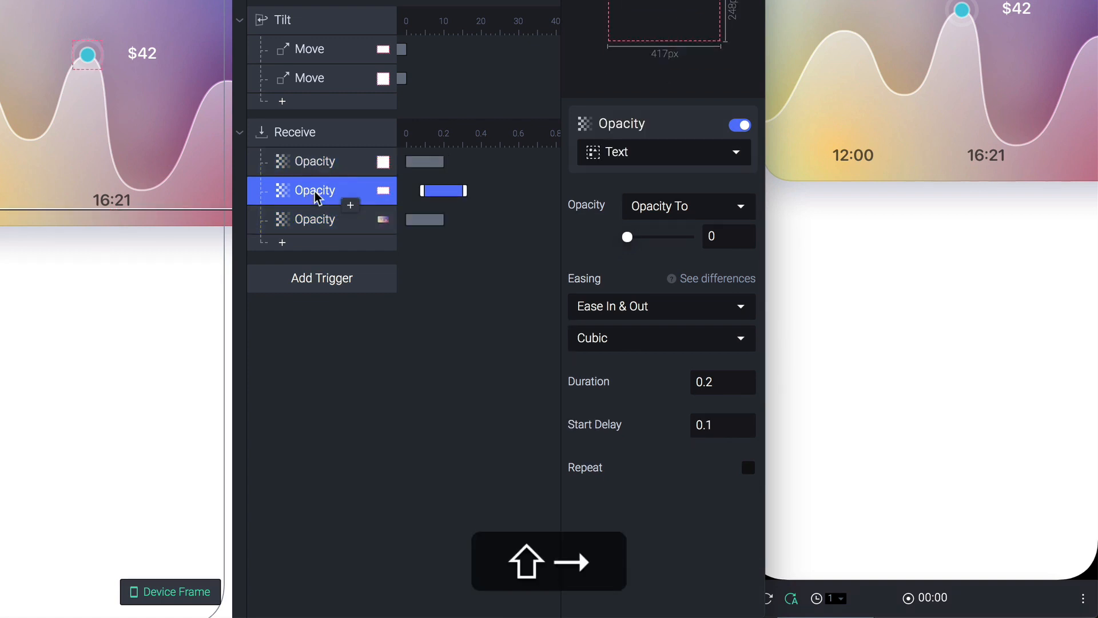
{"action": "left_click", "coordinate": [314, 219]}
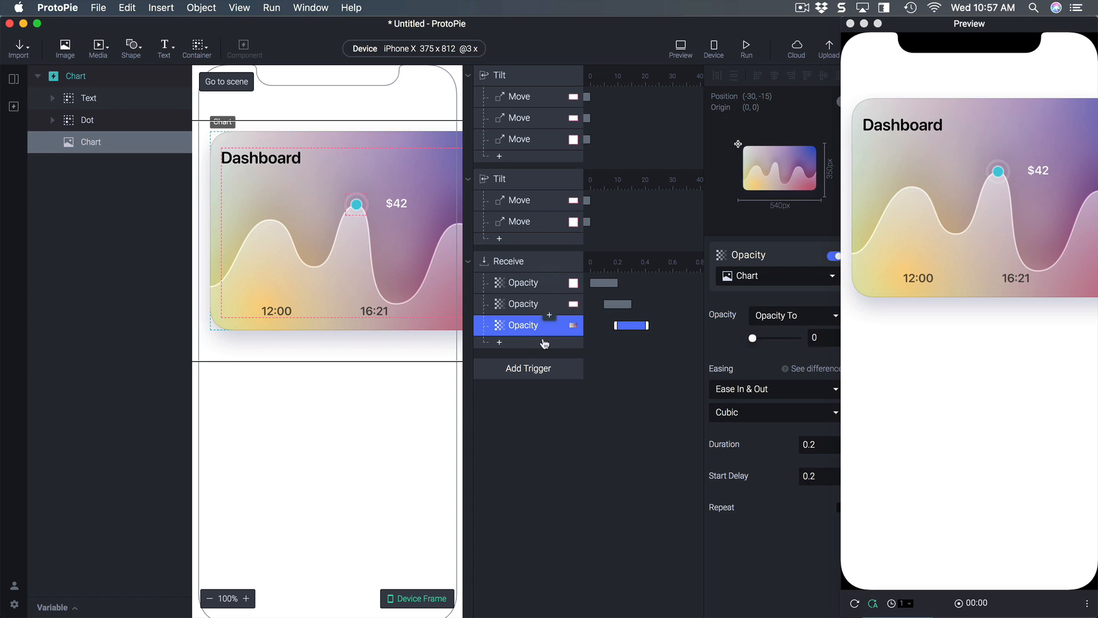
{"action": "mouse_move", "coordinate": [317, 434]}
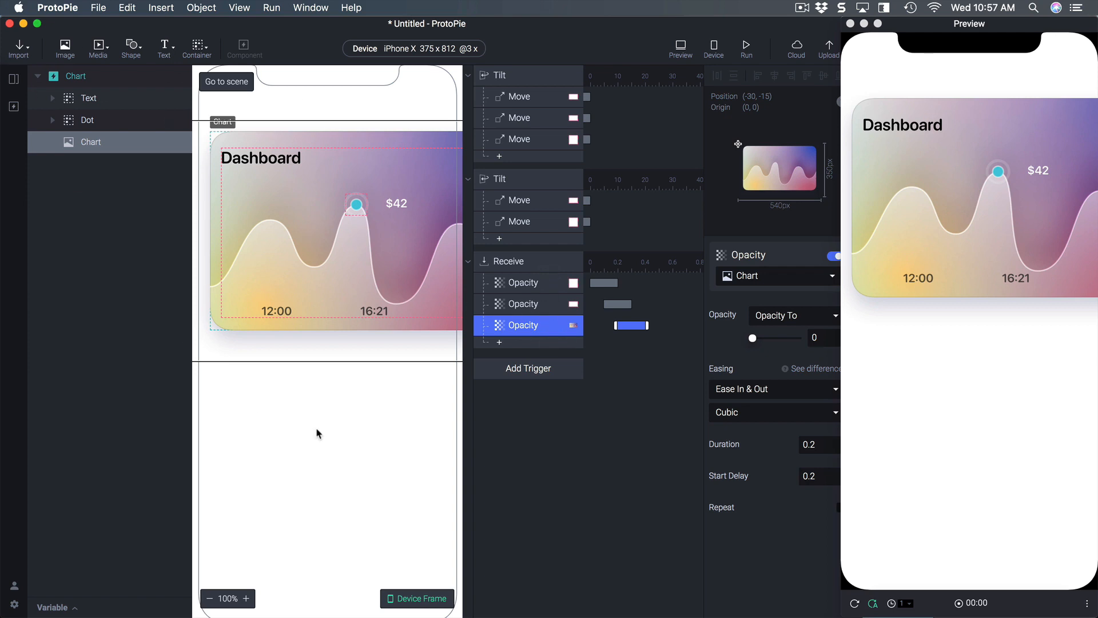
{"action": "mouse_move", "coordinate": [446, 396]}
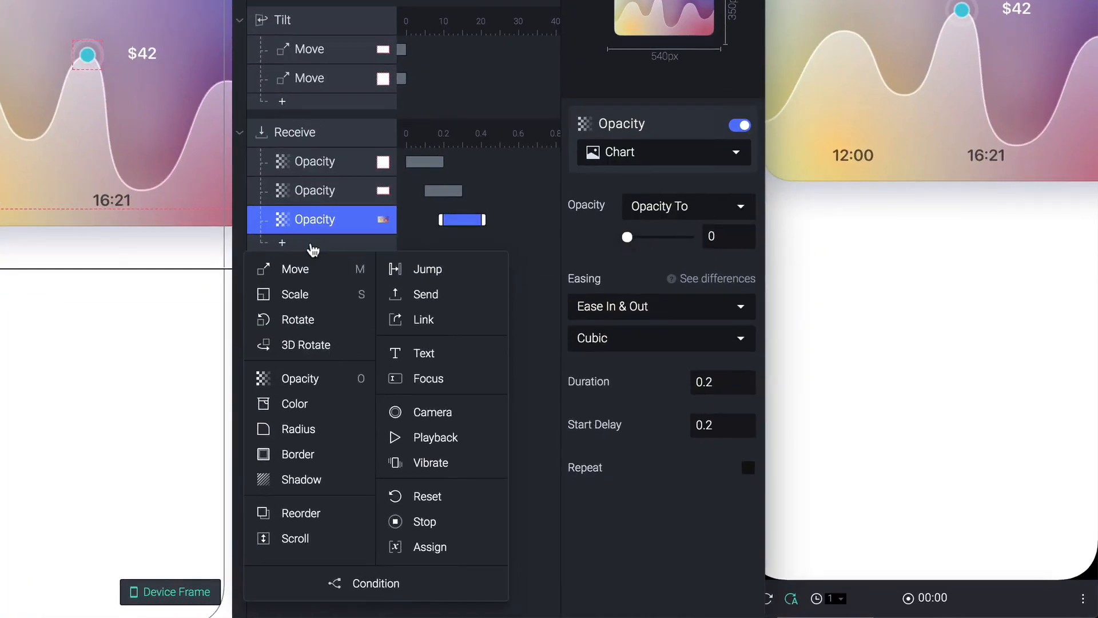
Step: Add a Send response with 0.4 s delay, message 'complete', and its channel chosen
{"action": "left_click", "coordinate": [424, 294]}
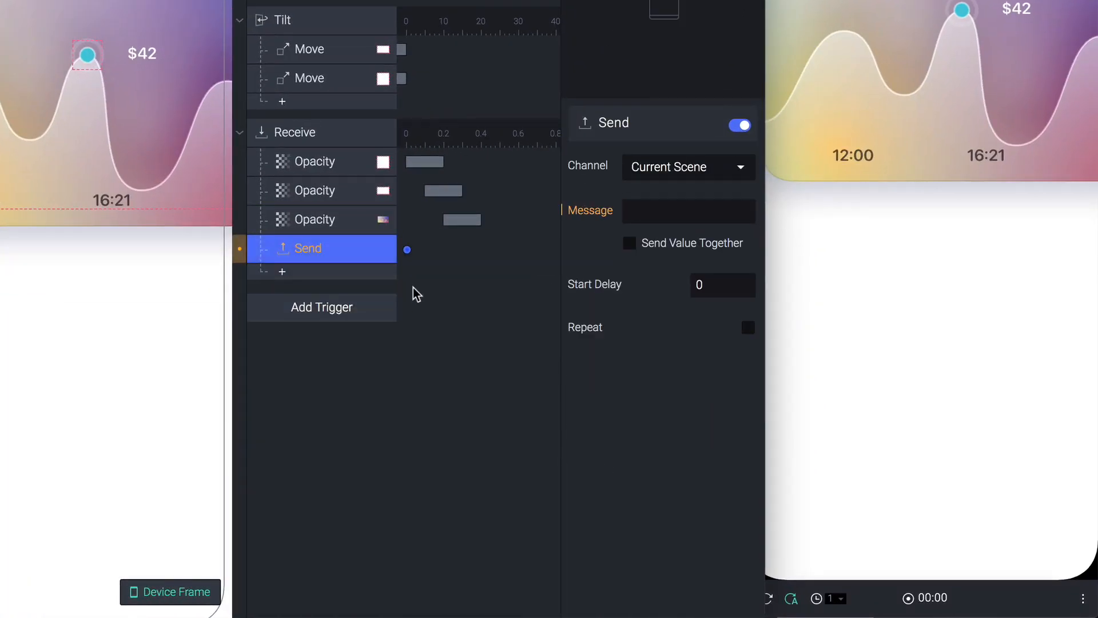
{"action": "left_click", "coordinate": [723, 285]}
{"action": "type", "text": ".4"}
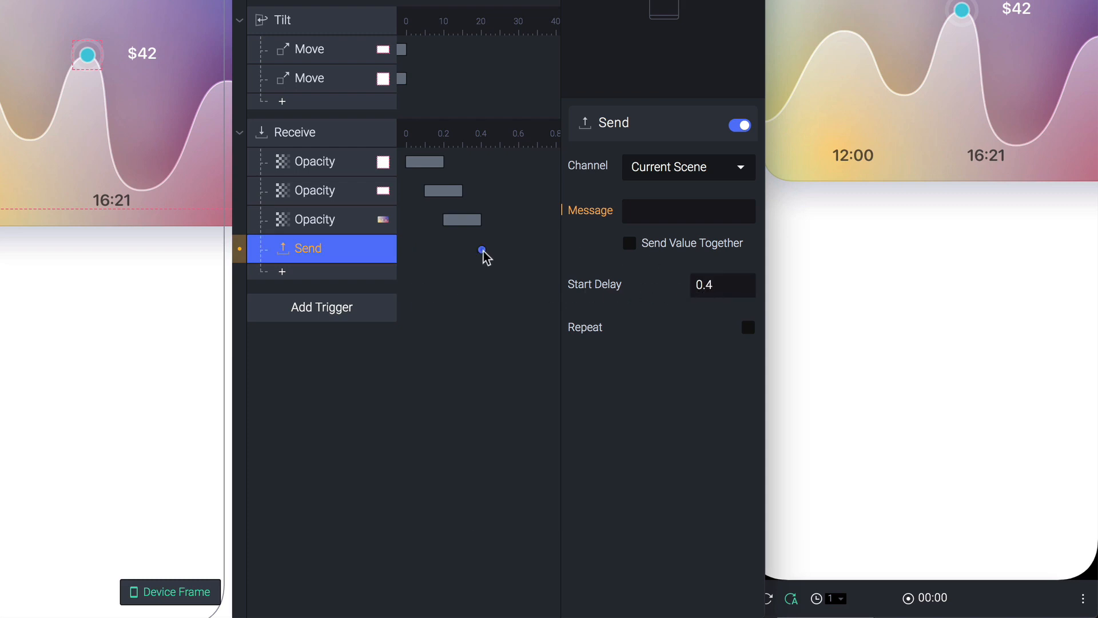
{"action": "left_click", "coordinate": [689, 211]}
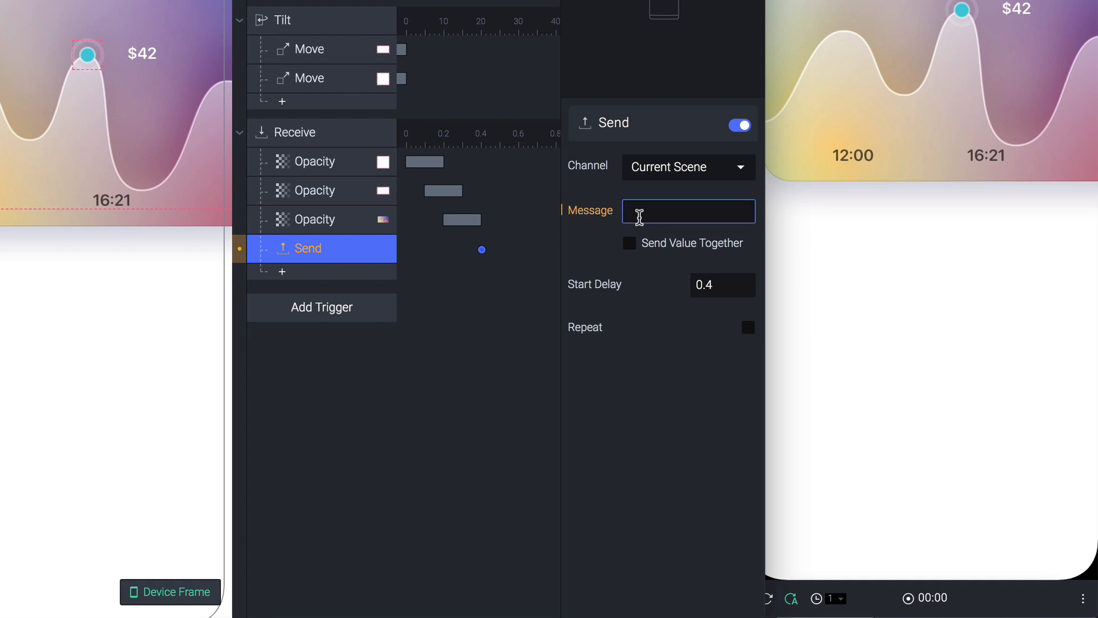
{"action": "type", "text": "comp"}
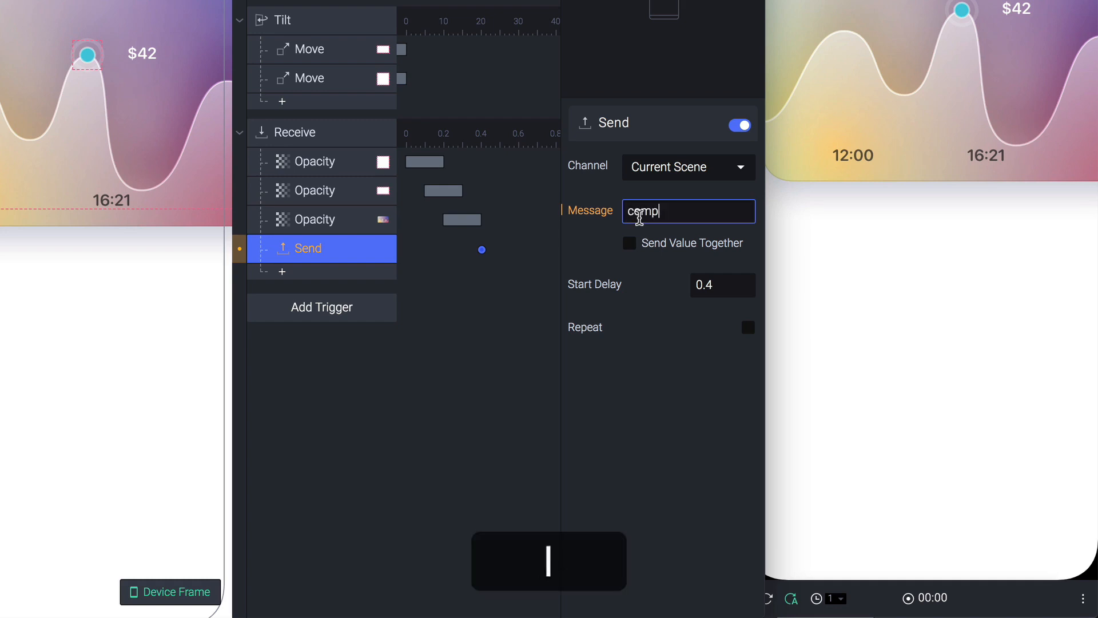
{"action": "left_click", "coordinate": [686, 167]}
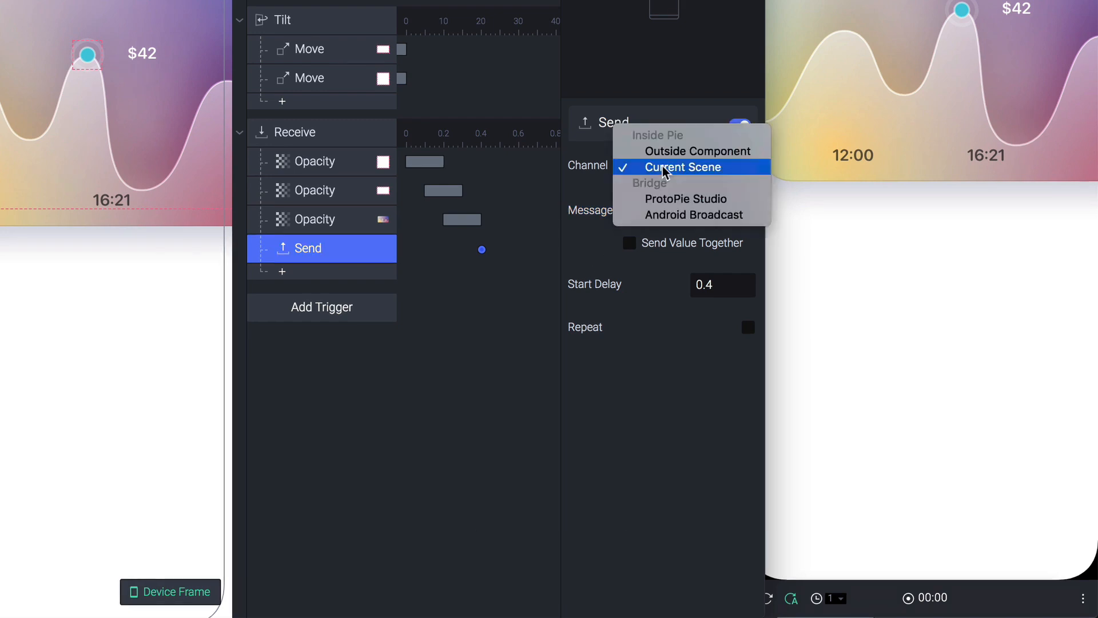
{"action": "left_click", "coordinate": [698, 151]}
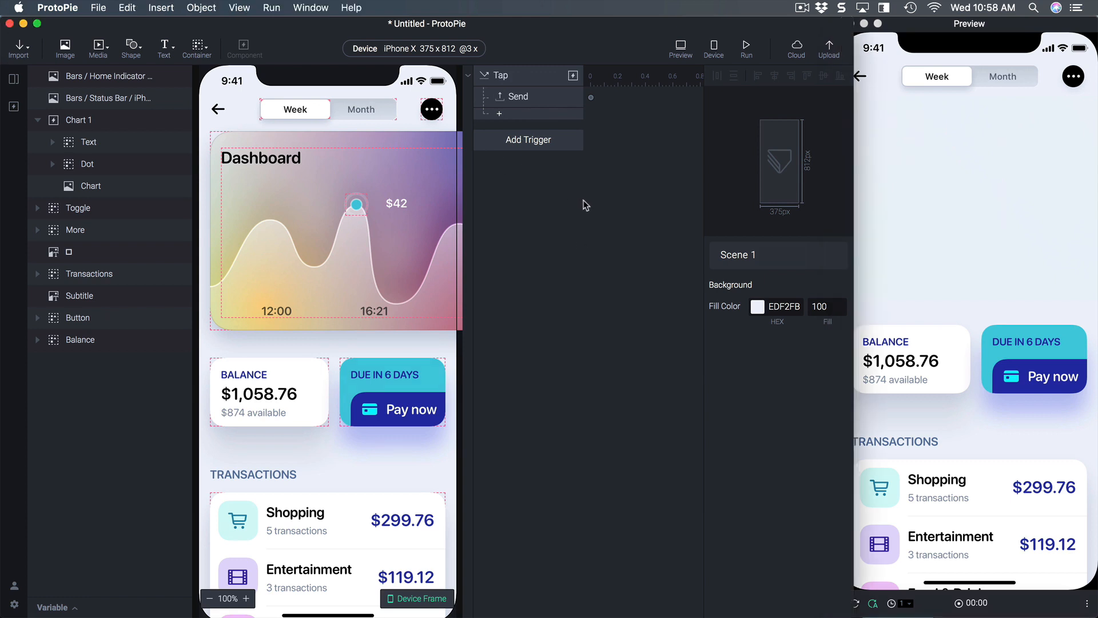
Step: Group arrow, More and Toggle into Container 1, and Transactions through Balance into Container 2
{"action": "left_click", "coordinate": [80, 120]}
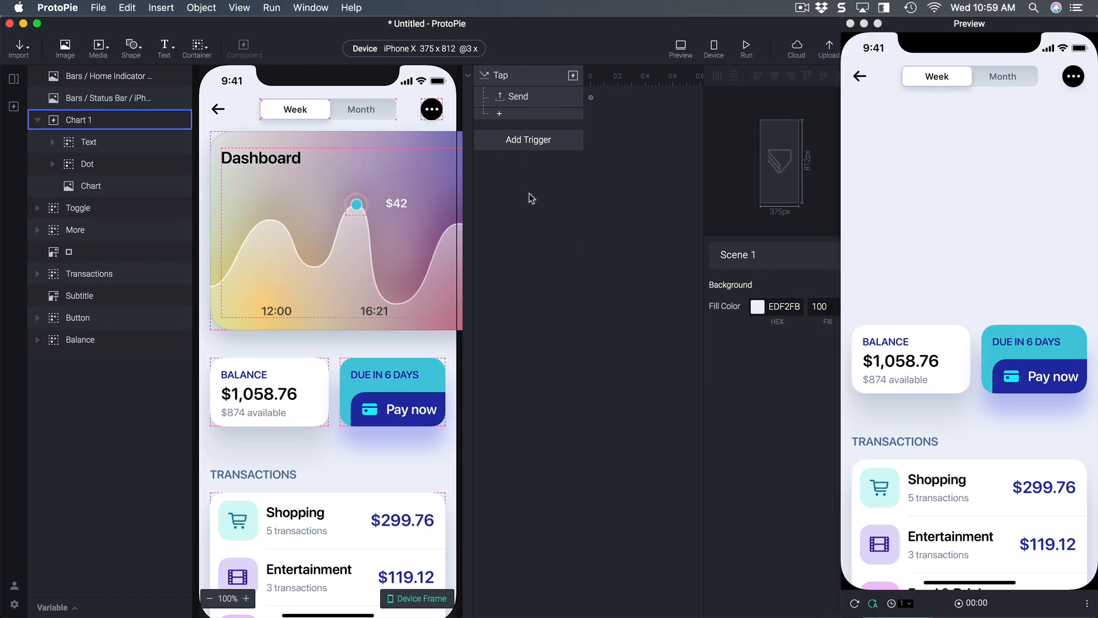
{"action": "left_click", "coordinate": [78, 207]}
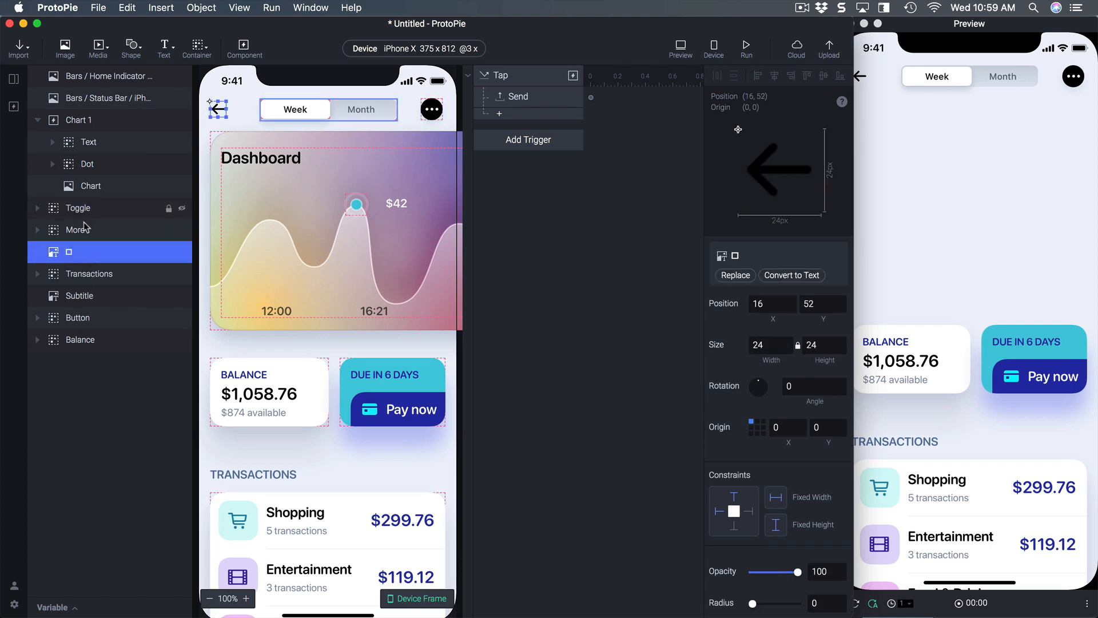
{"action": "left_click", "coordinate": [77, 207]}
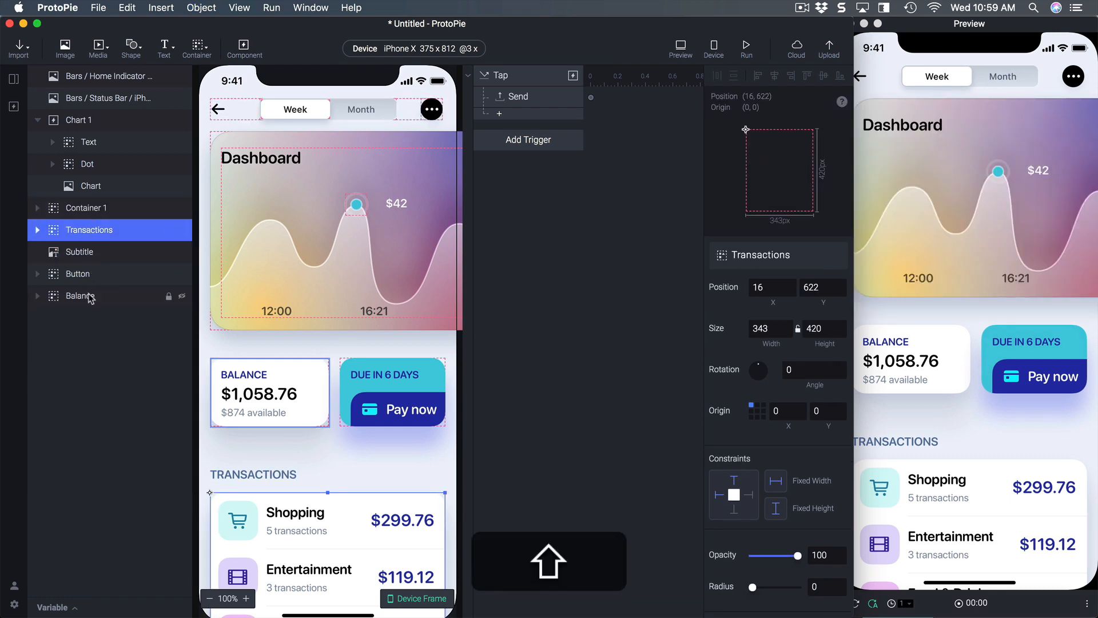
{"action": "left_click", "coordinate": [80, 295]}
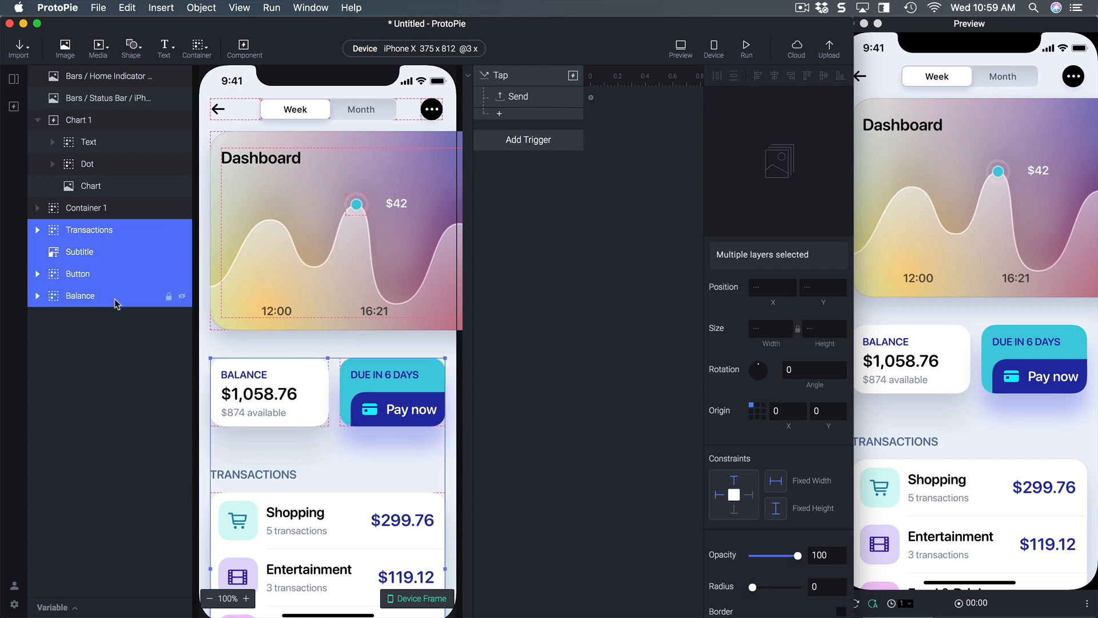
{"action": "key", "text": "cmd+g"}
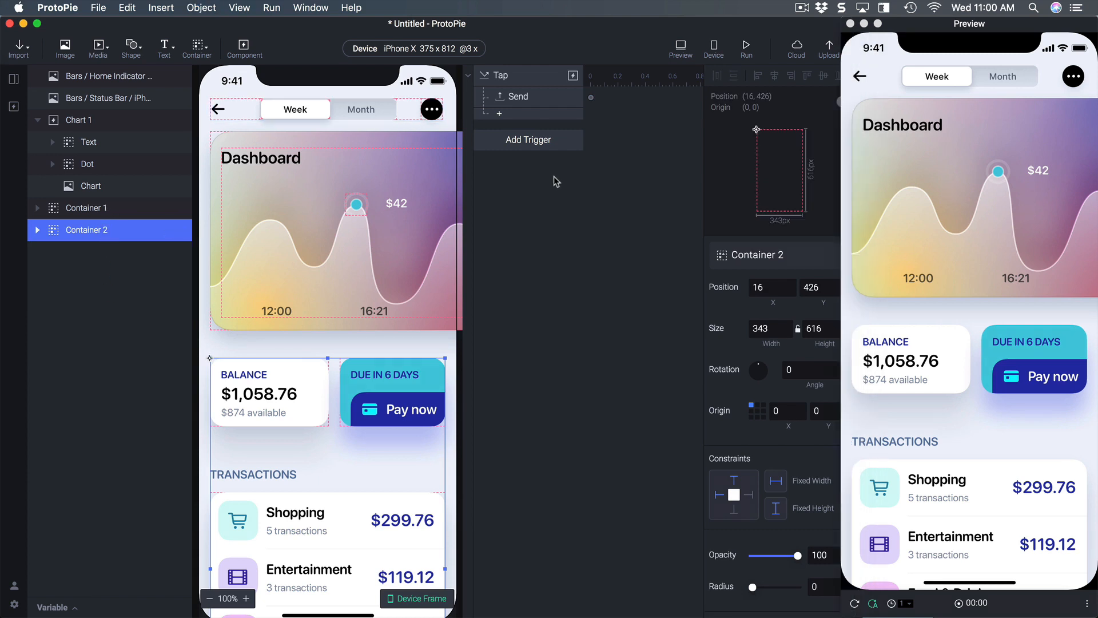
Step: Add a scene Receive trigger for 'complete' from Chart 1 with a response on Container 1
{"action": "left_click", "coordinate": [528, 139]}
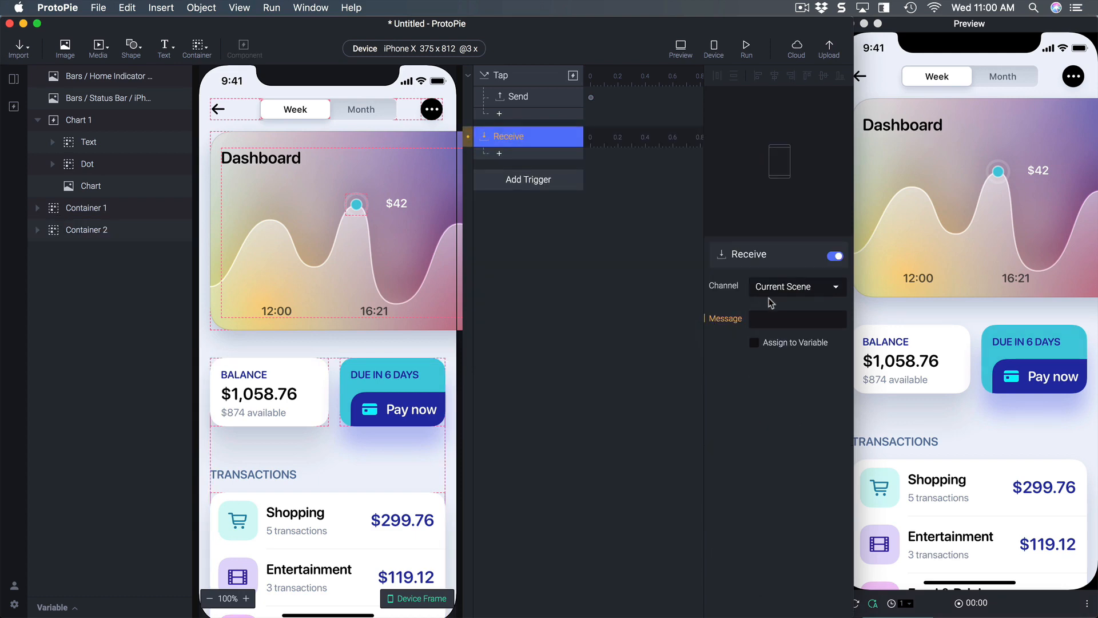
{"action": "left_click", "coordinate": [796, 286]}
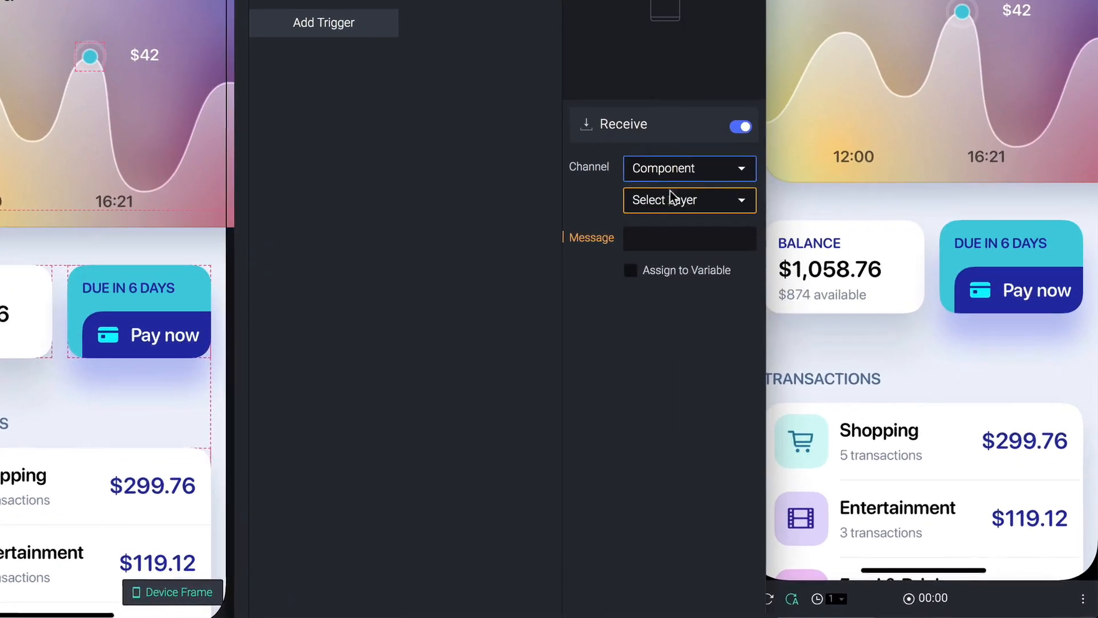
{"action": "left_click", "coordinate": [688, 200]}
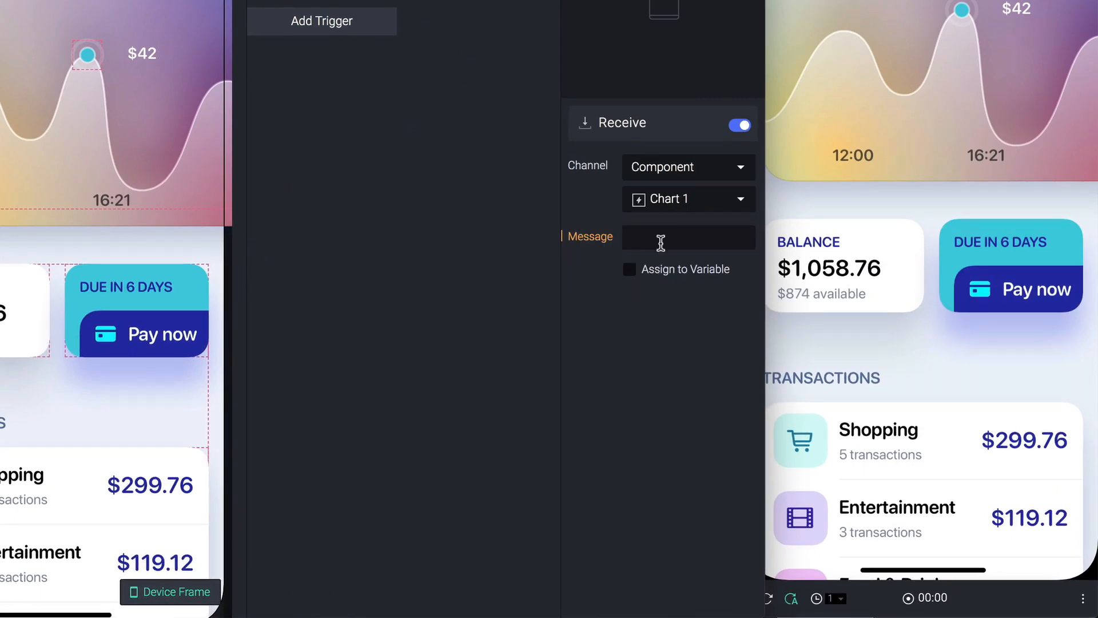
{"action": "type", "text": "complete"}
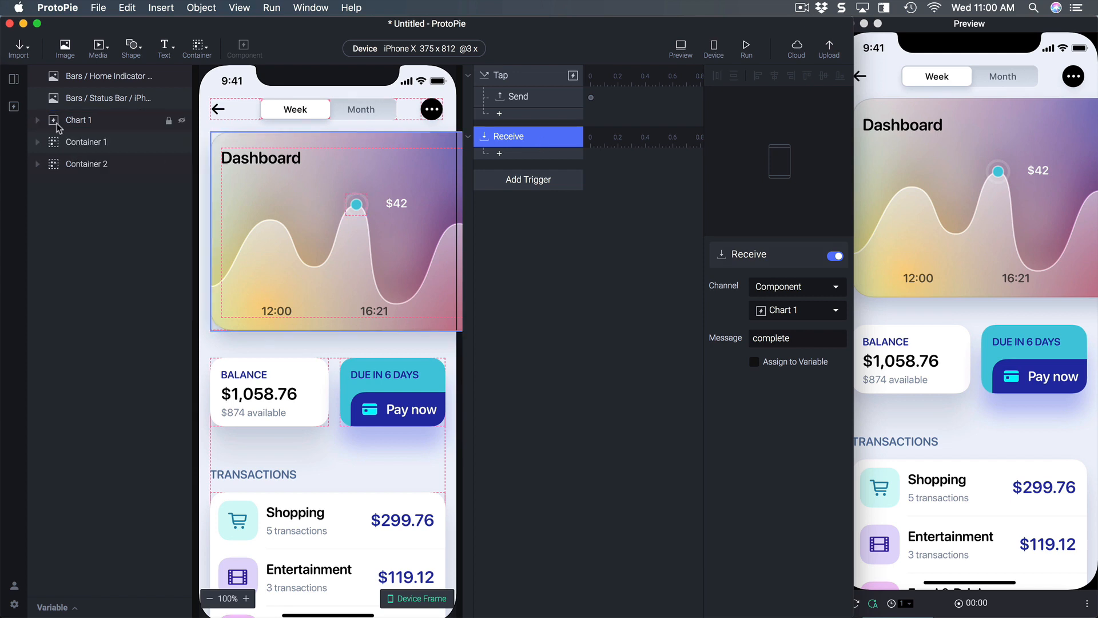
{"action": "left_click", "coordinate": [86, 141]}
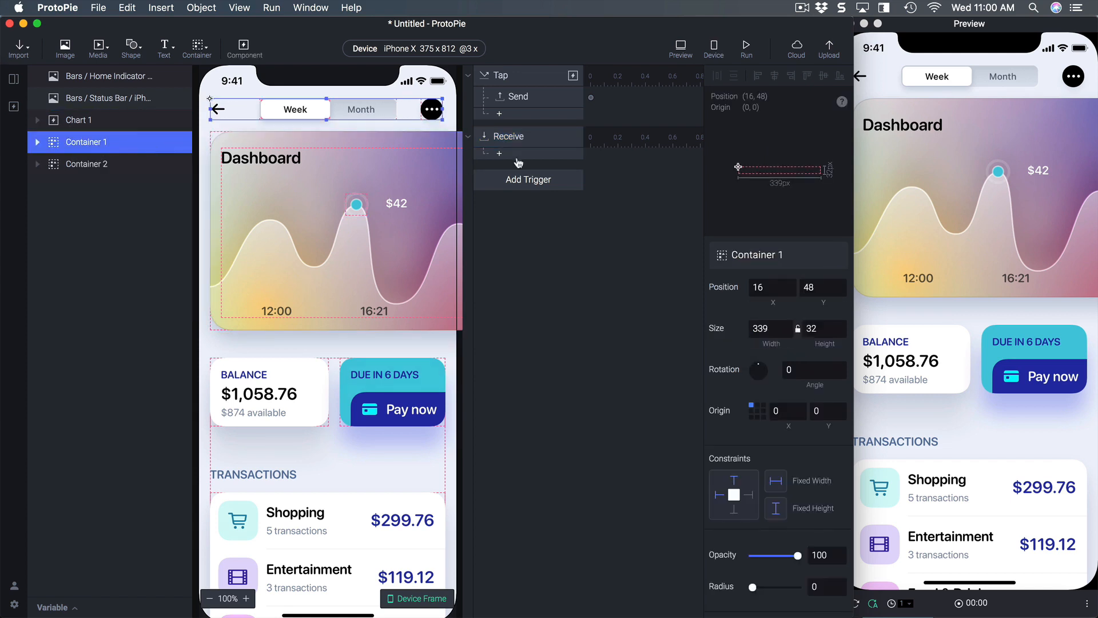
{"action": "left_click", "coordinate": [500, 152]}
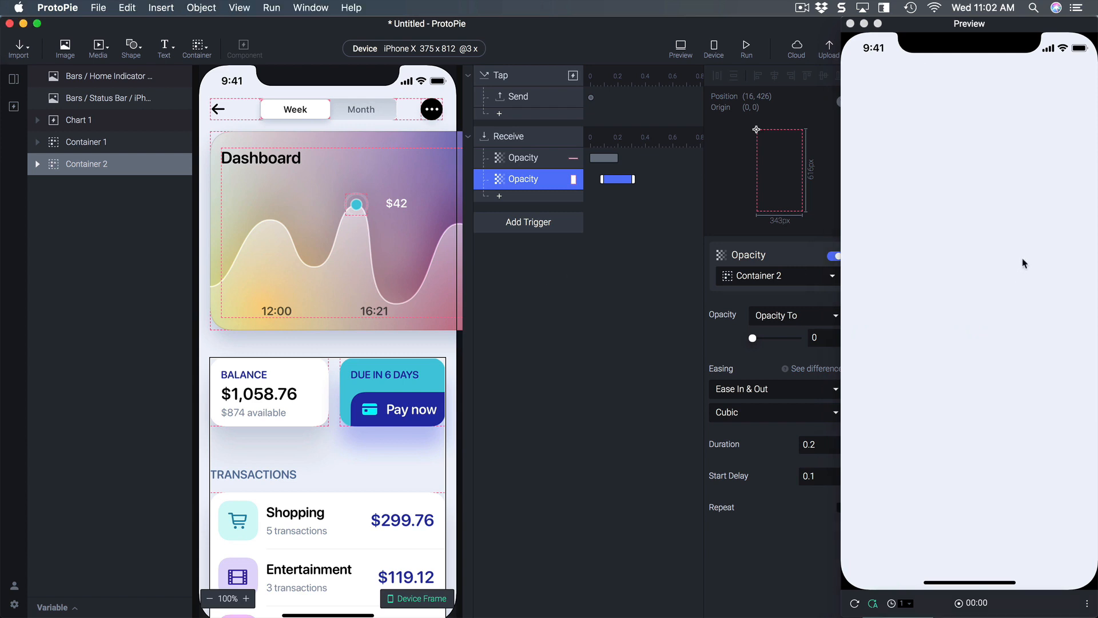
{"action": "mouse_move", "coordinate": [905, 238]}
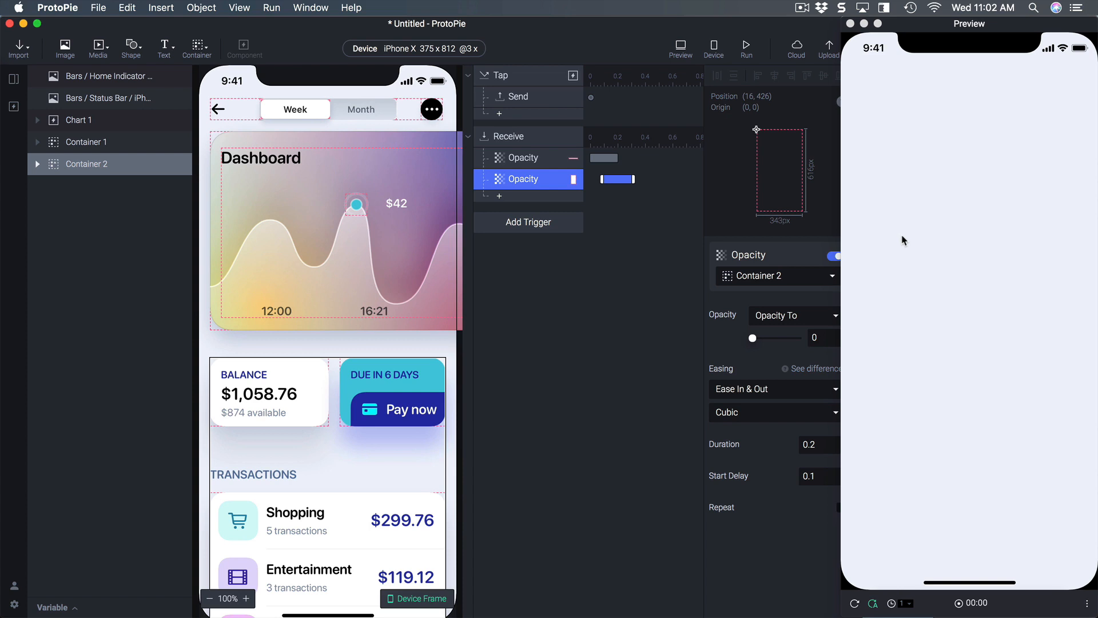
{"action": "mouse_move", "coordinate": [959, 212]}
{"action": "type", "text": "Backgroun"}
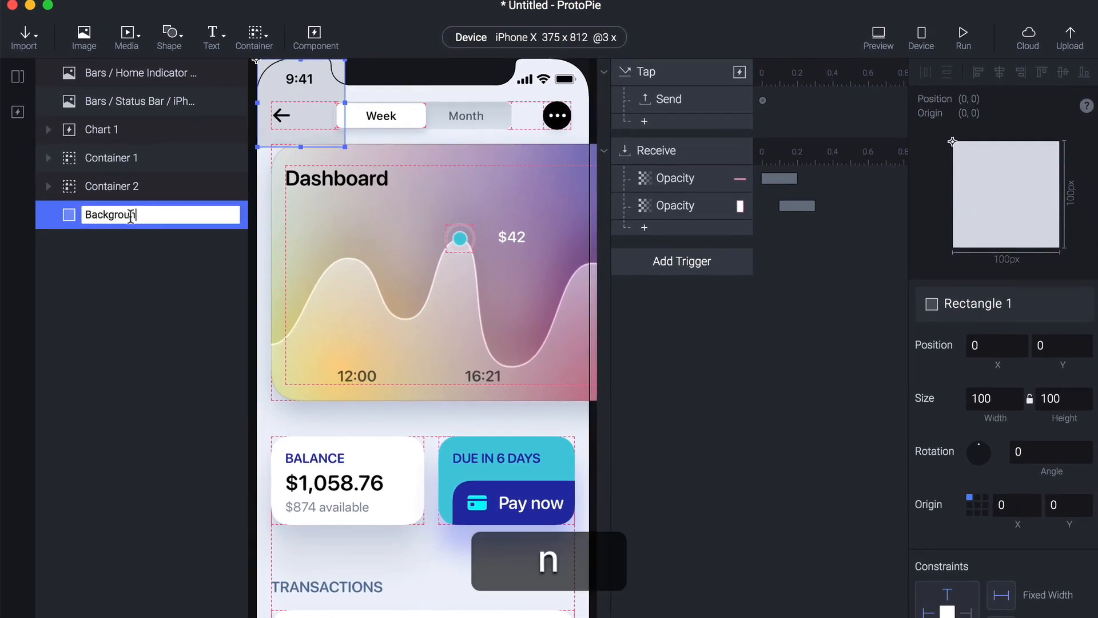
Step: Size the Background rectangle to 375×812 and paste in the EDF2FB fill colour
{"action": "left_click", "coordinate": [995, 398]}
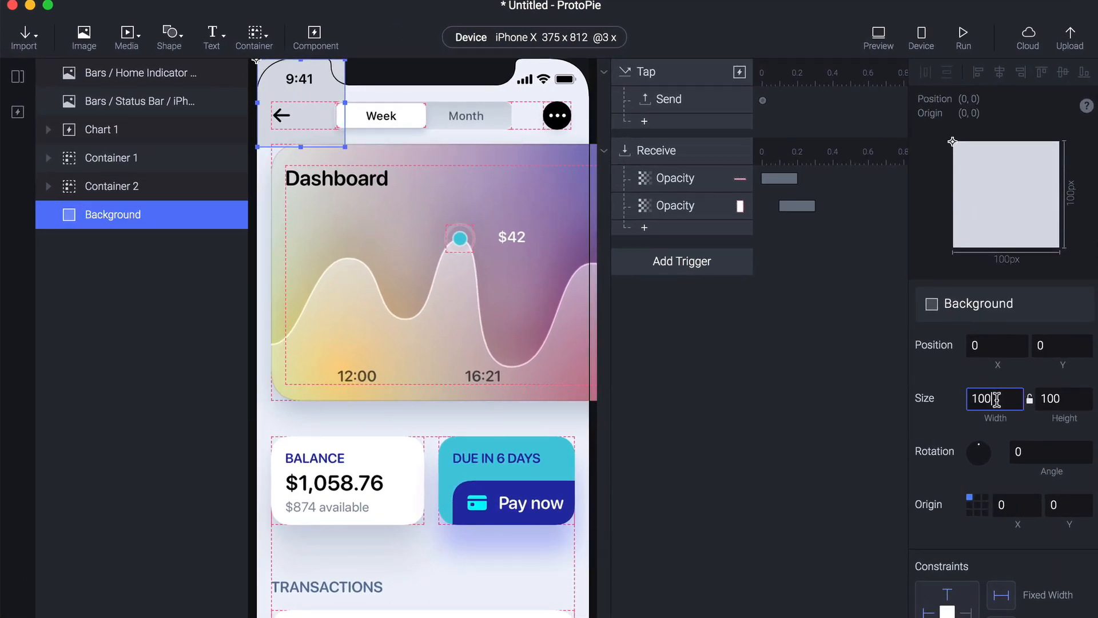
{"action": "type", "text": "375"}
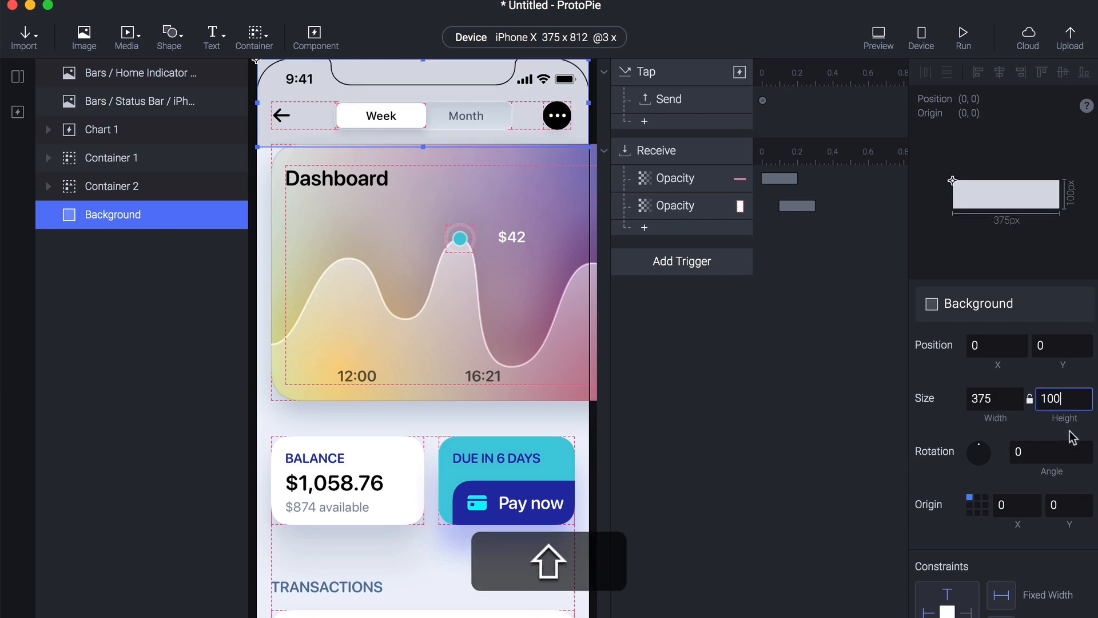
{"action": "type", "text": "812"}
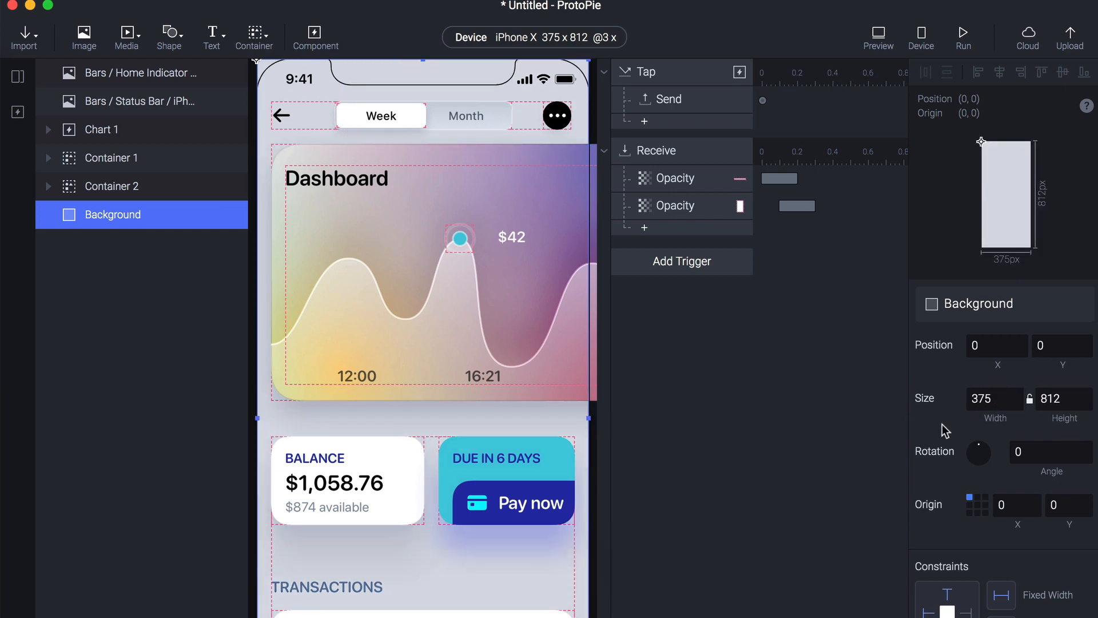
{"action": "scroll", "scroll_direction": "down", "scroll_amount": 3}
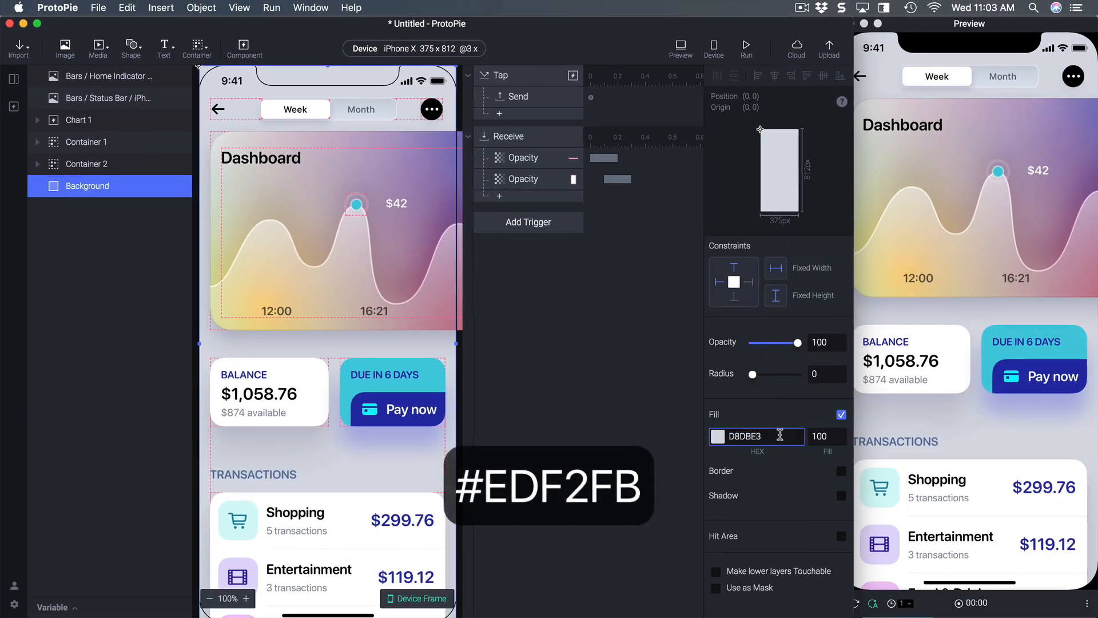
{"action": "key", "text": "cmd+v"}
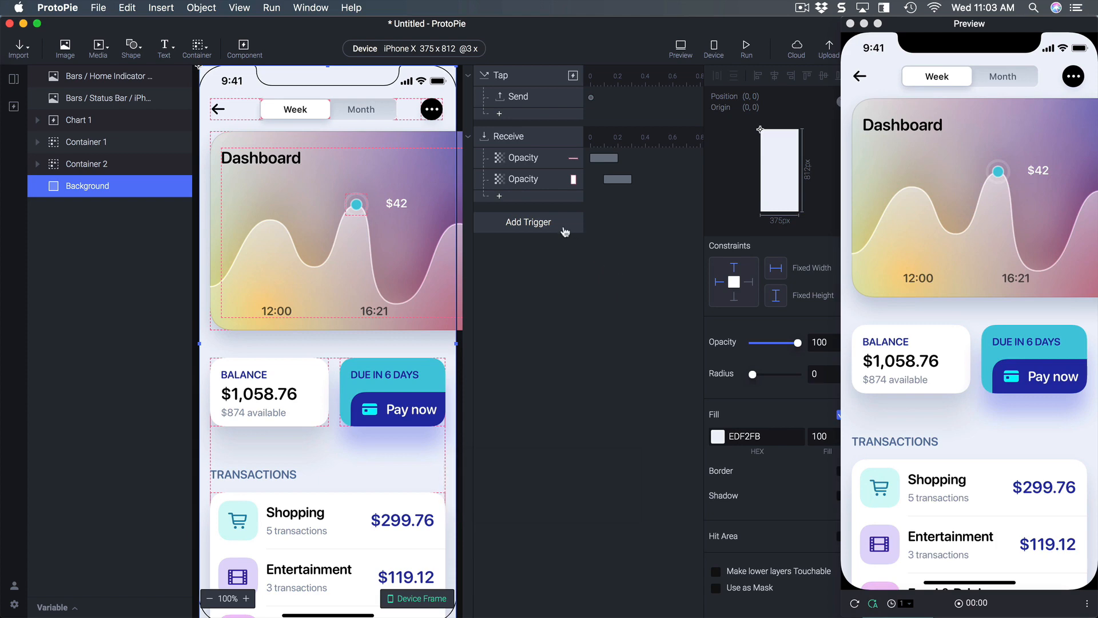
Step: Add a Tap trigger on Background with Reset responses for Container 1 and Container 2
{"action": "left_click", "coordinate": [528, 222]}
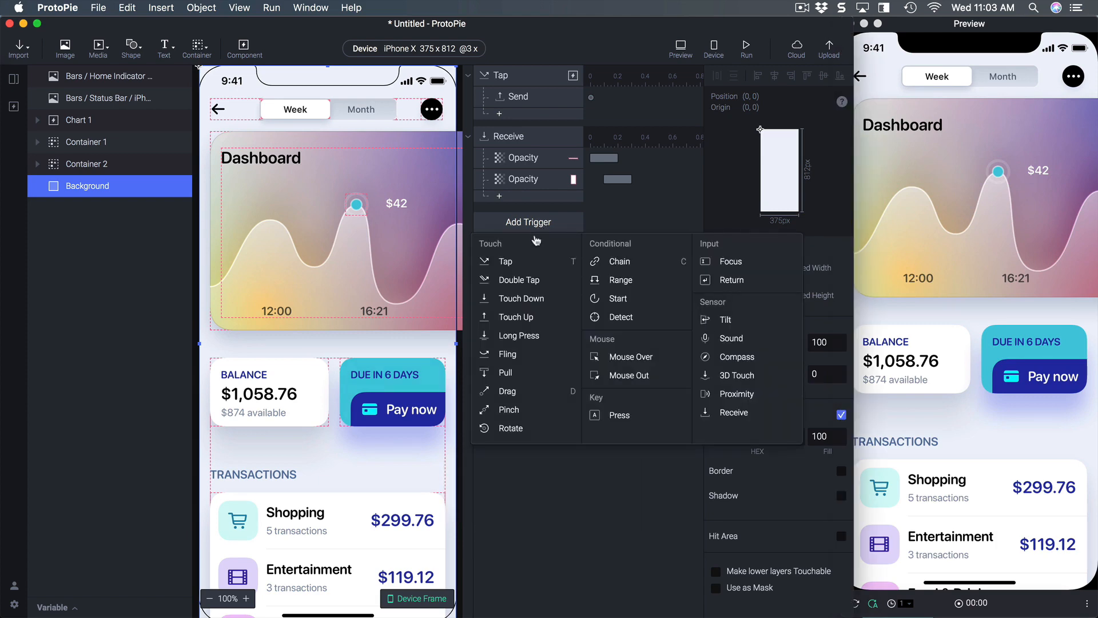
{"action": "left_click", "coordinate": [505, 260]}
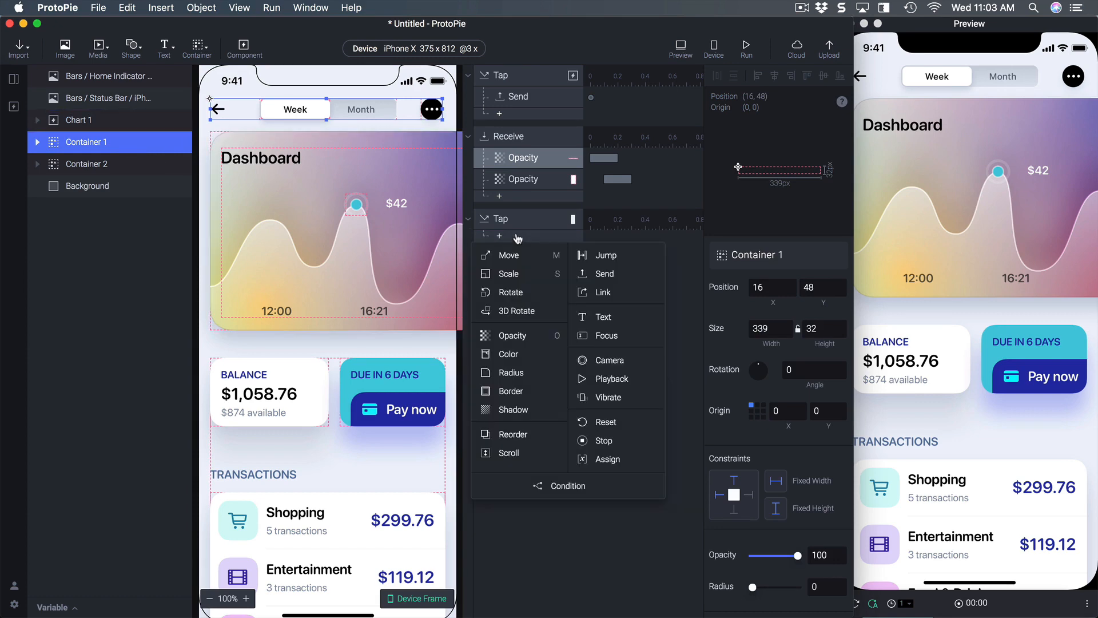
{"action": "left_click", "coordinate": [605, 421]}
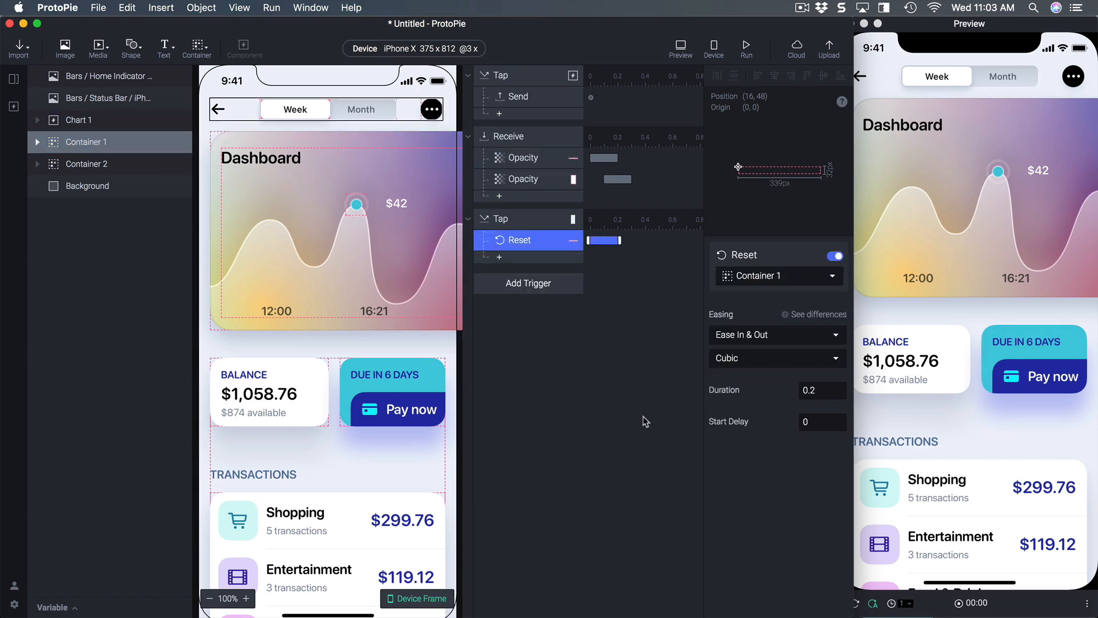
{"action": "left_click", "coordinate": [87, 164]}
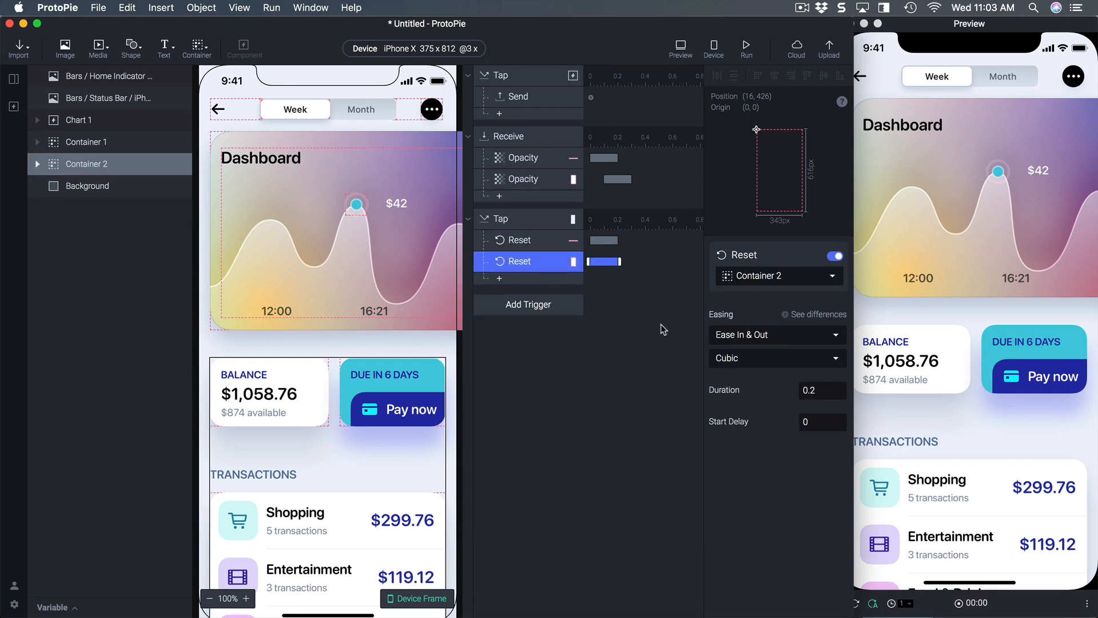
{"action": "mouse_move", "coordinate": [539, 268]}
{"action": "type", "text": ".1"}
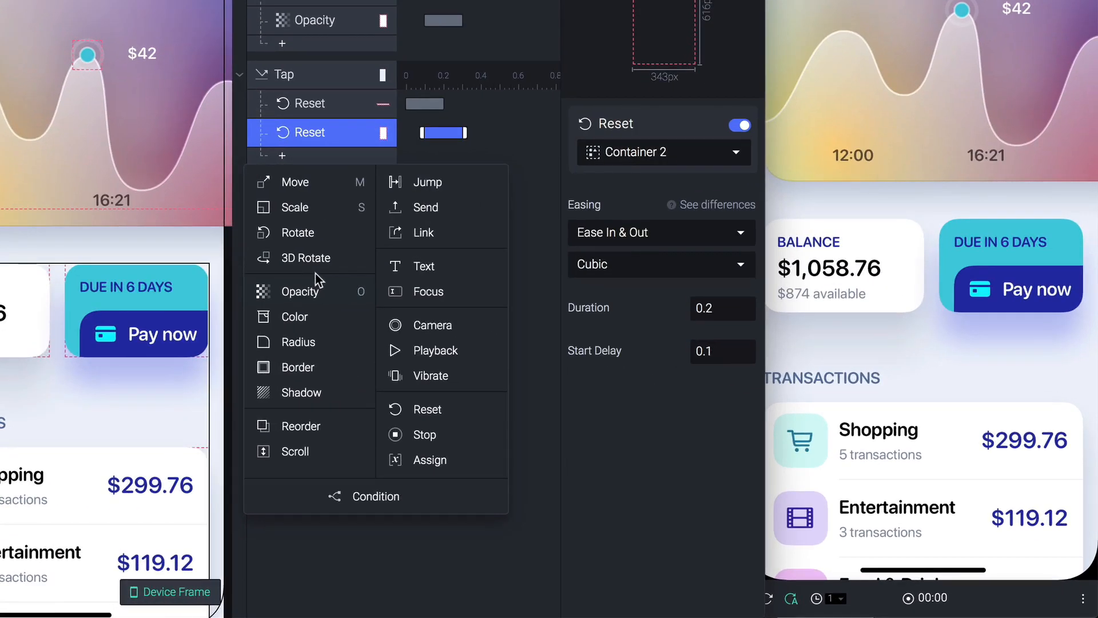
Step: Add a delayed Send response with message 'reset' on the Component channel
{"action": "left_click", "coordinate": [425, 207]}
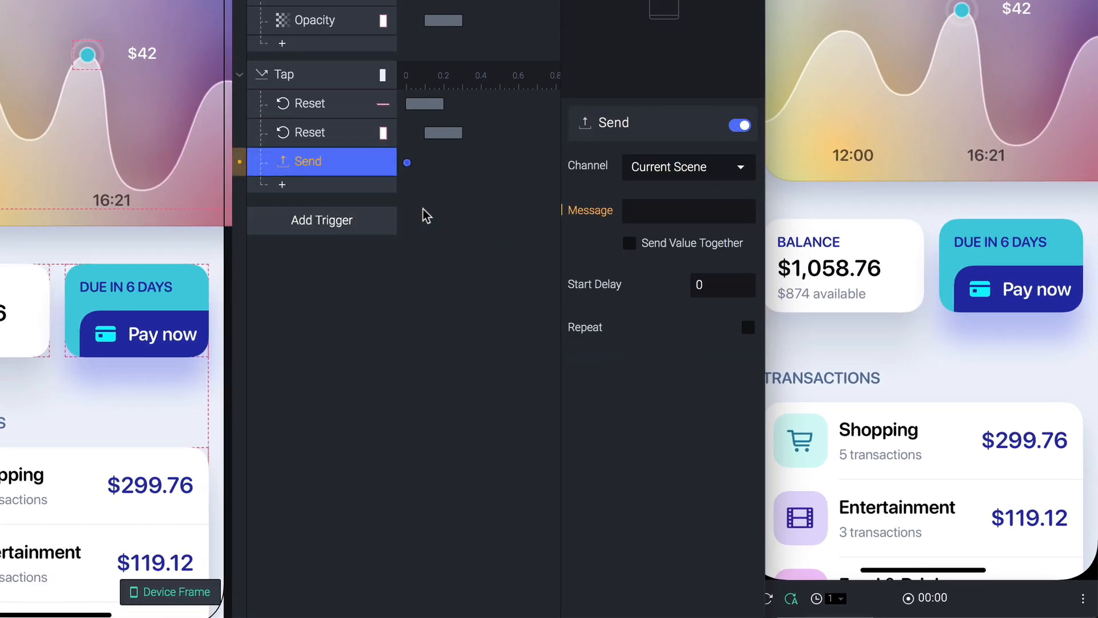
{"action": "left_click", "coordinate": [723, 285]}
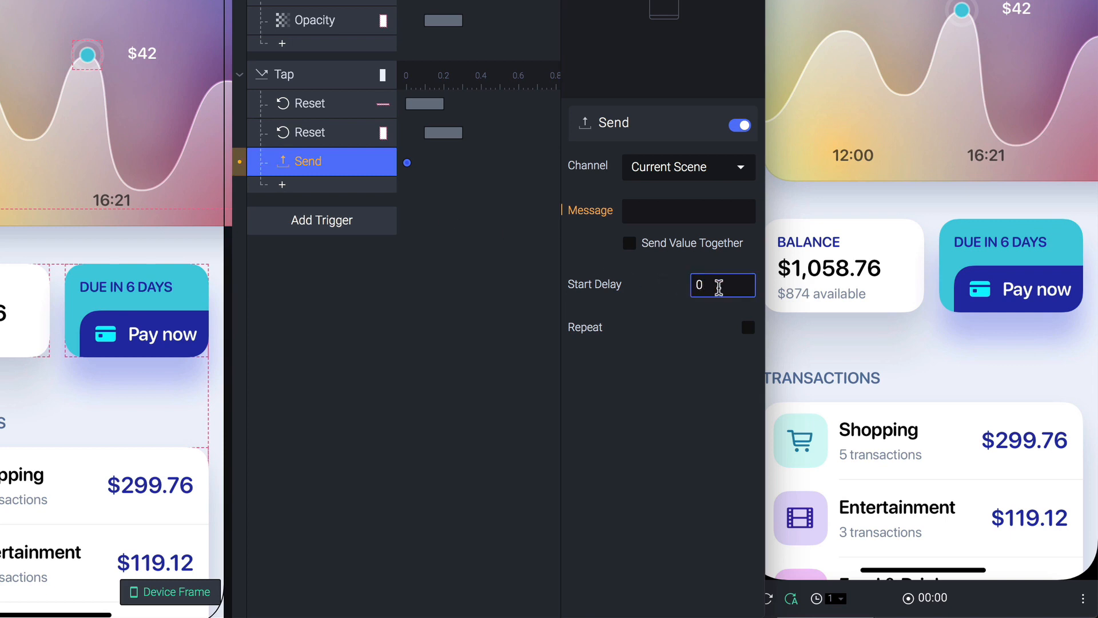
{"action": "type", "text": "0.4"}
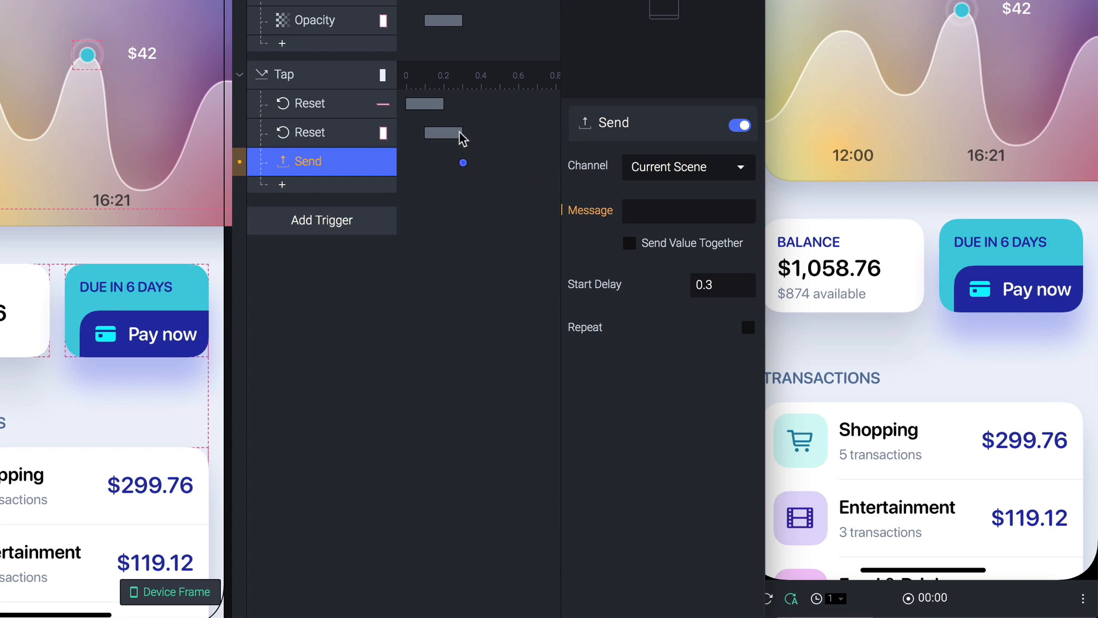
{"action": "left_click", "coordinate": [687, 211]}
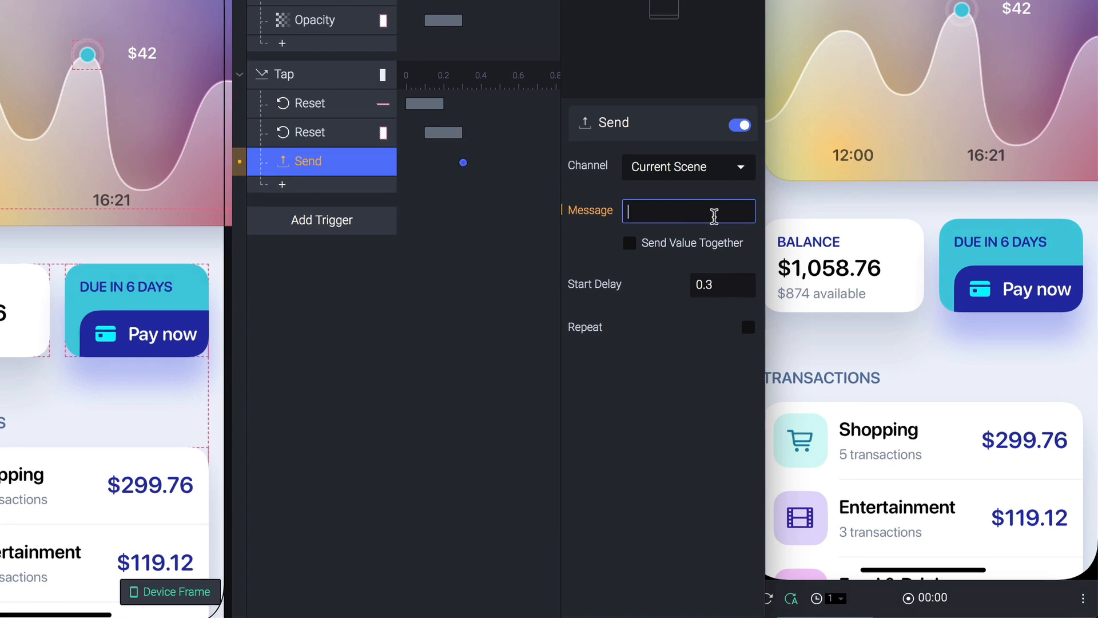
{"action": "type", "text": "reset"}
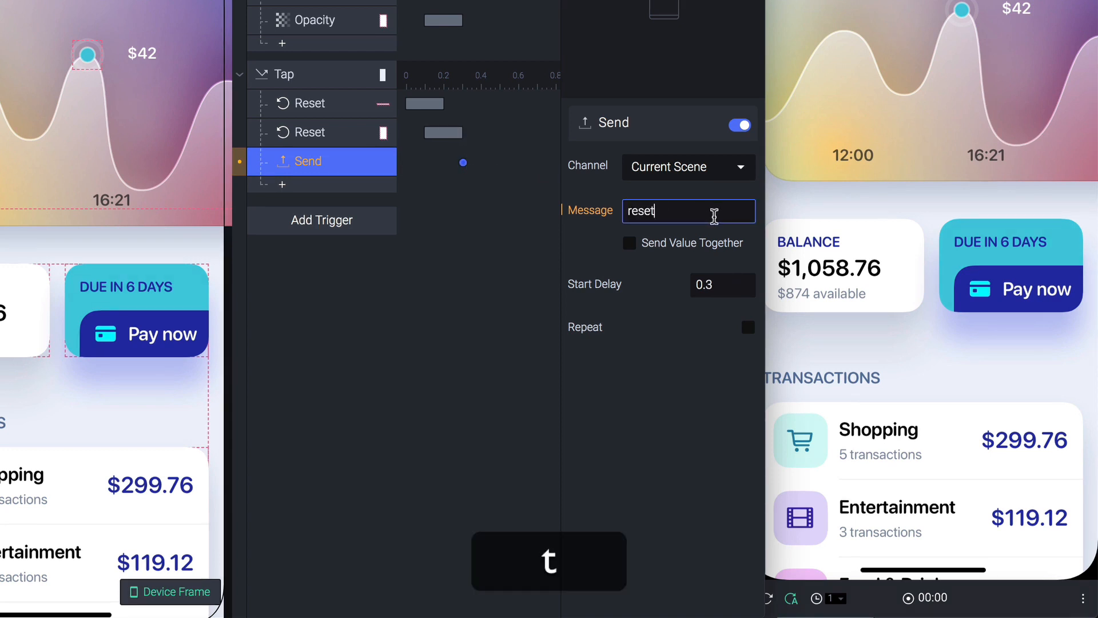
{"action": "left_click", "coordinate": [686, 167]}
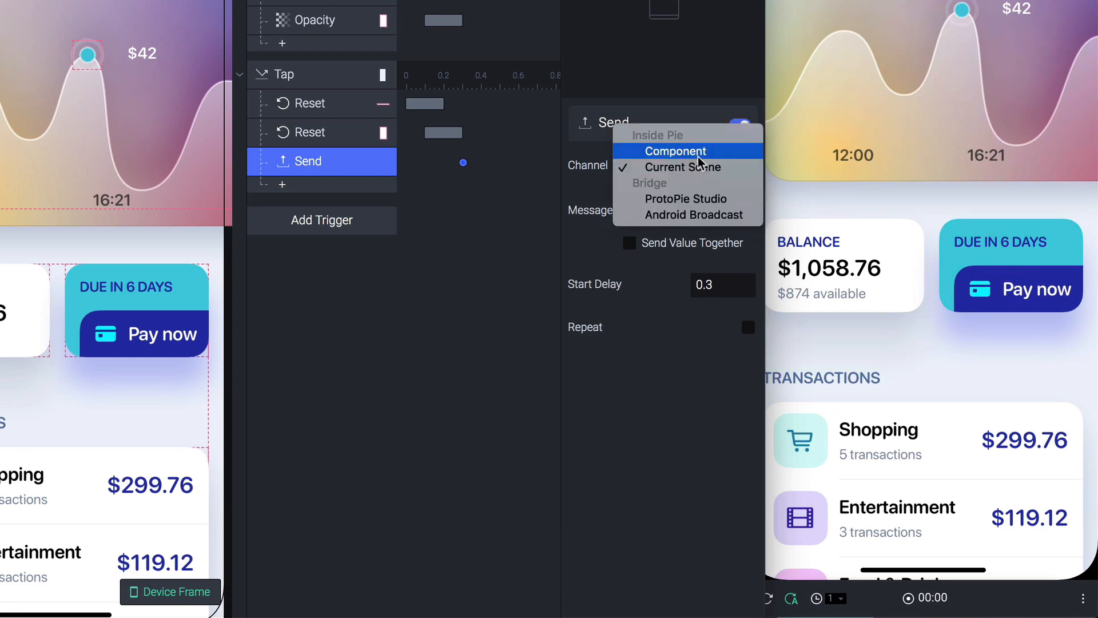
{"action": "left_click", "coordinate": [674, 151]}
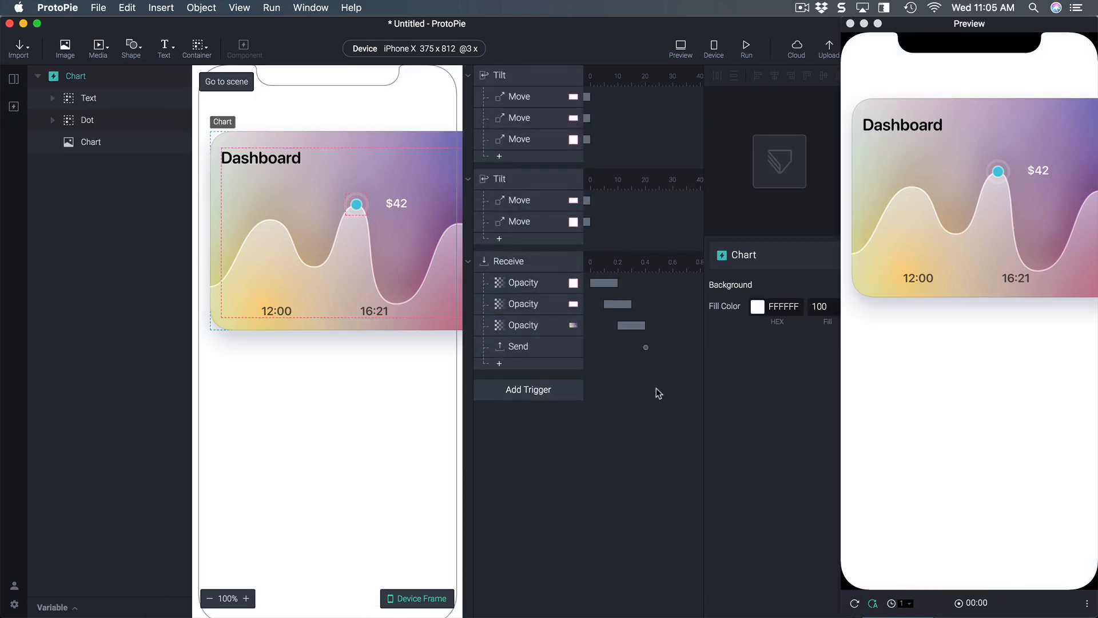
Step: Add a Receive trigger listening on Outside Component for the message 'reset'
{"action": "left_click", "coordinate": [528, 389]}
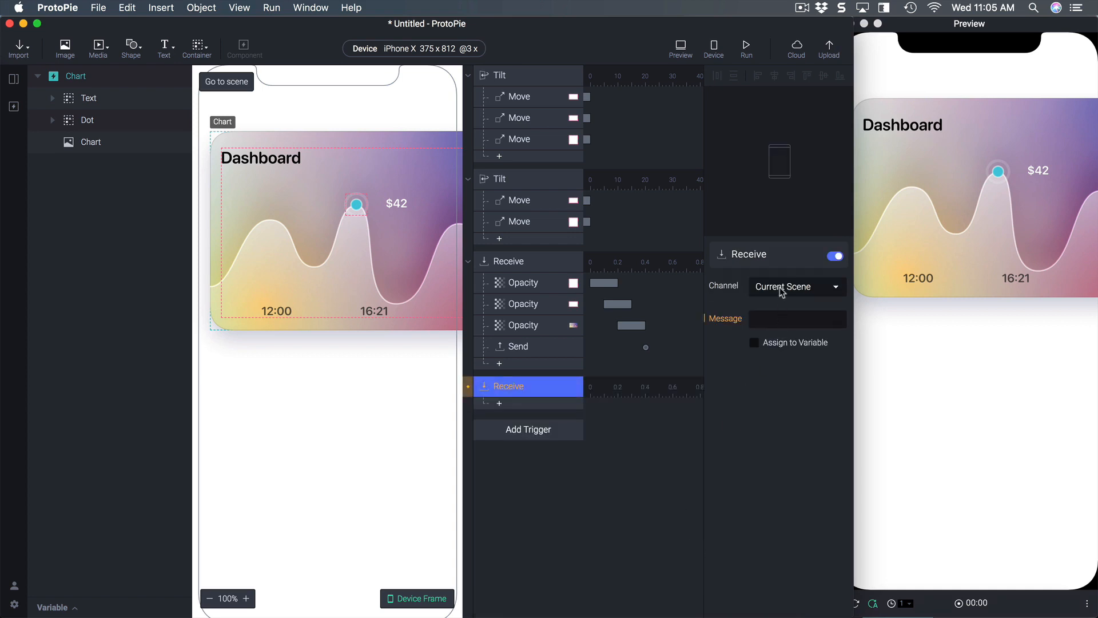
{"action": "left_click", "coordinate": [796, 287]}
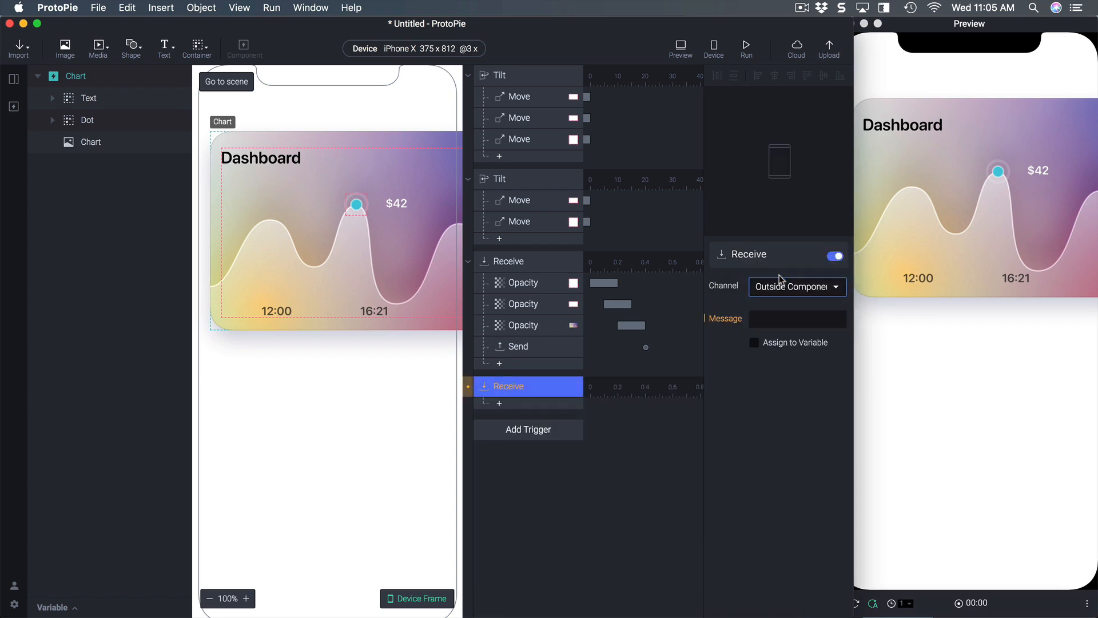
{"action": "left_click", "coordinate": [796, 319]}
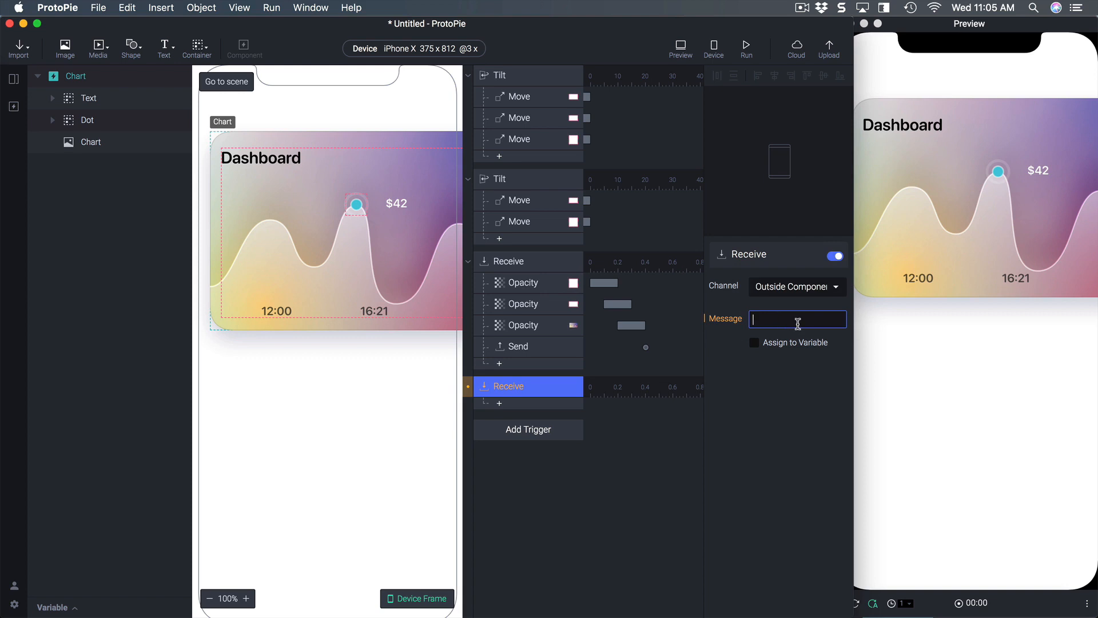
{"action": "type", "text": "reset"}
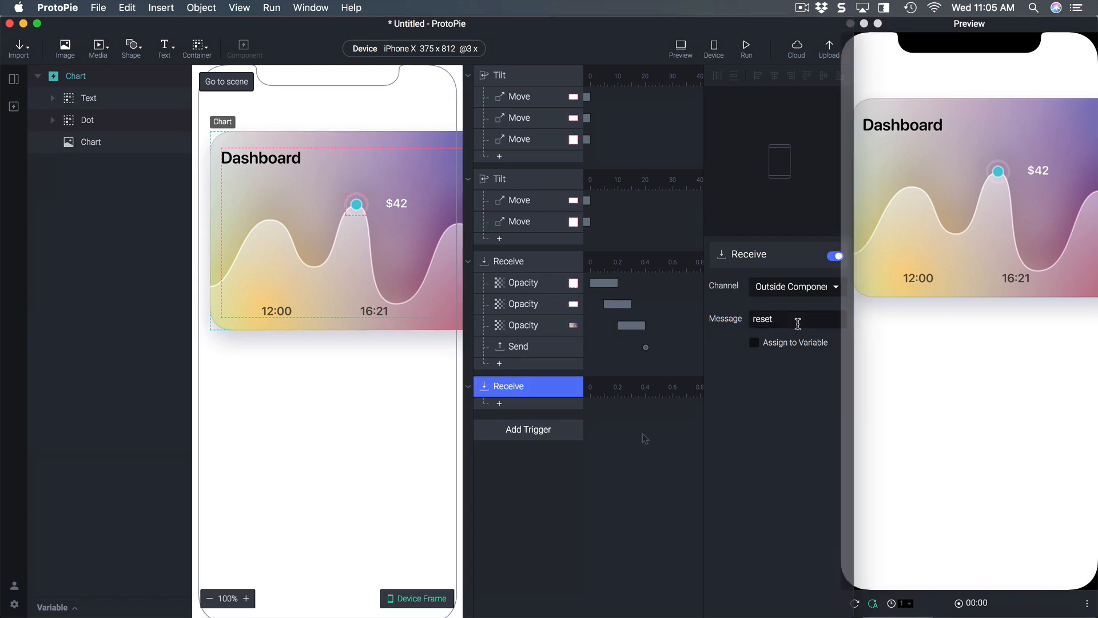
Step: Paste the three Opacity responses under it and raise their opacity to 100
{"action": "left_click", "coordinate": [522, 282]}
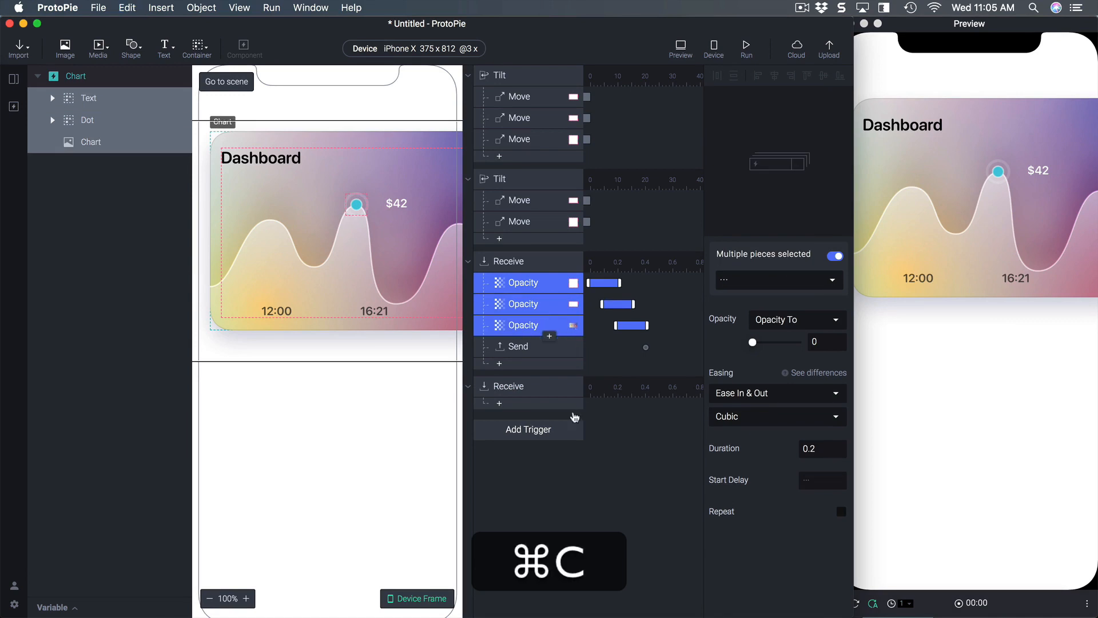
{"action": "key", "text": "cmd+v"}
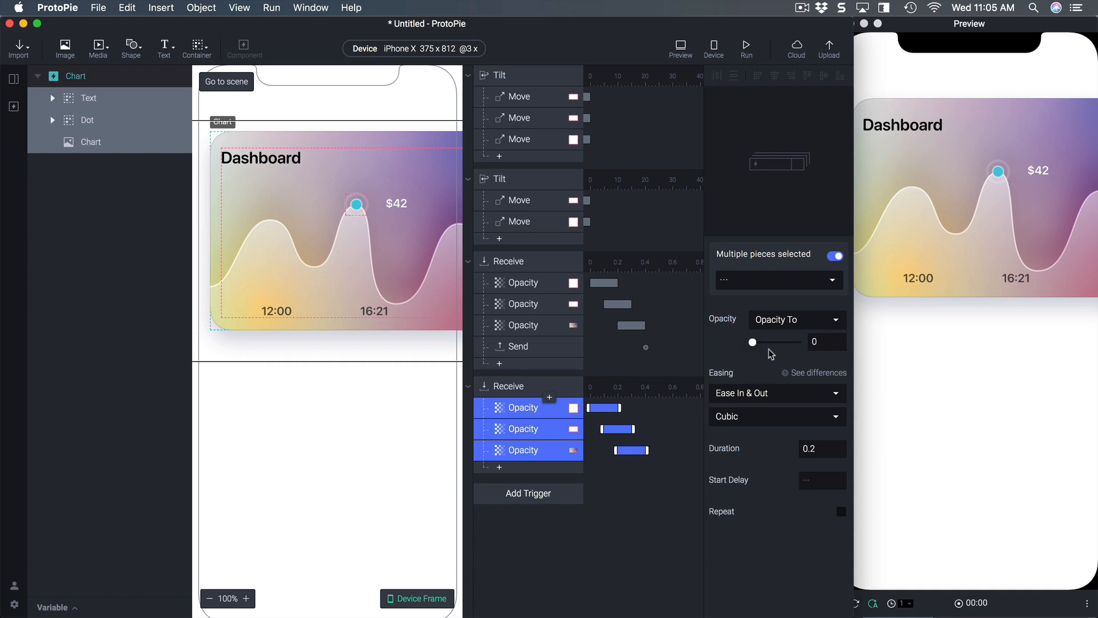
{"action": "left_click_drag", "start_coordinate": [753, 342], "coordinate": [797, 342]}
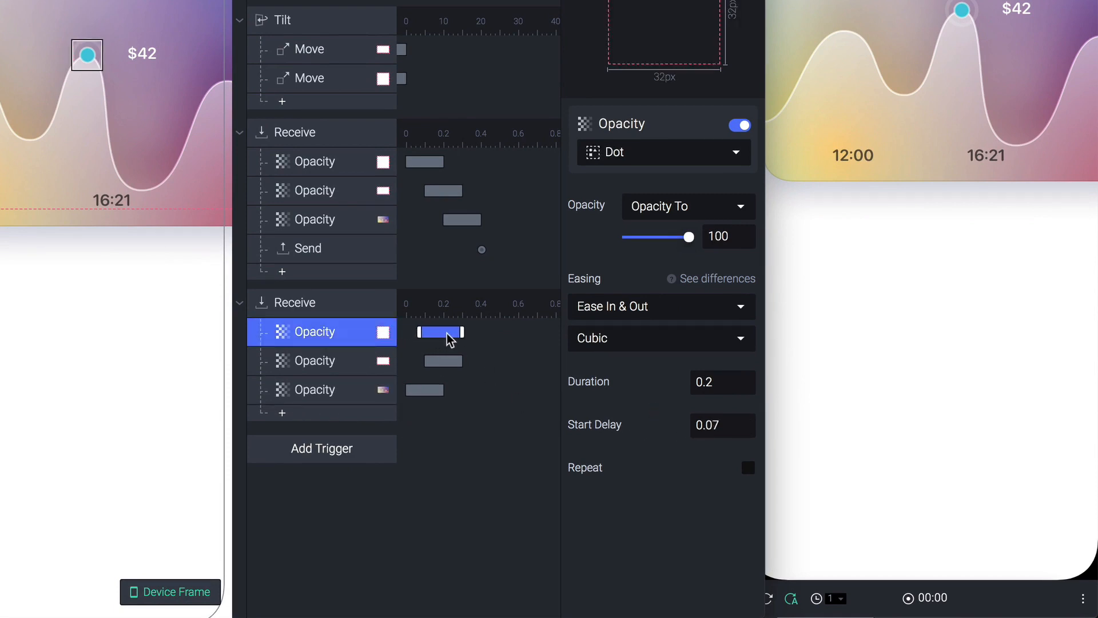
{"action": "type", "text": "0.2"}
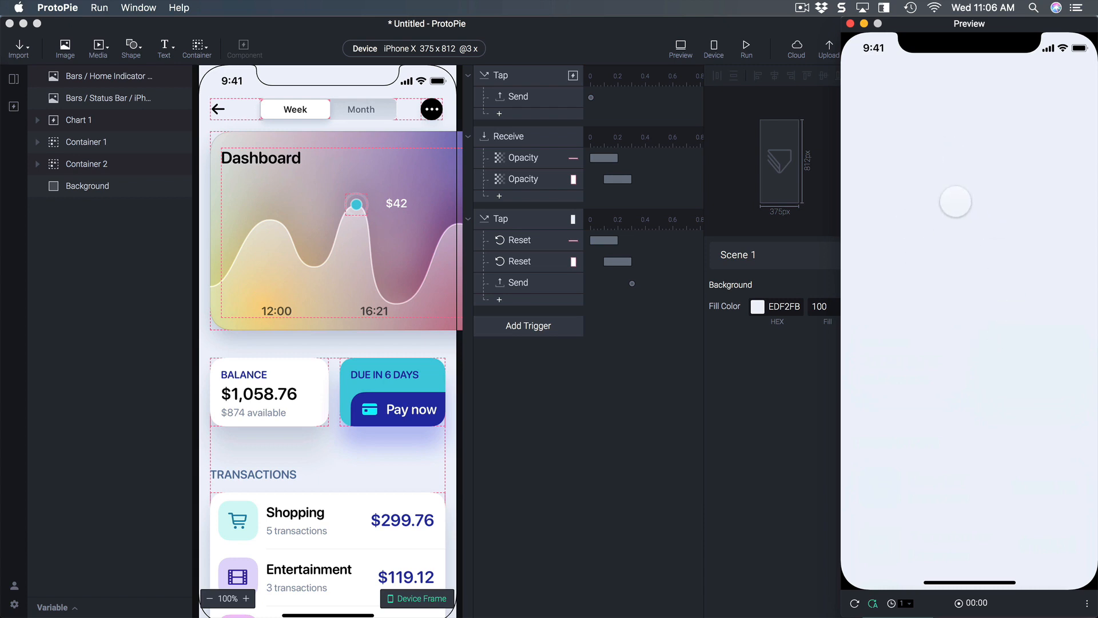
Step: Tap the empty background in Preview to bring the dashboard components back
{"action": "left_click", "coordinate": [746, 48]}
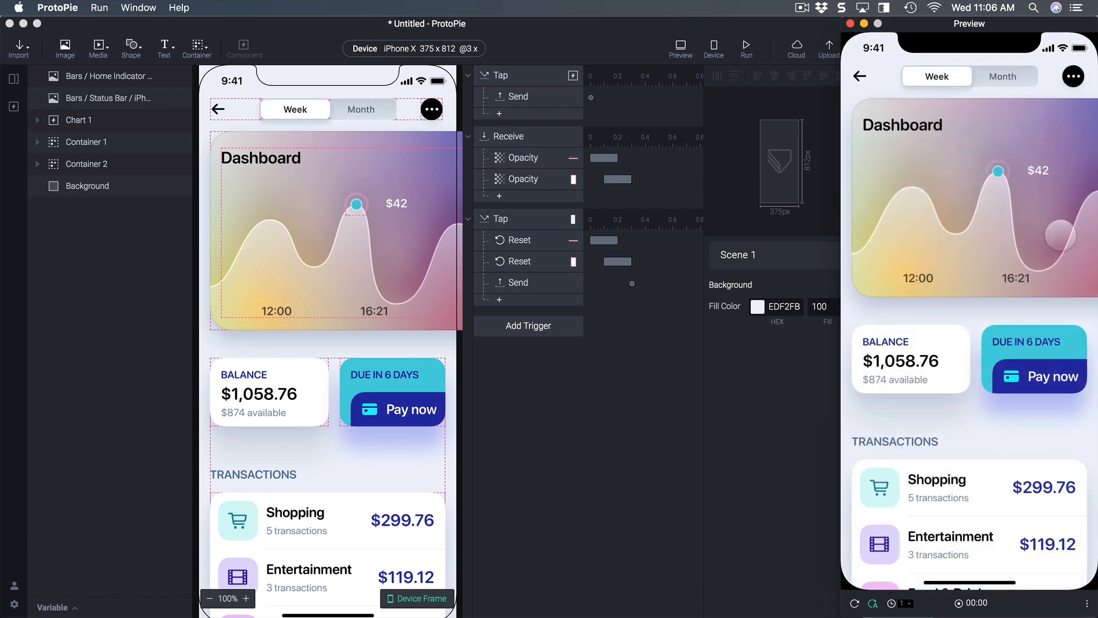